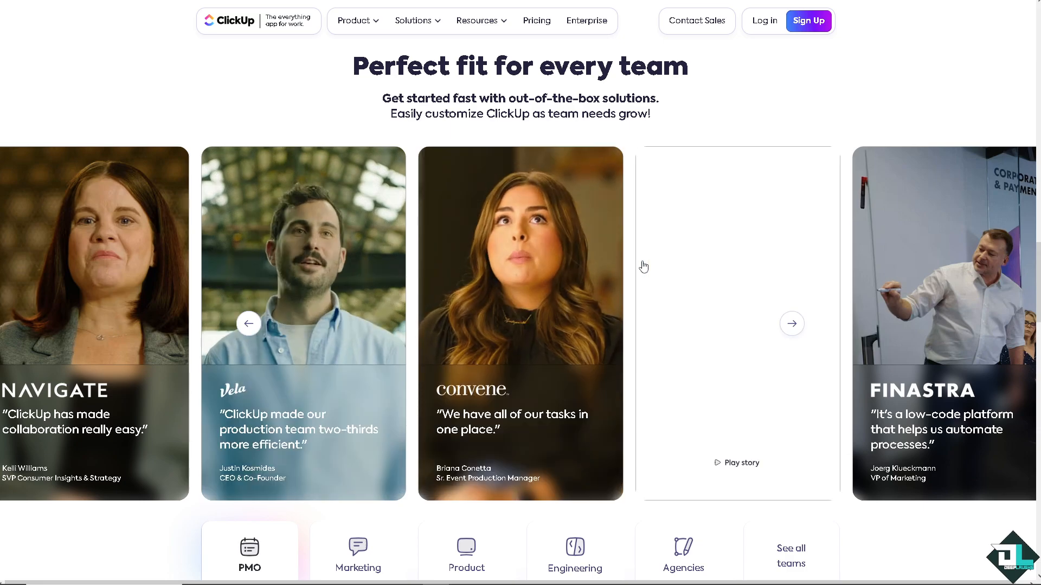
Browse the teams carousel and dismiss the sign-up popup to reach the Help Desk Ticket template page.
{"action": "left_click", "coordinate": [791, 323]}
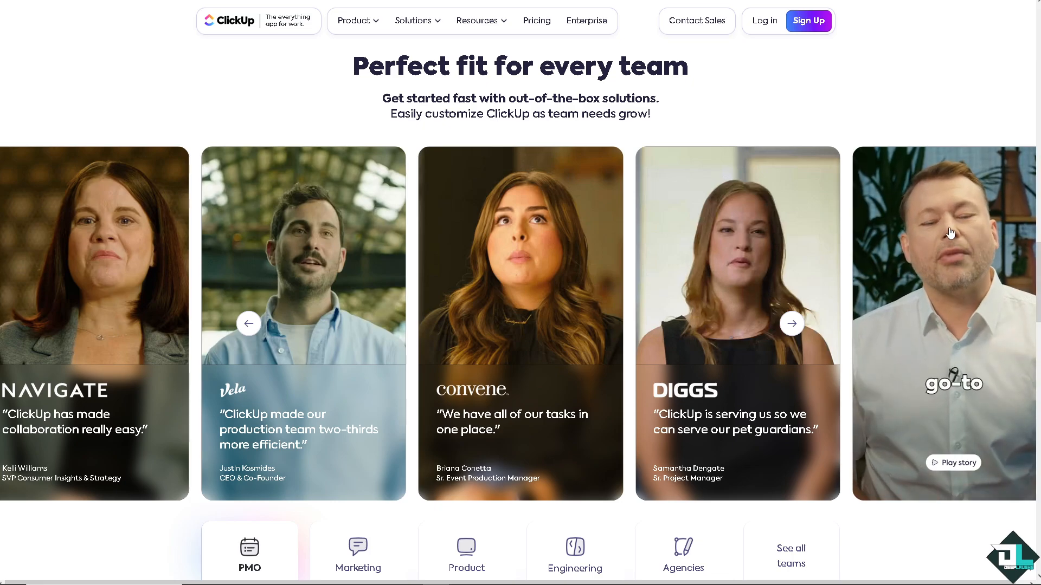
{"action": "left_click", "coordinate": [808, 21]}
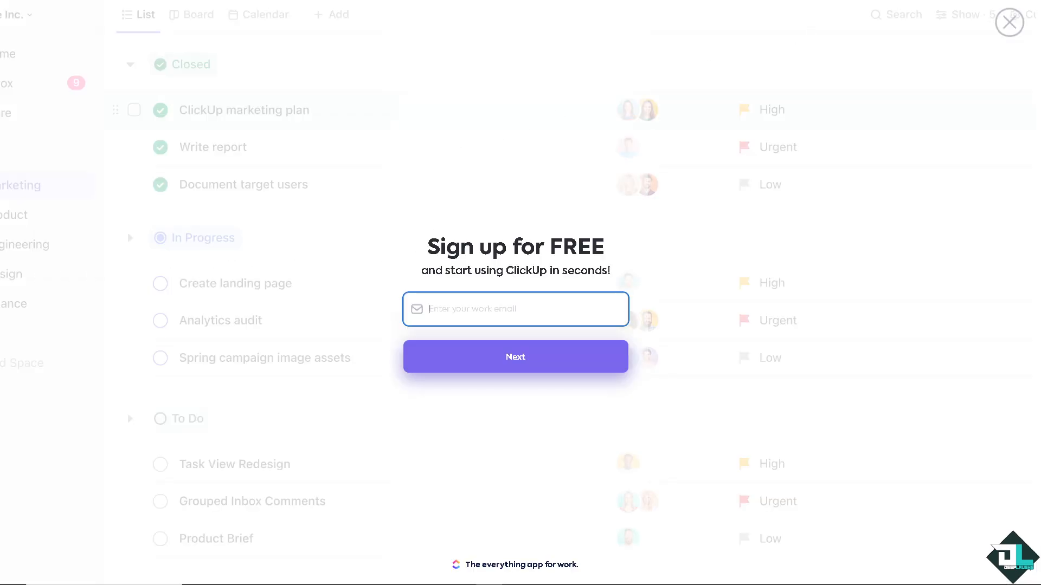
{"action": "left_click", "coordinate": [1008, 22]}
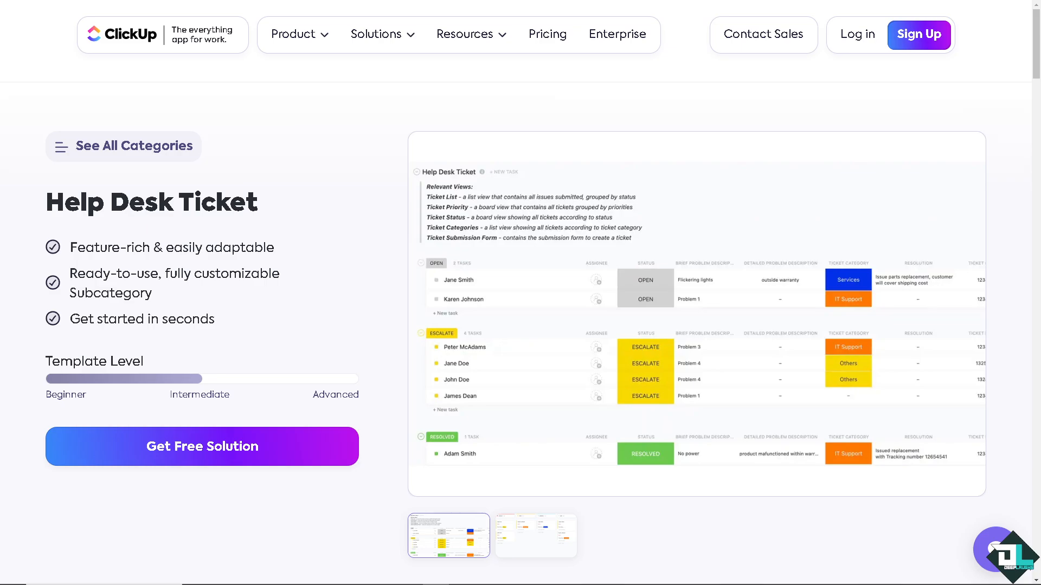
{"action": "mouse_move", "coordinate": [321, 304]}
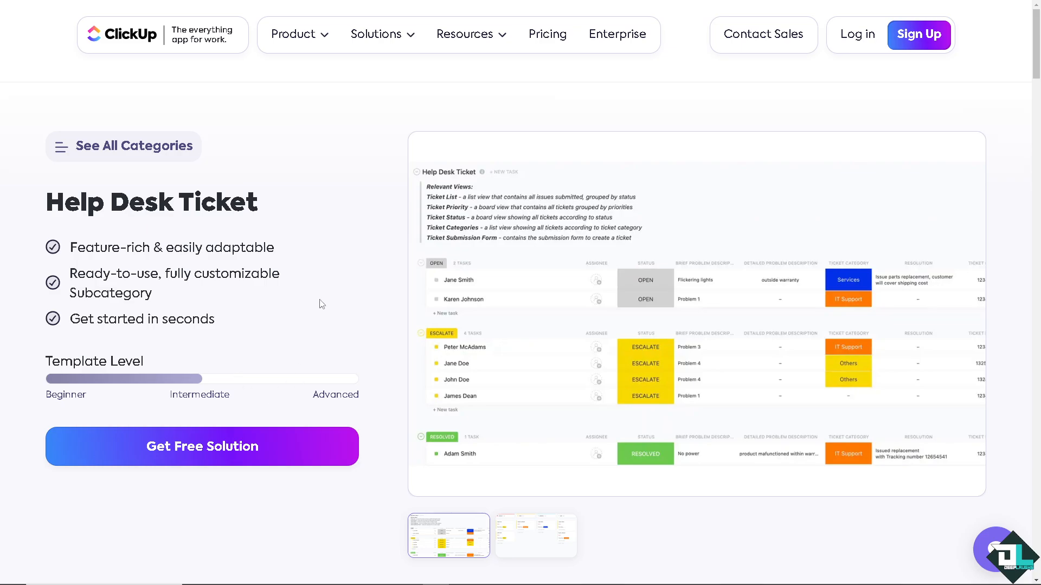
{"action": "mouse_move", "coordinate": [184, 292]}
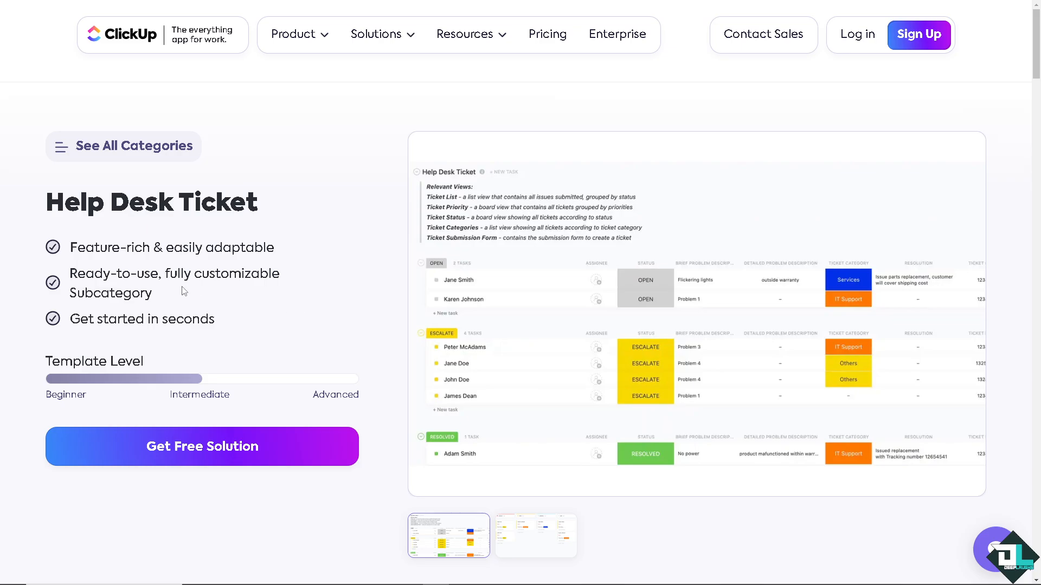
{"action": "mouse_move", "coordinate": [193, 298]}
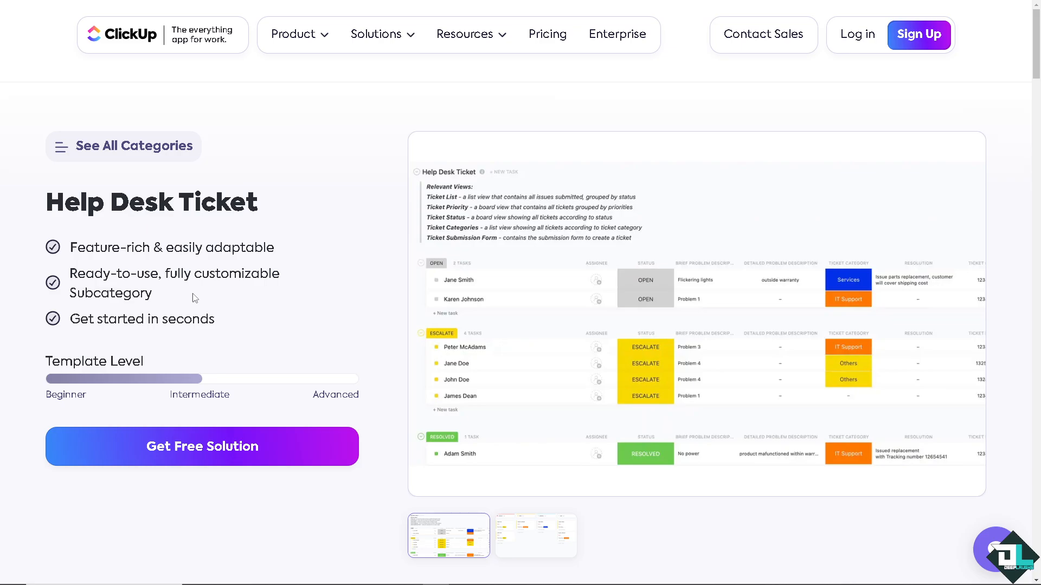
{"action": "mouse_move", "coordinate": [83, 389]}
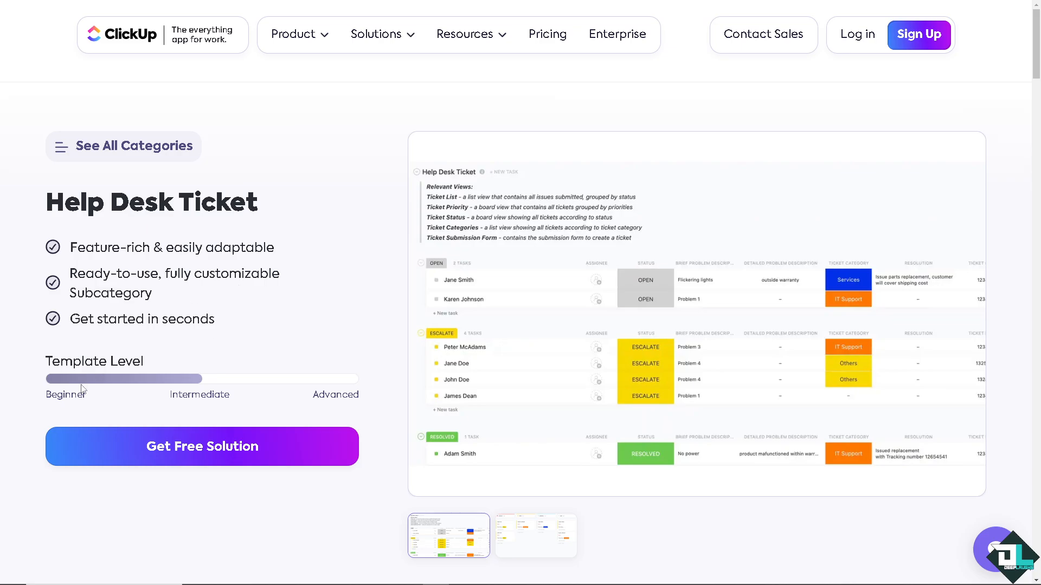
{"action": "mouse_move", "coordinate": [222, 399]}
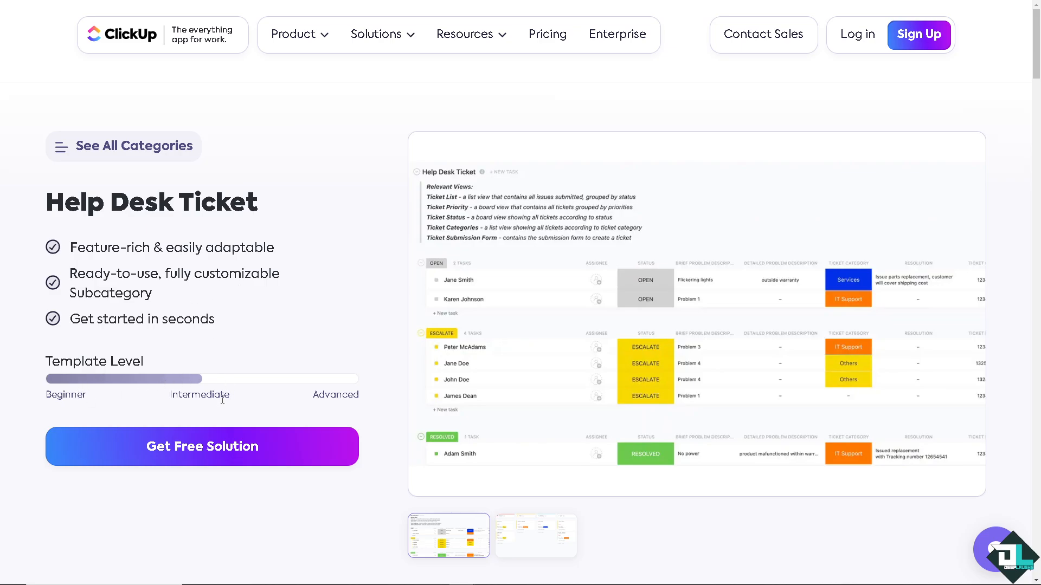
{"action": "mouse_move", "coordinate": [322, 439]}
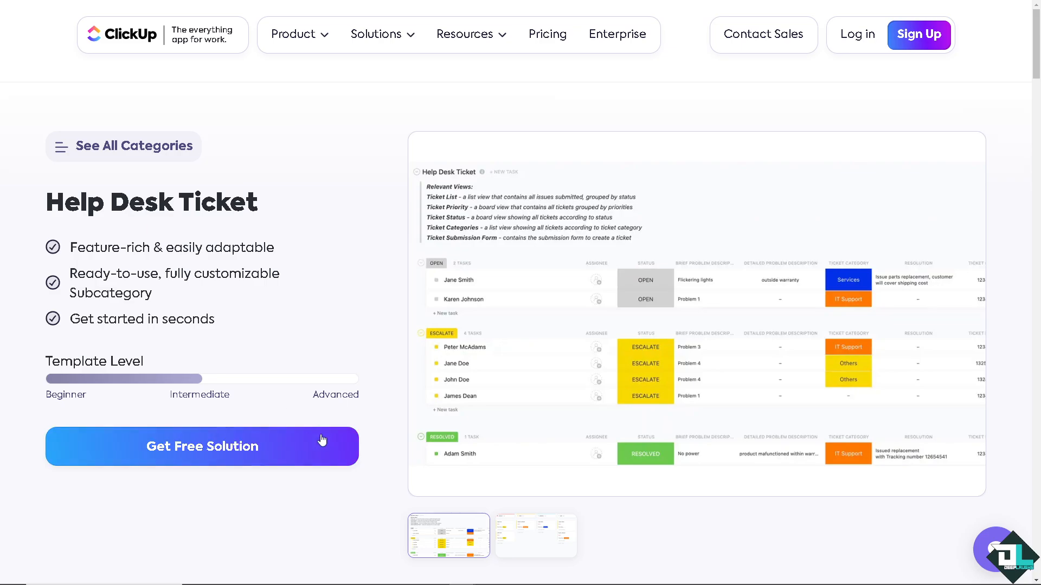
{"action": "mouse_move", "coordinate": [263, 462]}
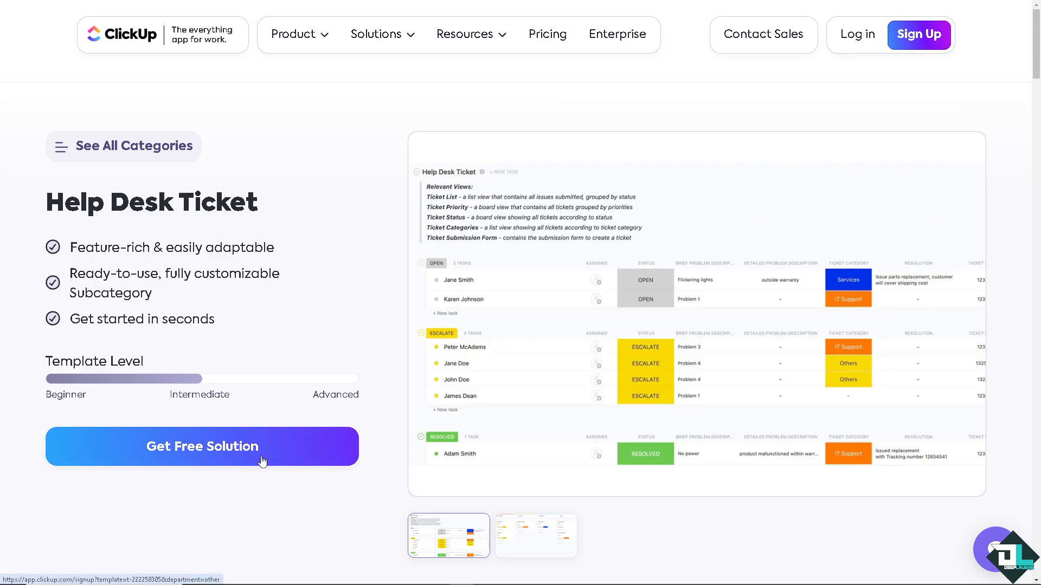
Get the Help Desk Ticket template and name the list 'Help Desk Ticket/Support Tickets'.
{"action": "left_click", "coordinate": [201, 445]}
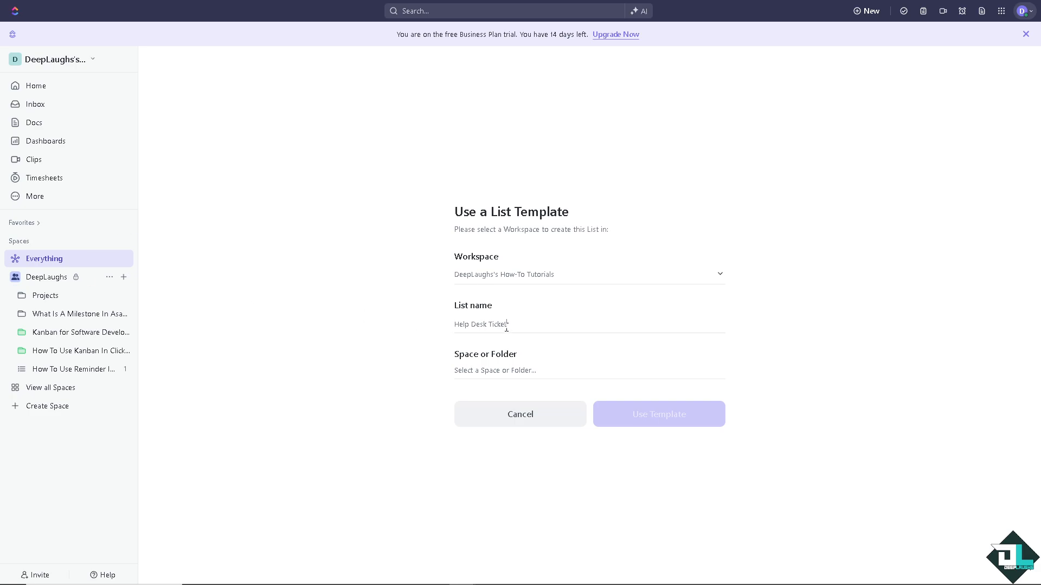
{"action": "type", "text": "Support Tickets"}
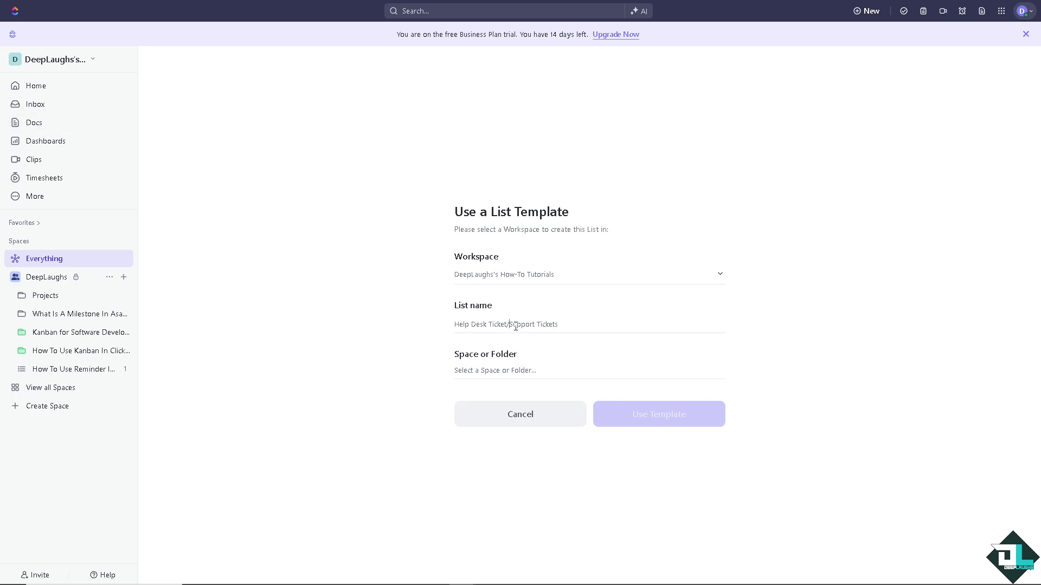
{"action": "mouse_move", "coordinate": [515, 324]}
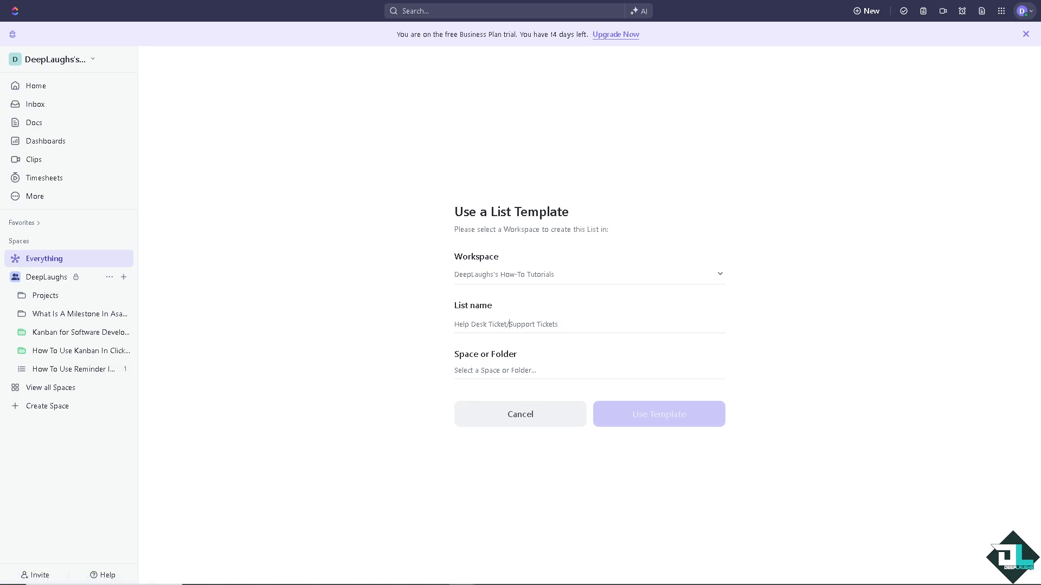
{"action": "mouse_move", "coordinate": [546, 354]}
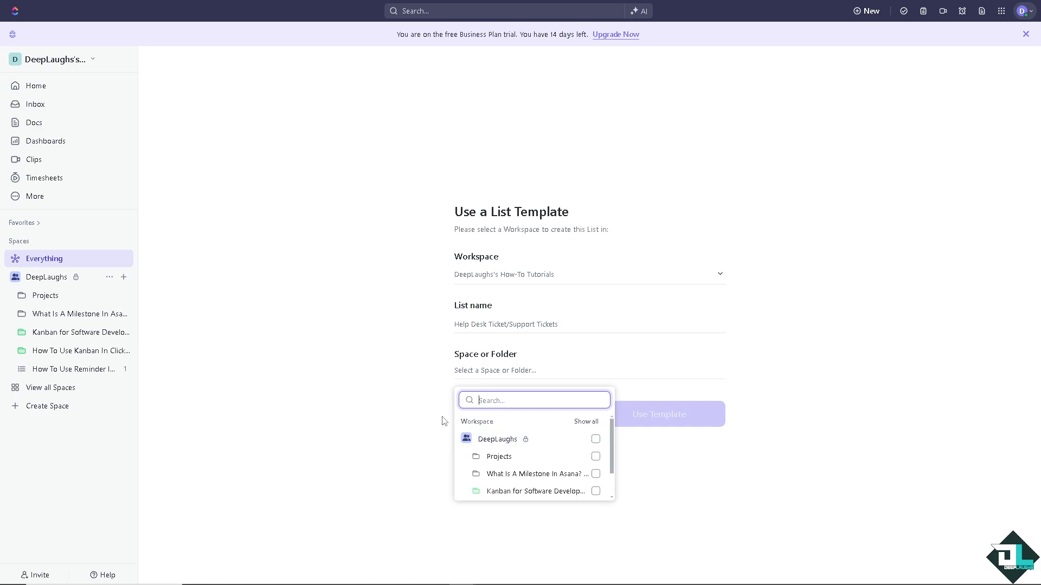
{"action": "mouse_move", "coordinate": [529, 420]}
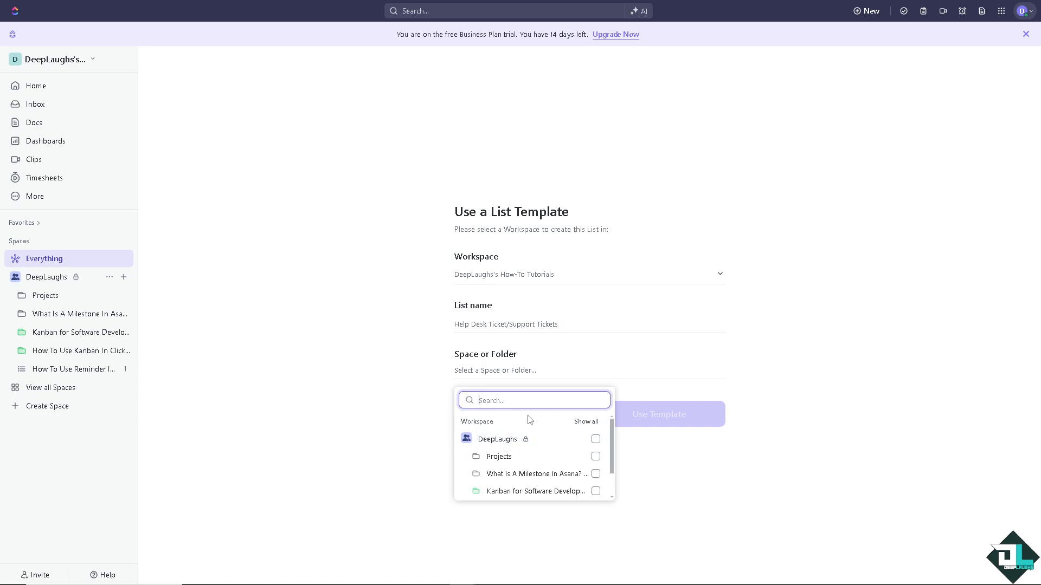
{"action": "mouse_move", "coordinate": [386, 398]}
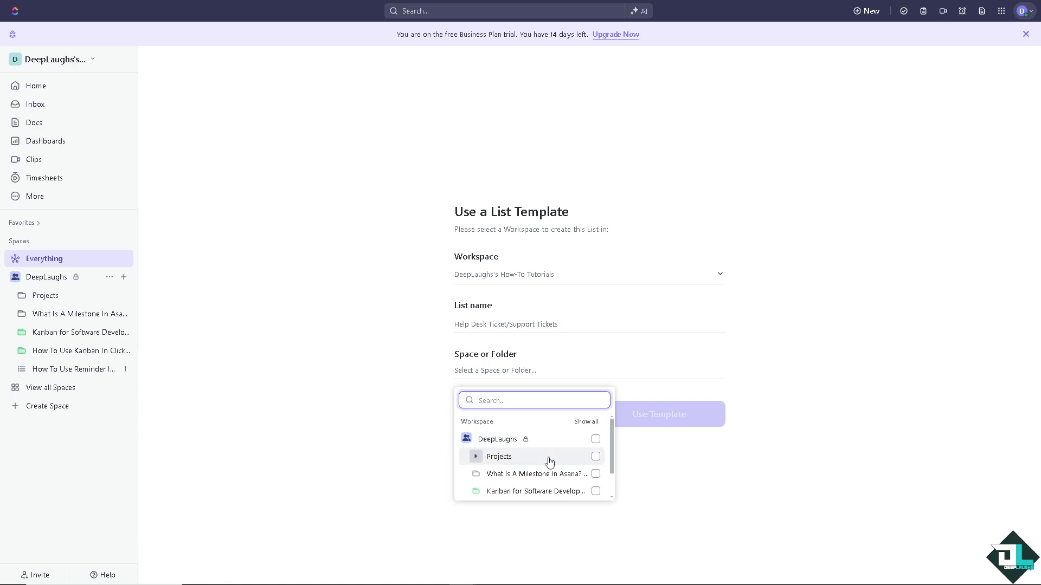
Start a new list location in the Space or Folder dropdown, typing 'How To Use clickup For Ticketing'.
{"action": "scroll", "scroll_direction": "down", "scroll_amount": 3}
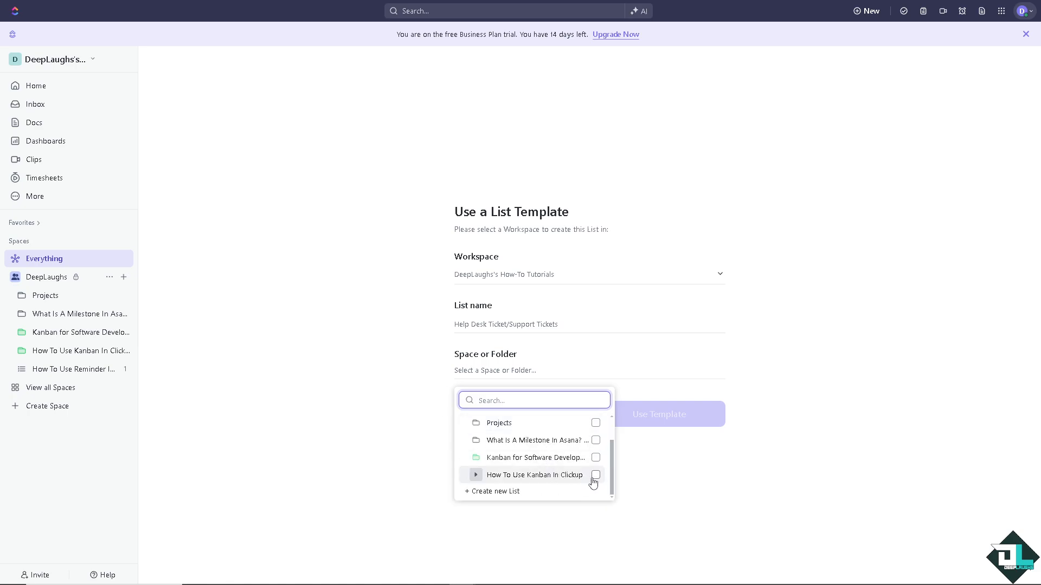
{"action": "left_click", "coordinate": [496, 491]}
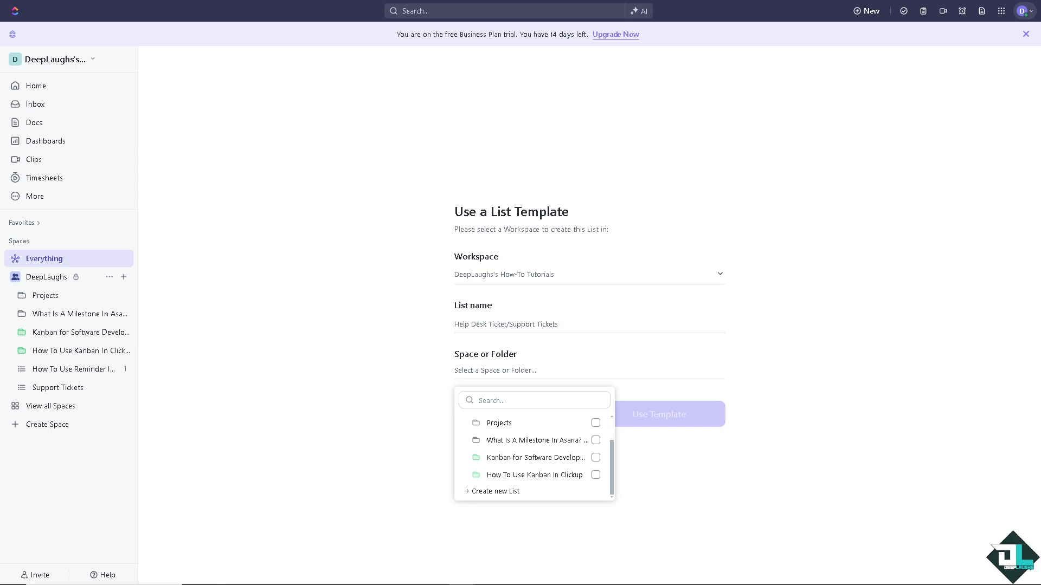
{"action": "left_click", "coordinate": [496, 491]}
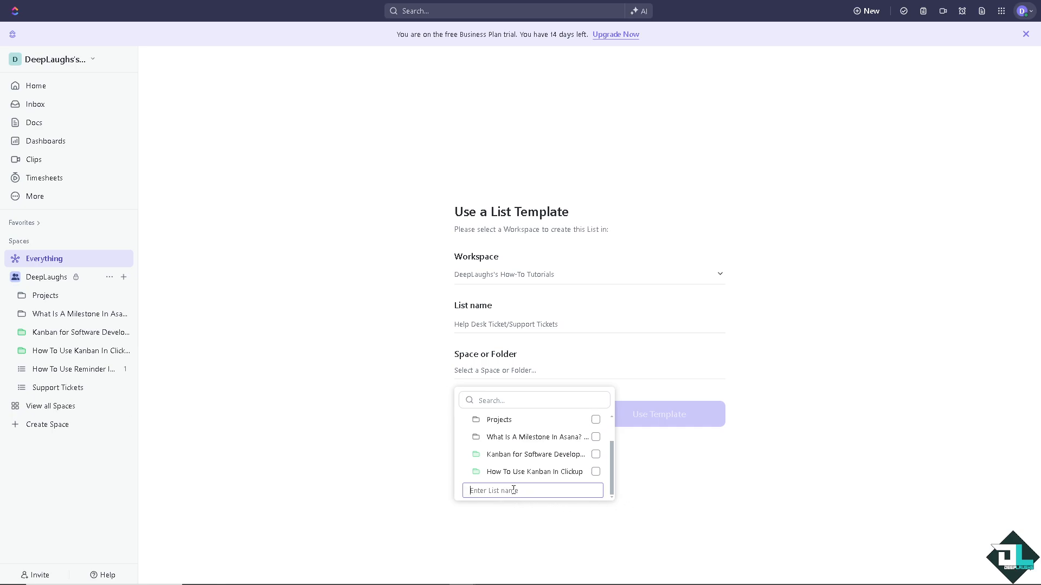
{"action": "type", "text": "How To Use clickup For Ticketing"}
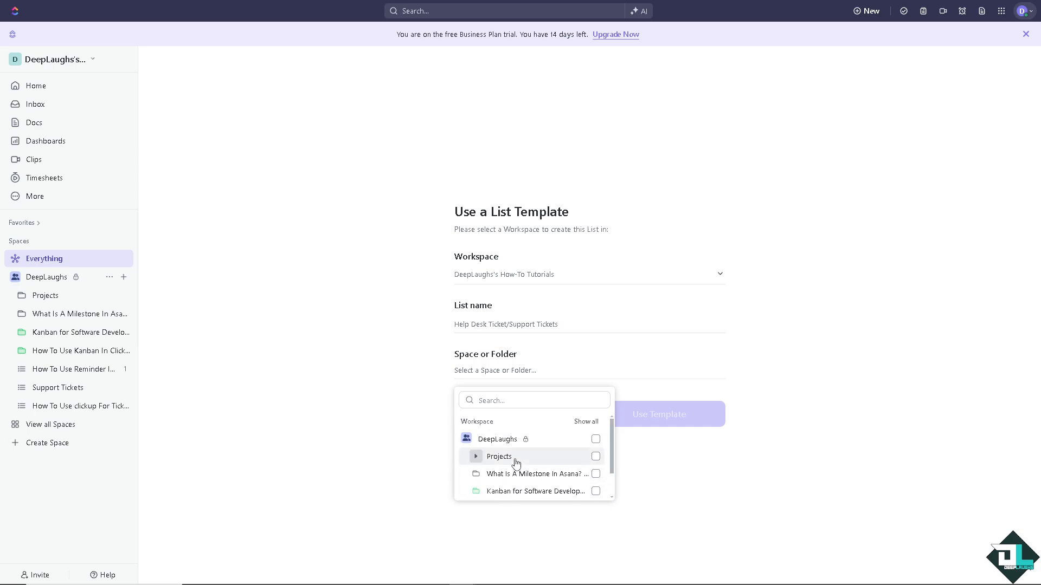
{"action": "scroll", "scroll_direction": "down", "scroll_amount": 3}
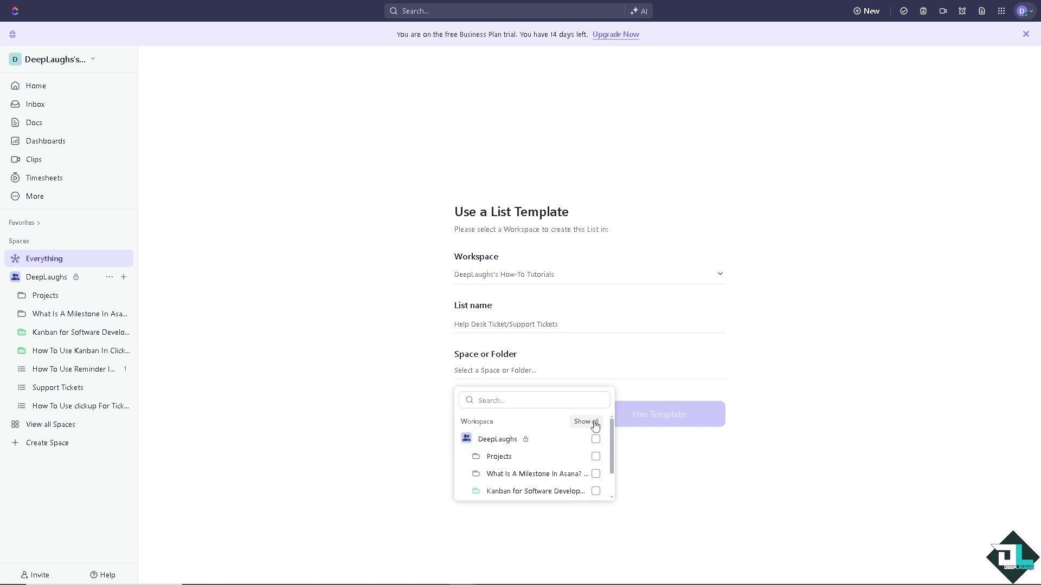
Show all spaces, choose Projects as the location and create the list with Use Template.
{"action": "left_click", "coordinate": [585, 422]}
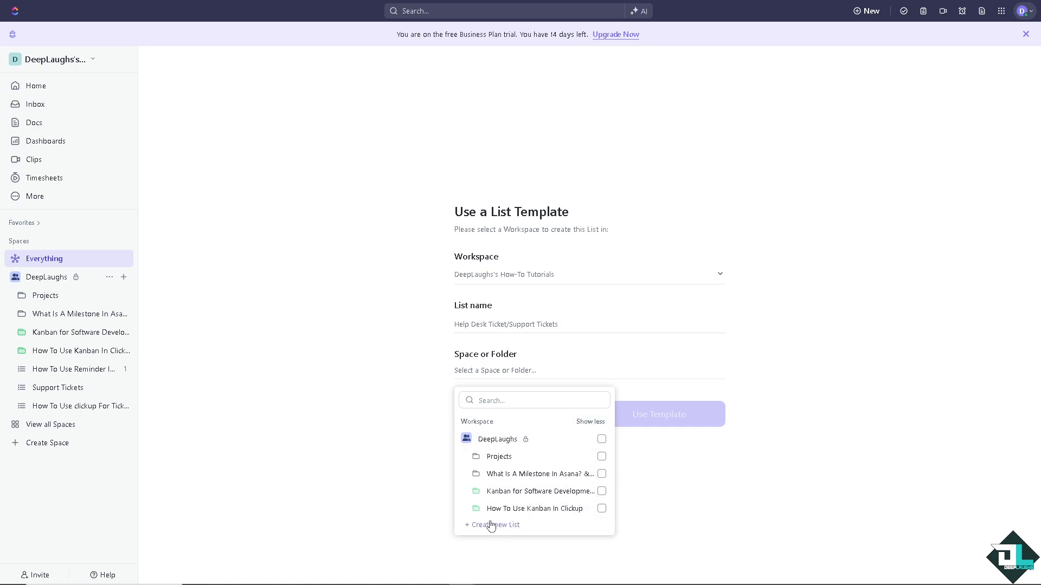
{"action": "mouse_move", "coordinate": [325, 386]}
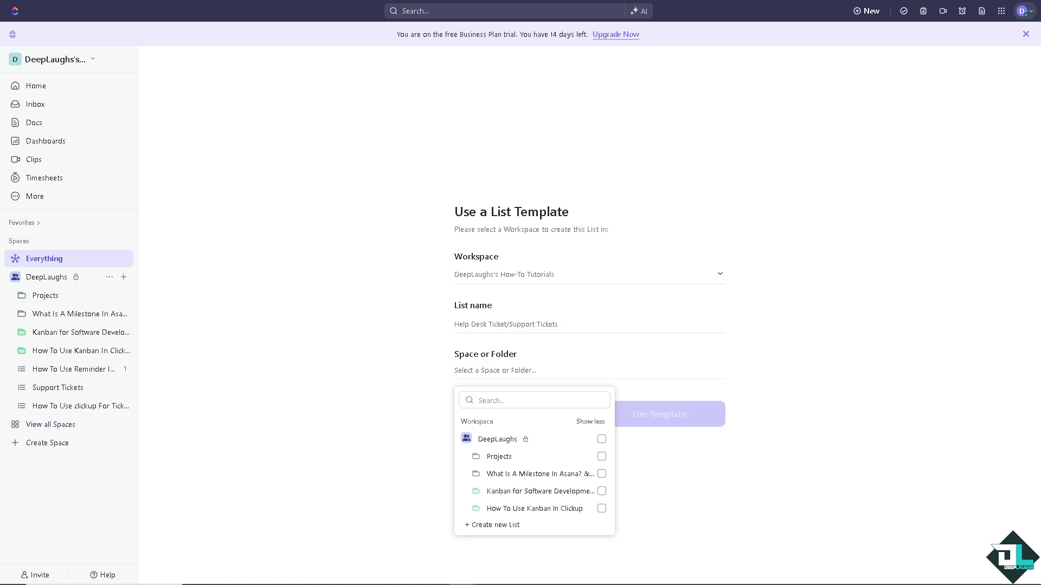
{"action": "left_click", "coordinate": [499, 457]}
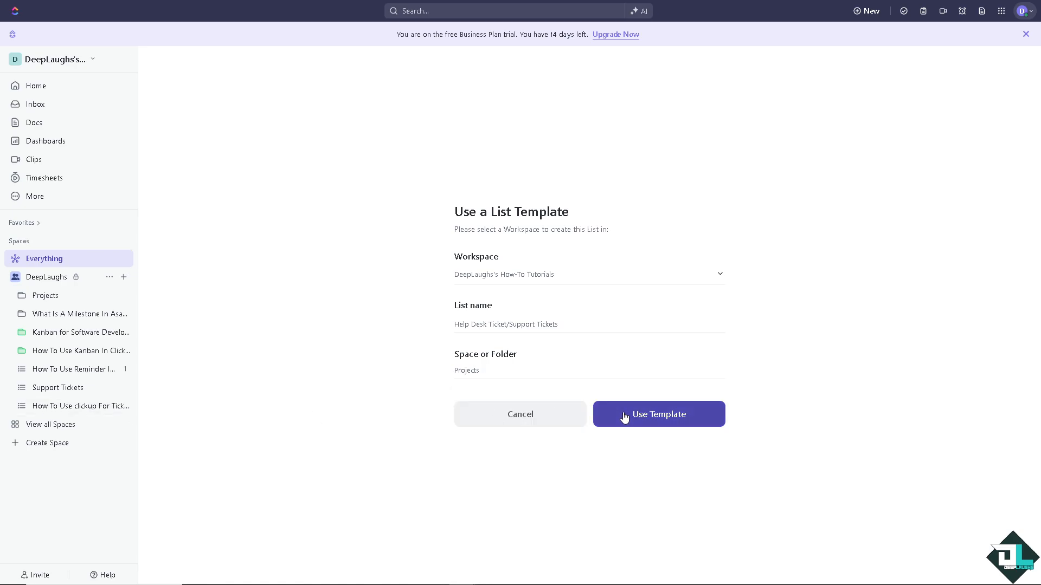
{"action": "left_click", "coordinate": [658, 413]}
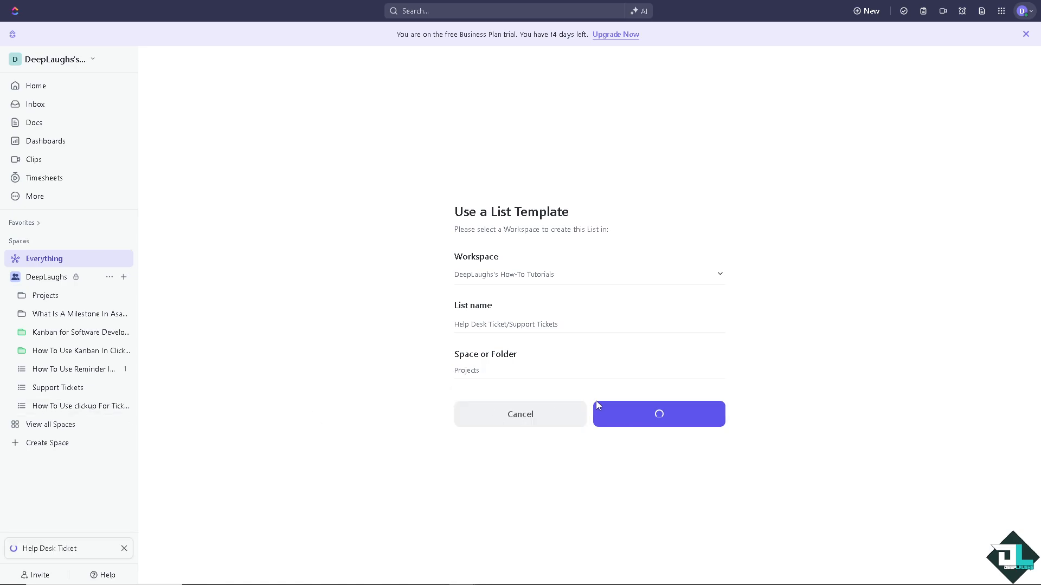
{"action": "mouse_move", "coordinate": [388, 372]}
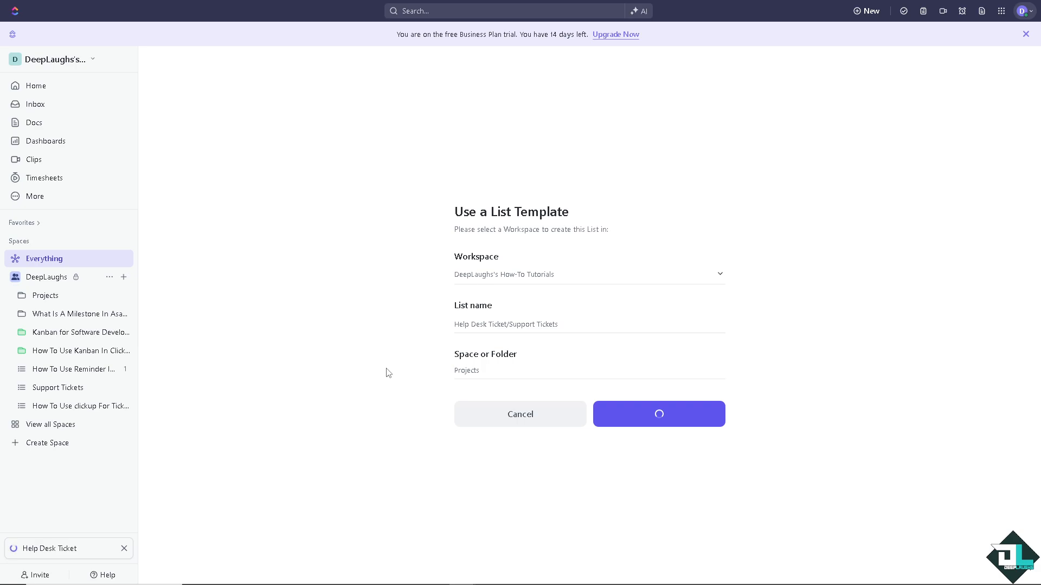
Add a subtask 'How To Use clickup For Ticketing' under Jane Smith's ticket and dismiss the empty row.
{"action": "left_click", "coordinate": [658, 413]}
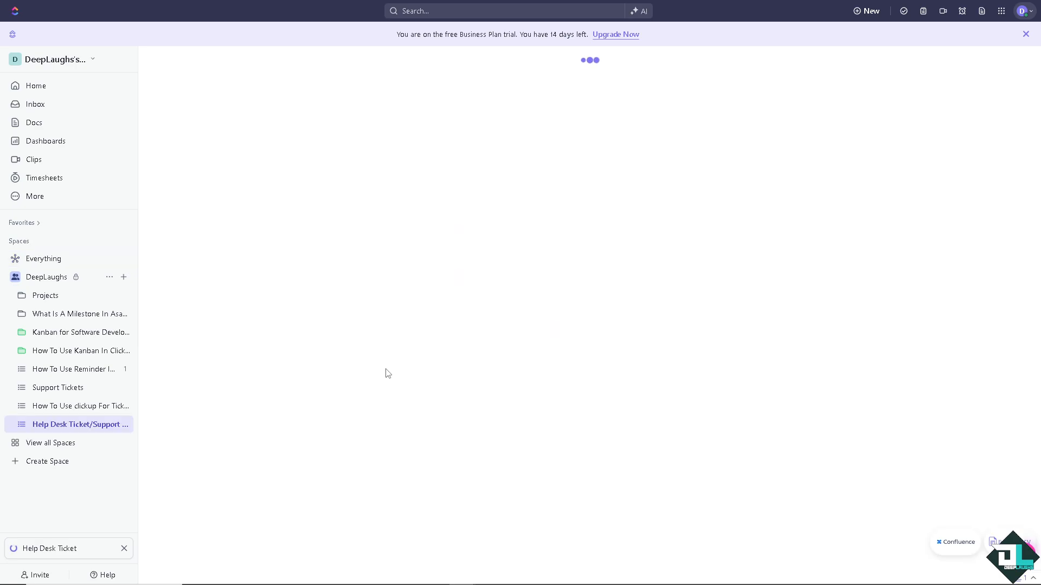
{"action": "left_click", "coordinate": [79, 424]}
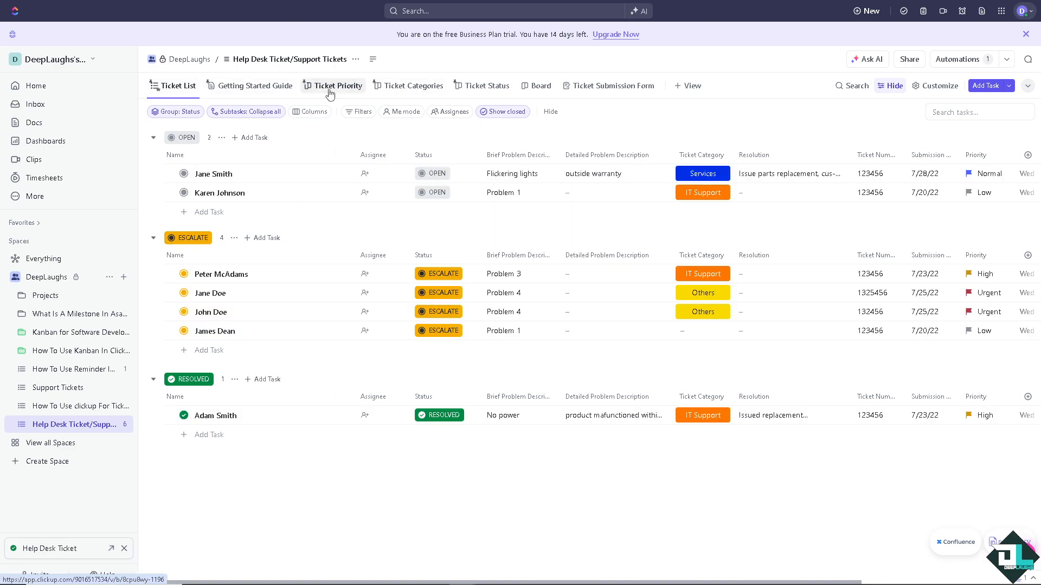
{"action": "mouse_move", "coordinate": [487, 84]}
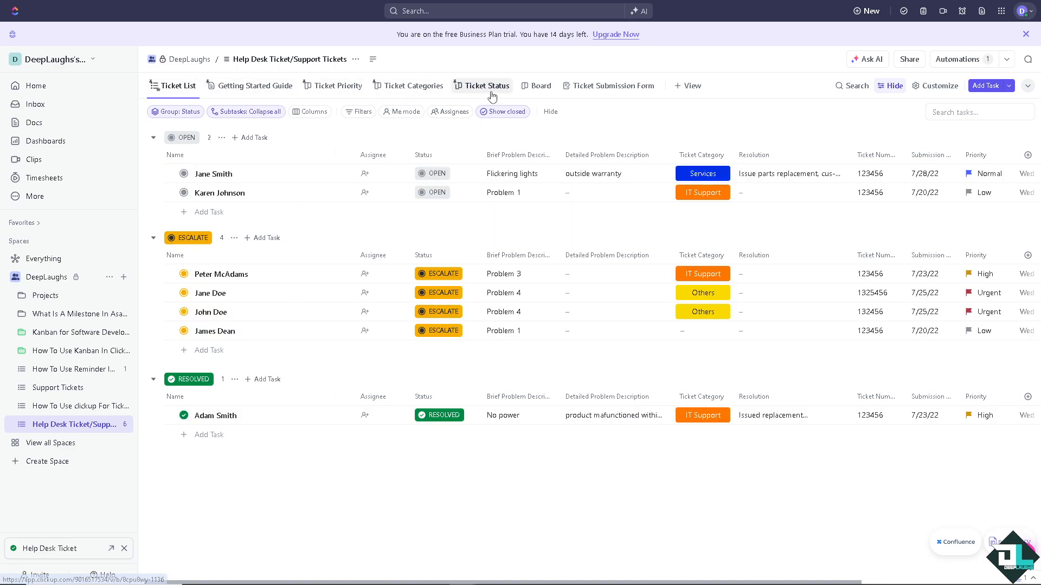
{"action": "mouse_move", "coordinate": [667, 94]}
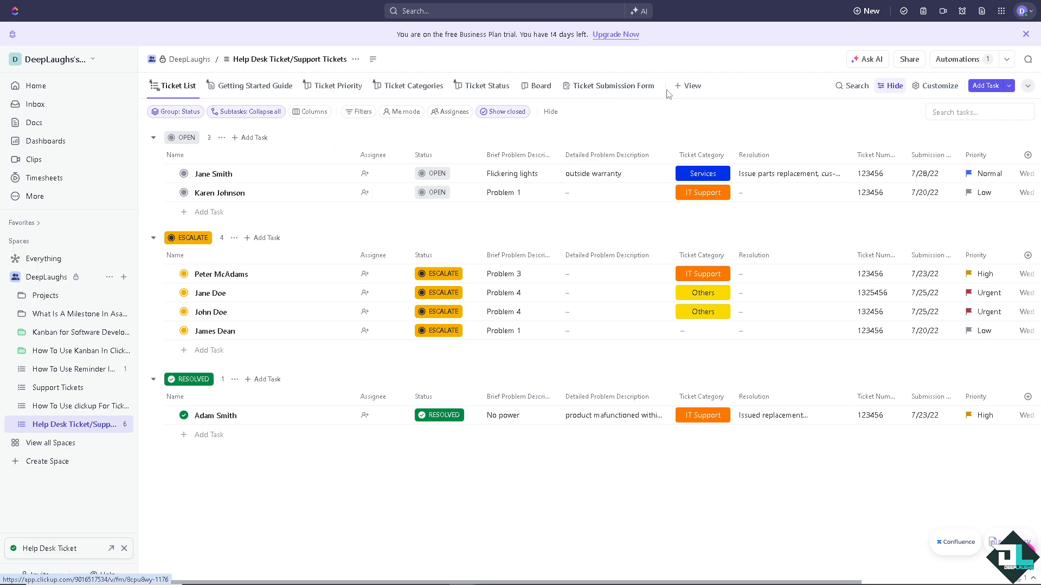
{"action": "mouse_move", "coordinate": [213, 173]}
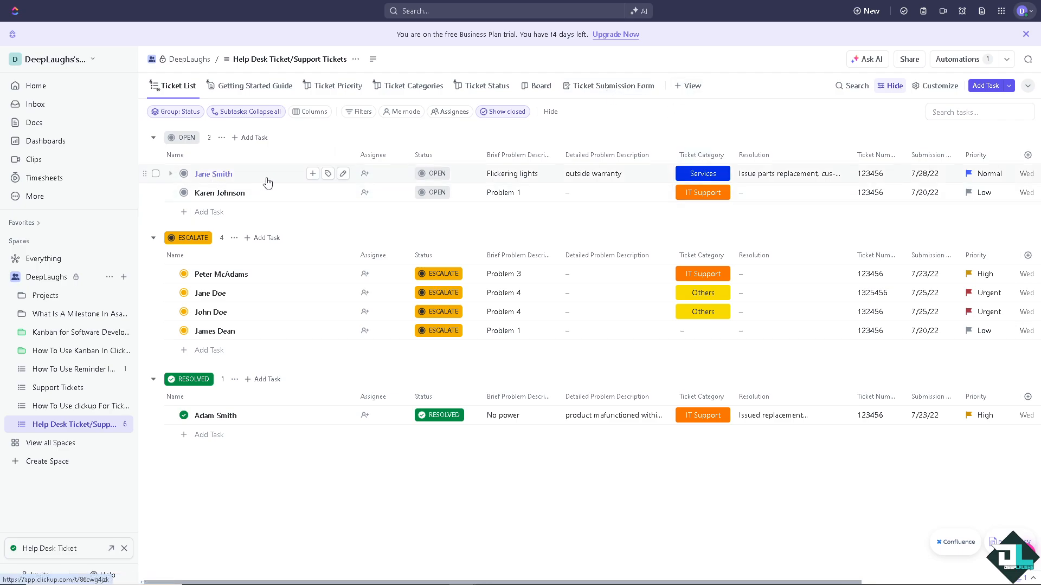
{"action": "left_click", "coordinate": [312, 174]}
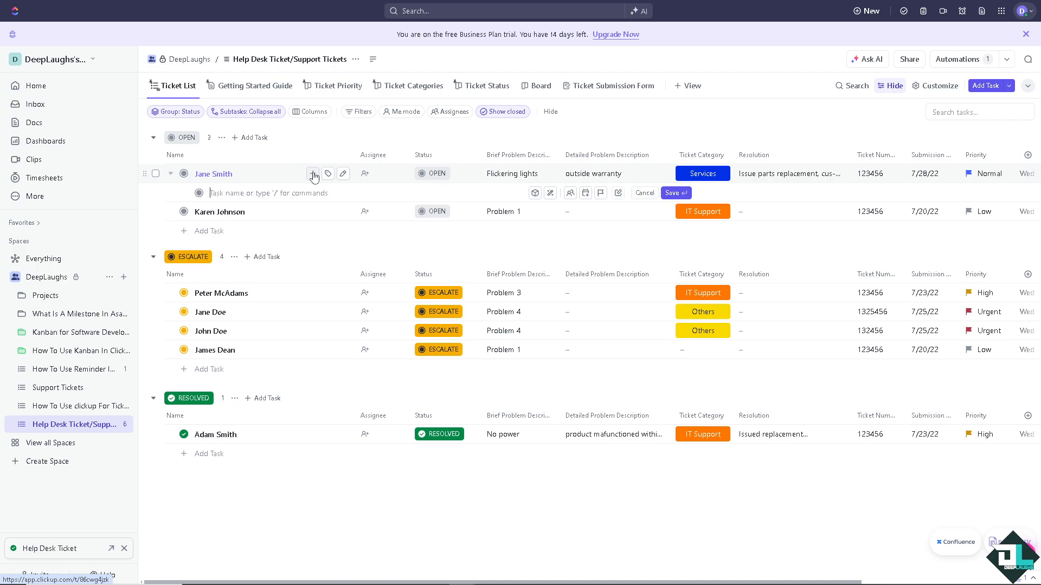
{"action": "type", "text": "How To Use clickup For Ticketing"}
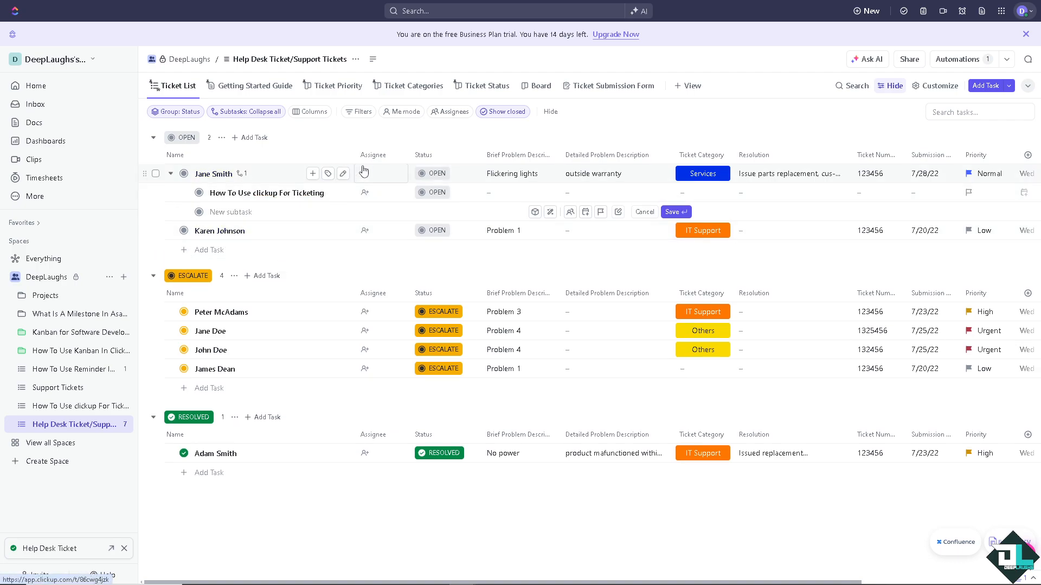
{"action": "mouse_move", "coordinate": [312, 174]}
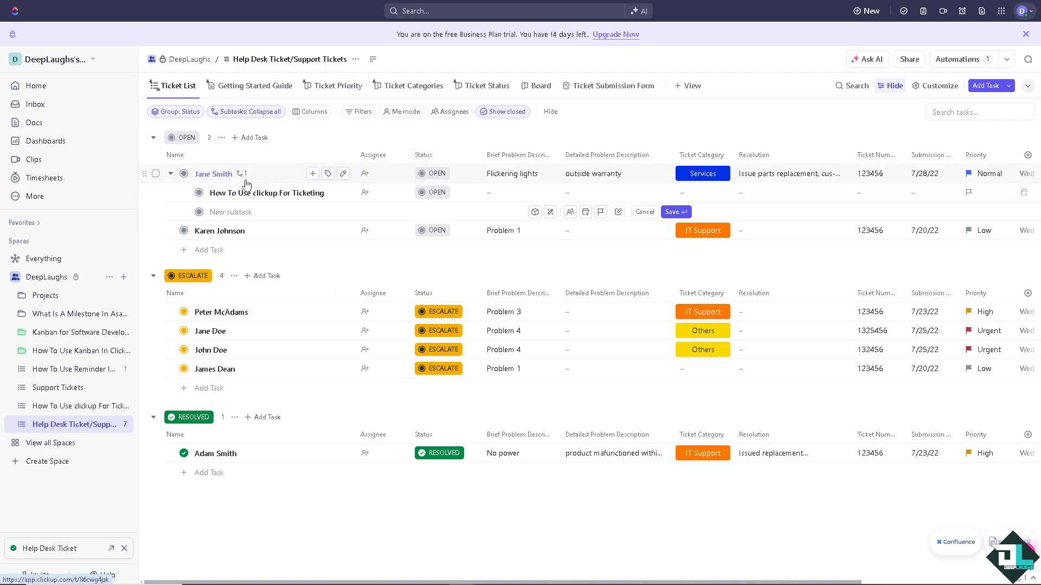
{"action": "mouse_move", "coordinate": [443, 177]}
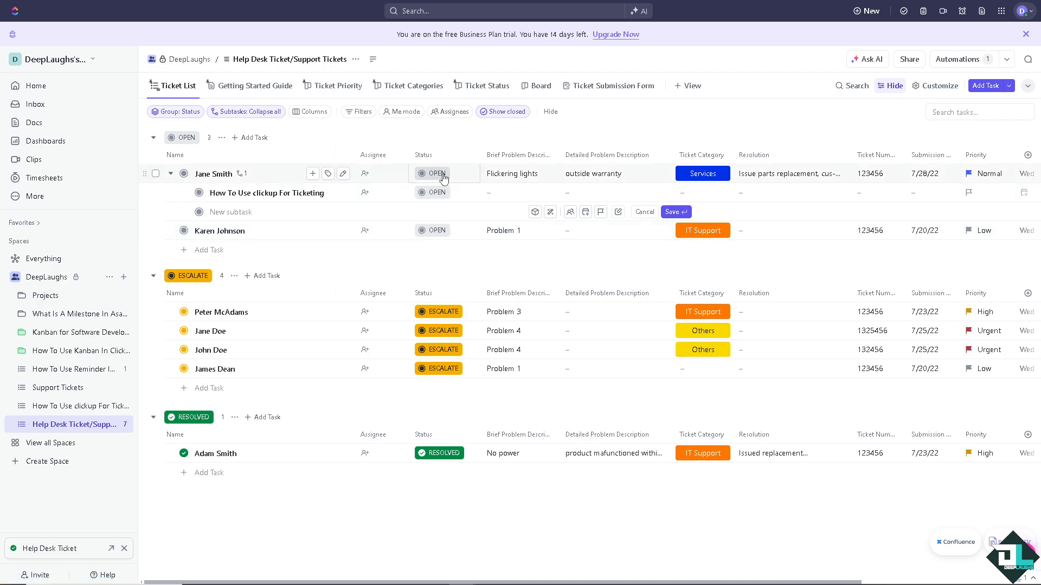
{"action": "left_click", "coordinate": [643, 212]}
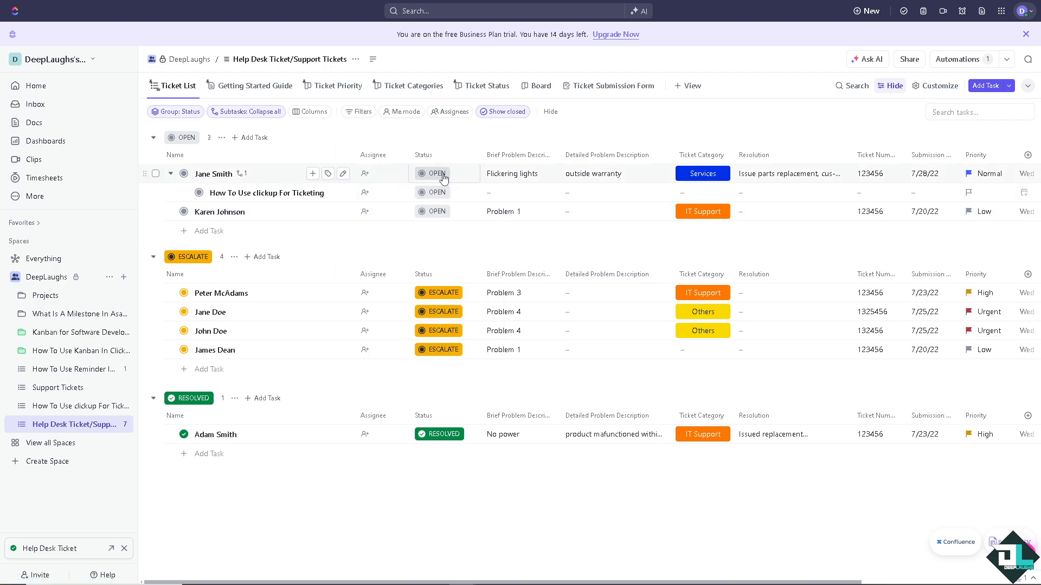
Set Jane Smith's ticket status to ON HOLD, leaving Karen Johnson's ticket Open.
{"action": "left_click", "coordinate": [436, 173]}
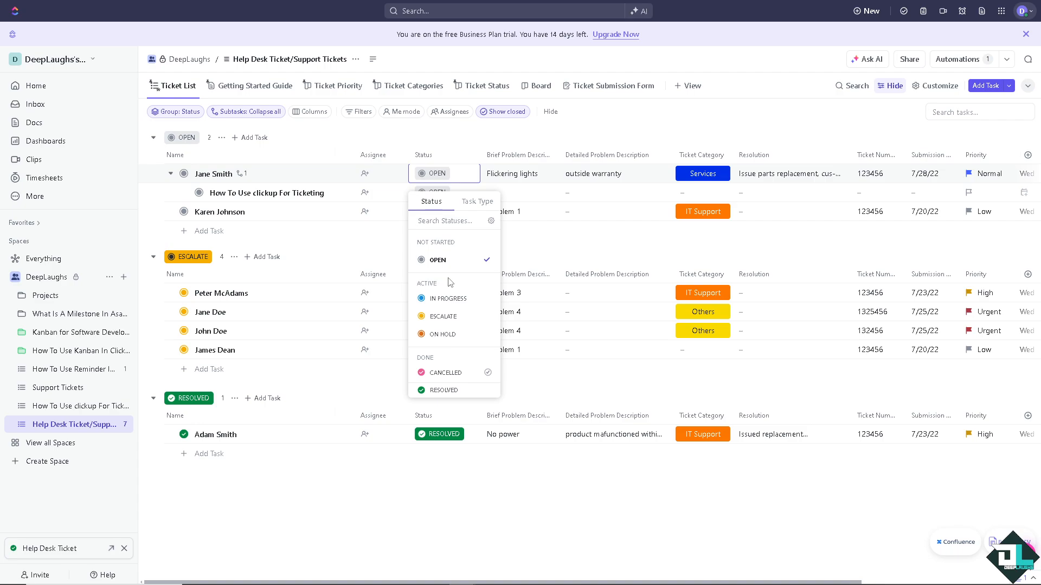
{"action": "mouse_move", "coordinate": [455, 298]}
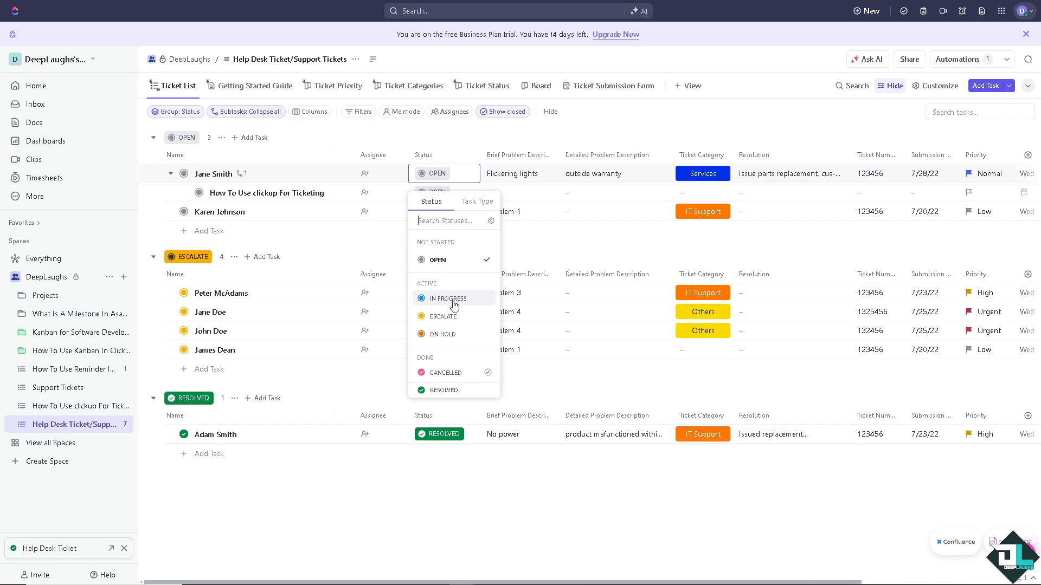
{"action": "mouse_move", "coordinate": [476, 304]}
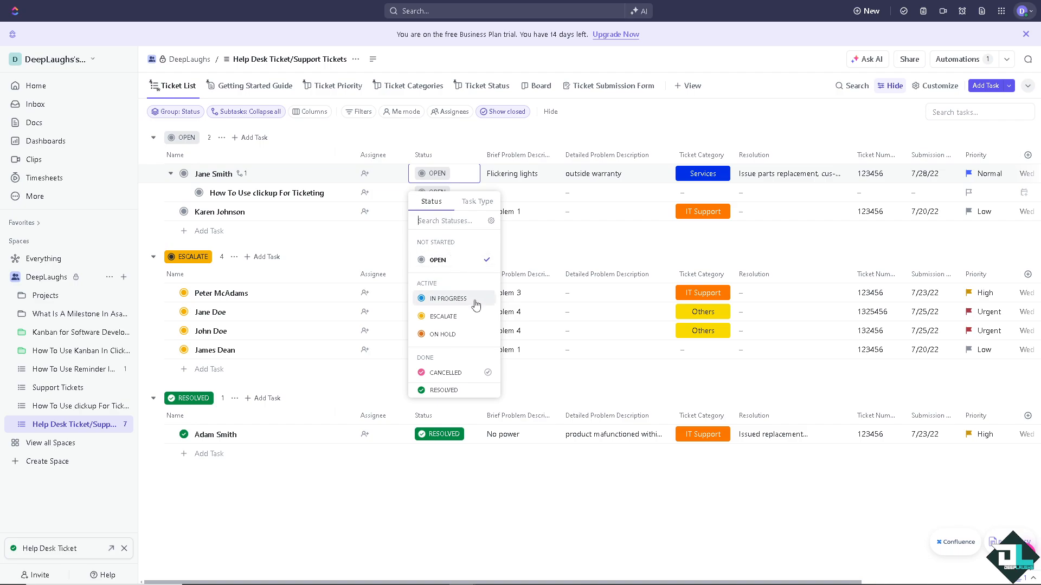
{"action": "mouse_move", "coordinate": [454, 334]}
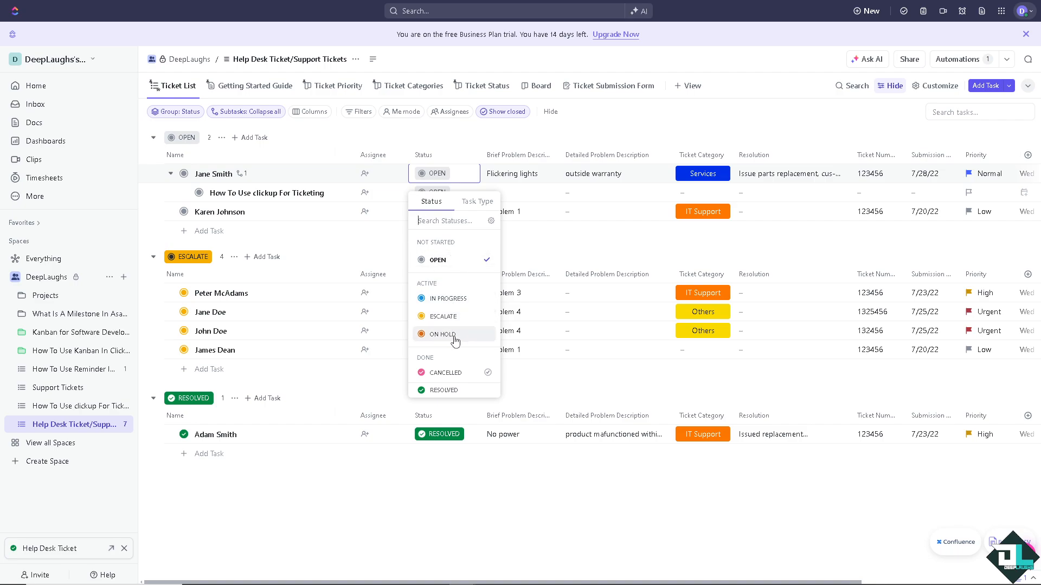
{"action": "mouse_move", "coordinate": [454, 338]}
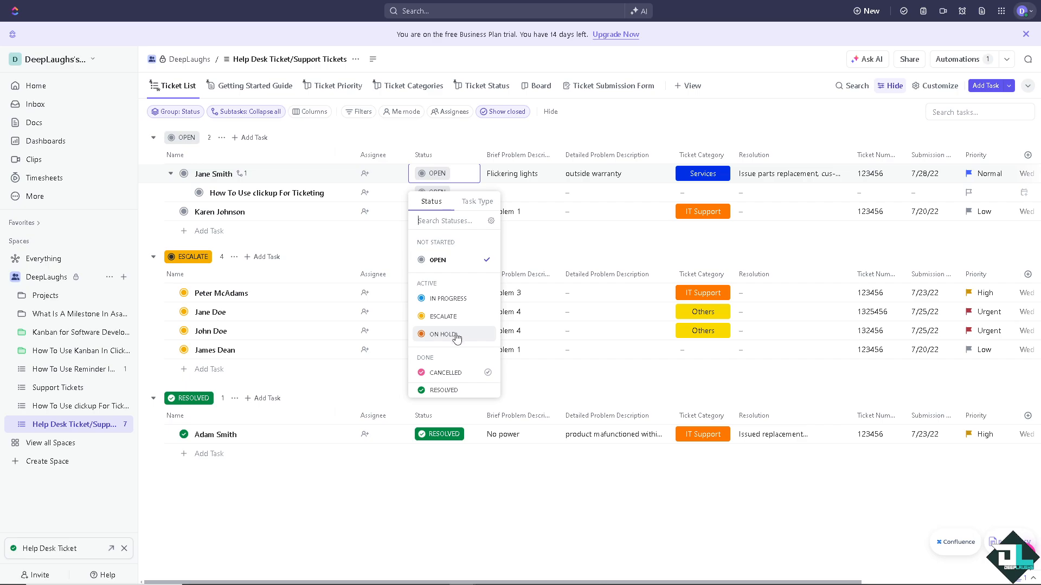
{"action": "left_click", "coordinate": [442, 334]}
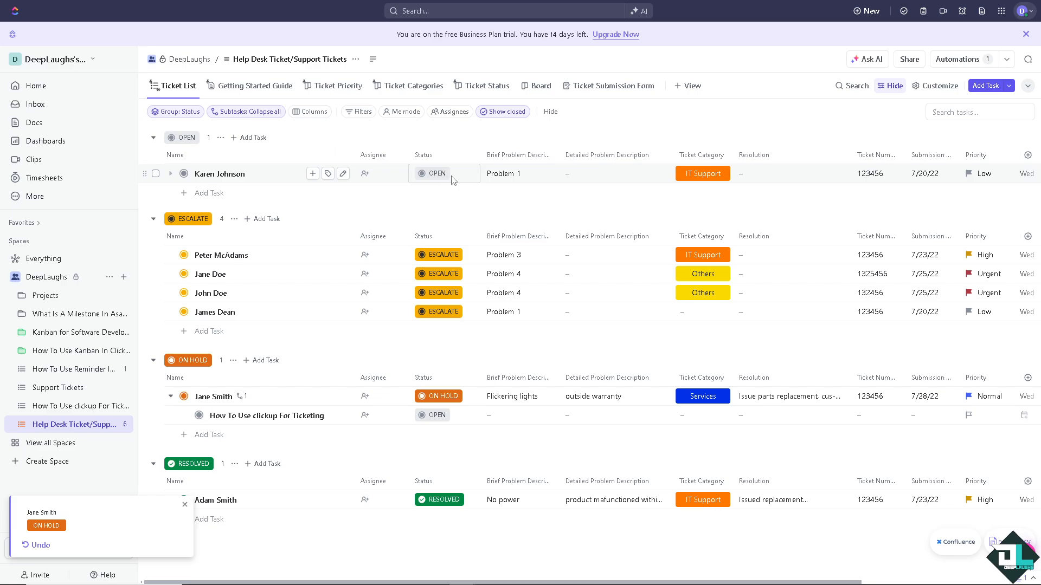
{"action": "left_click", "coordinate": [436, 173]}
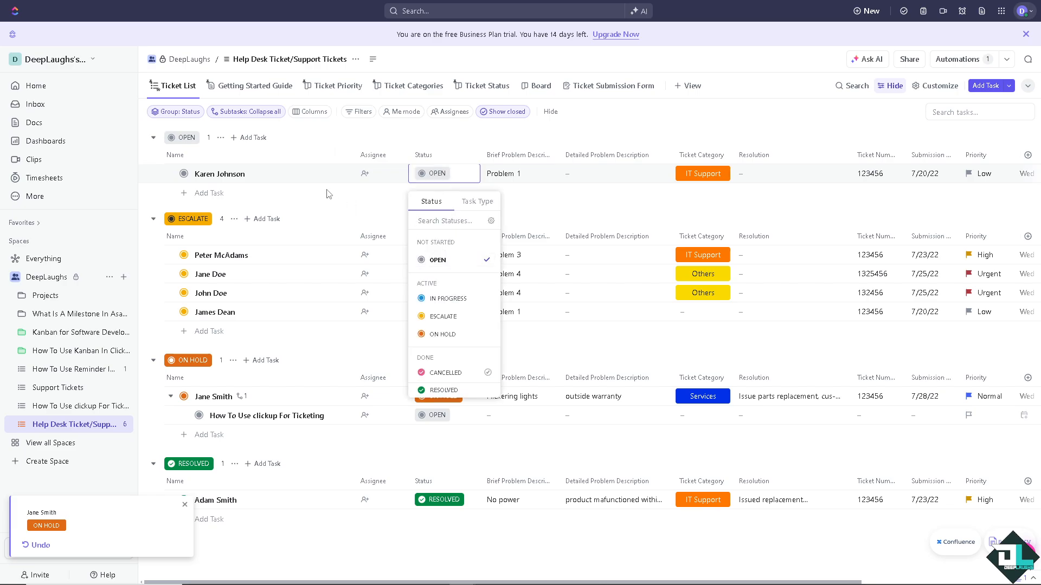
{"action": "left_click", "coordinate": [441, 315]}
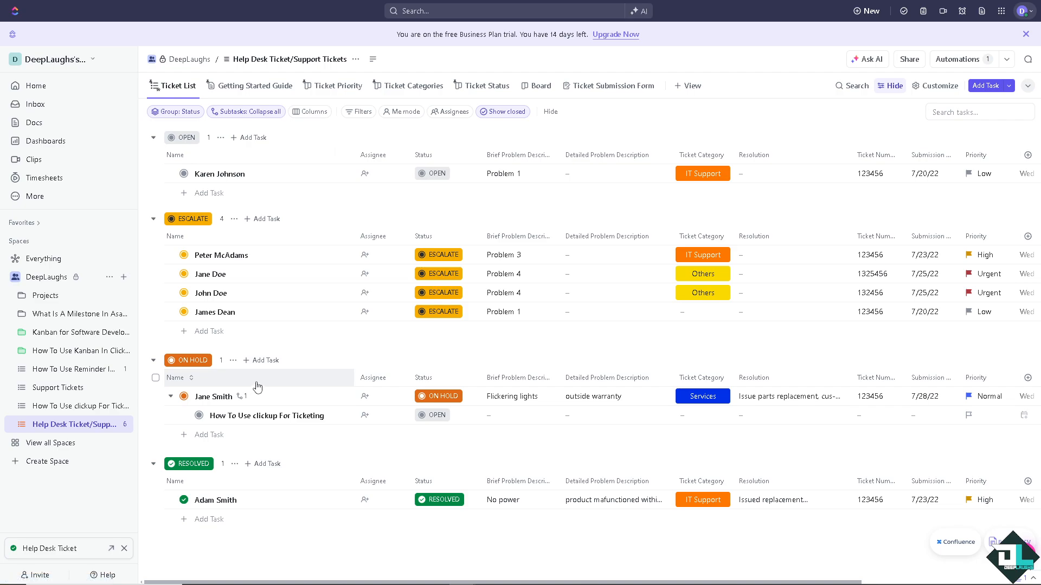
{"action": "mouse_move", "coordinate": [255, 384]}
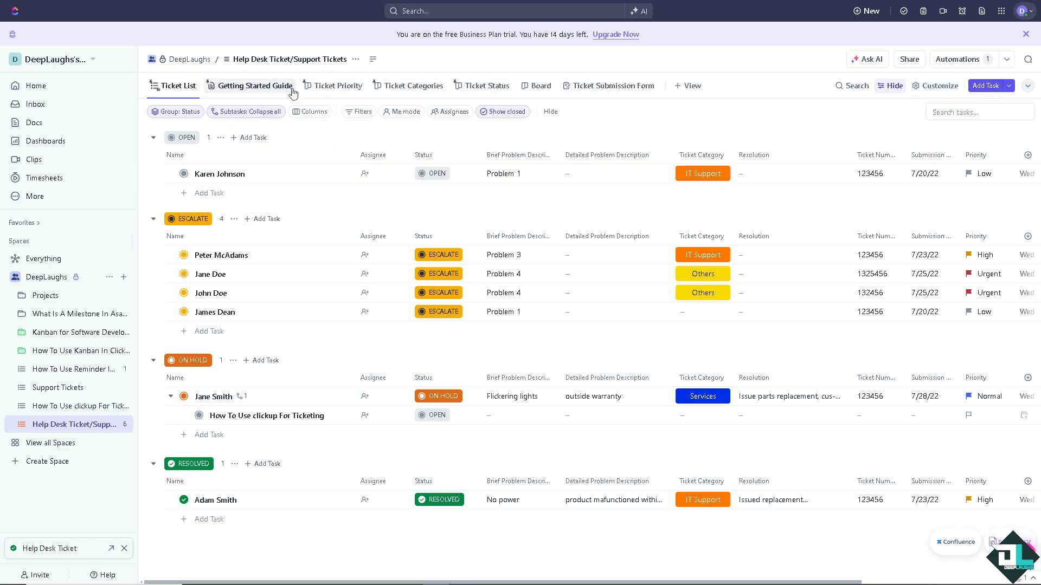
On the Ticket Submission Form, rename the first question 'Delayed Item' with placeholder 'How To Use clickup For Ticketing'.
{"action": "left_click", "coordinate": [611, 84]}
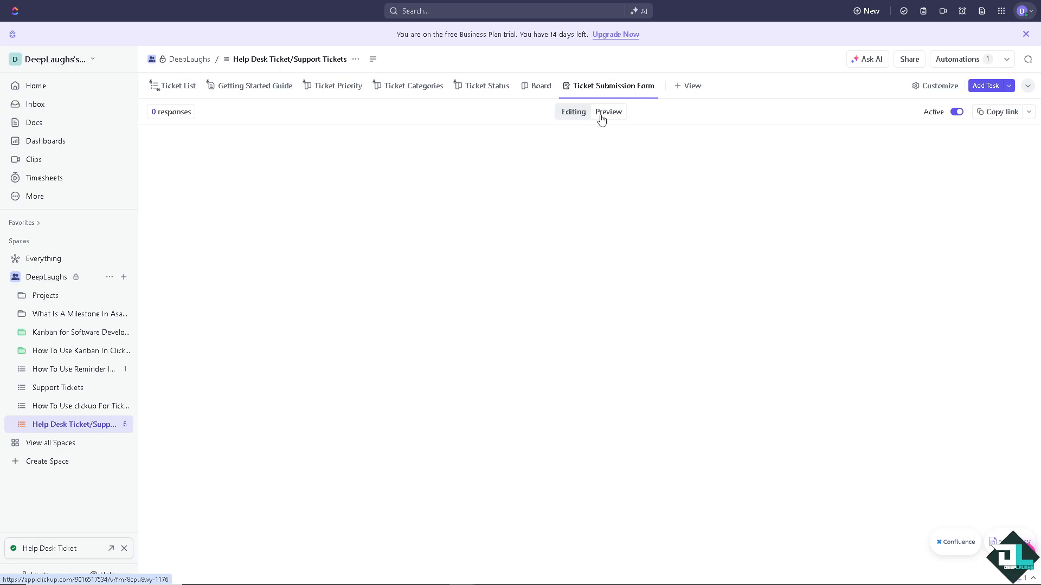
{"action": "left_click", "coordinate": [572, 112]}
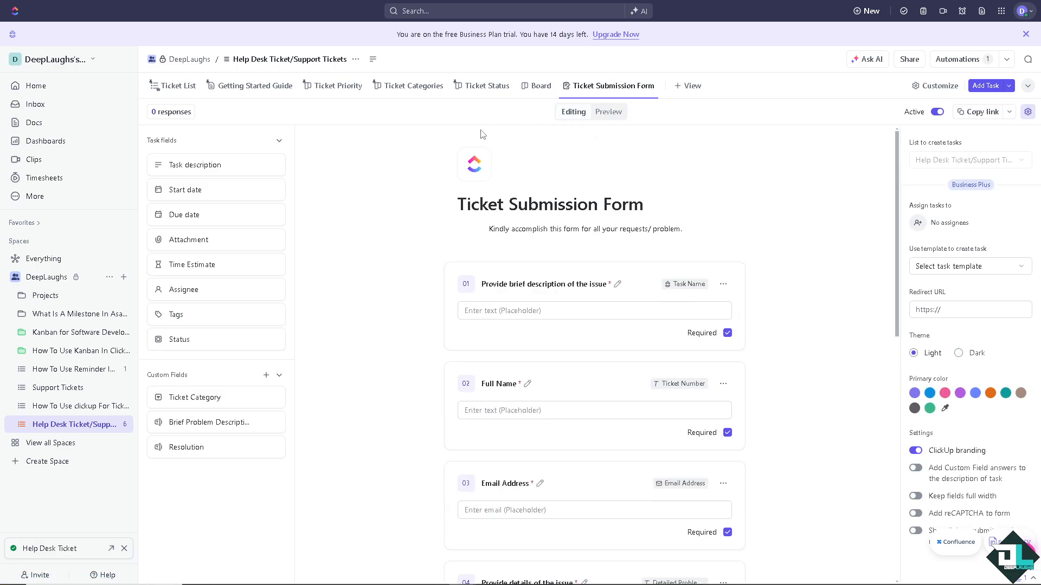
{"action": "mouse_move", "coordinate": [499, 306]}
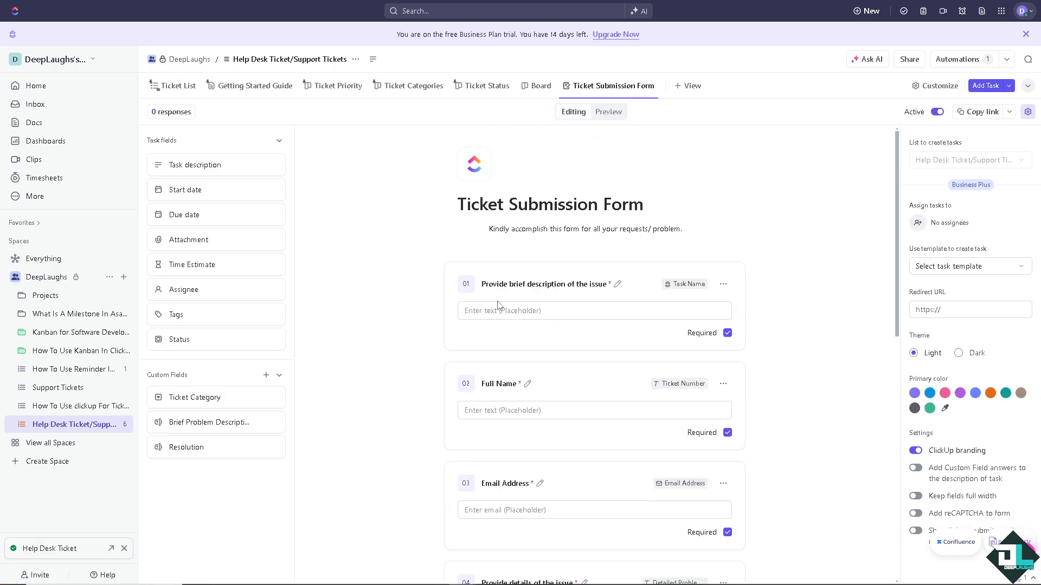
{"action": "mouse_move", "coordinate": [553, 284]}
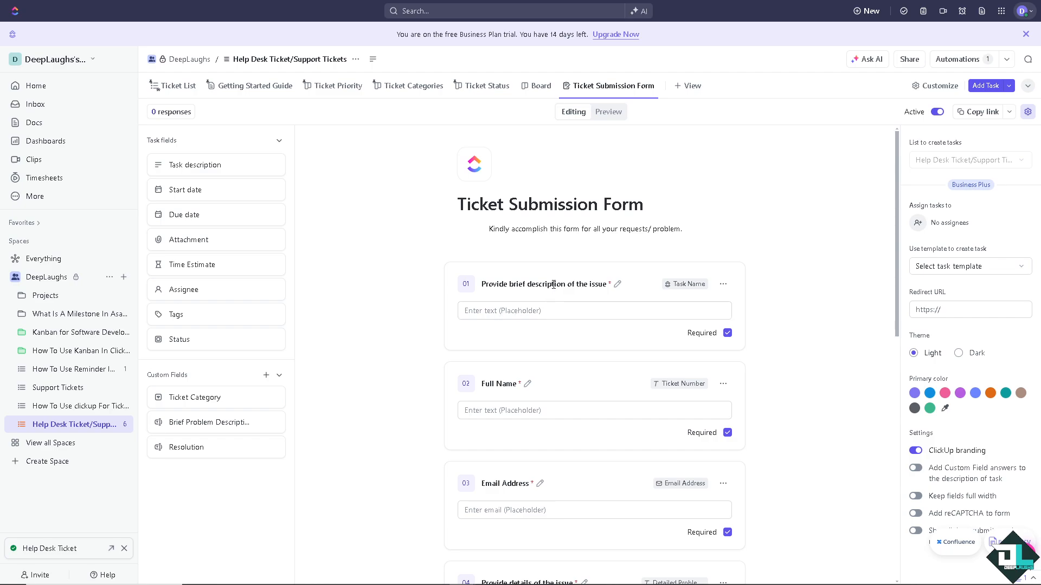
{"action": "double_click", "coordinate": [543, 283]}
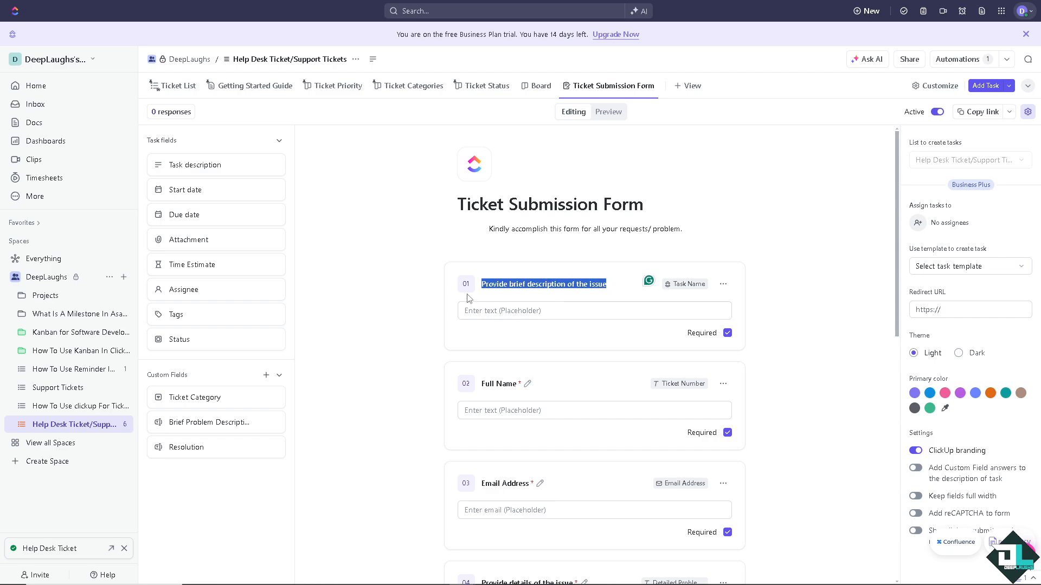
{"action": "type", "text": "Del"}
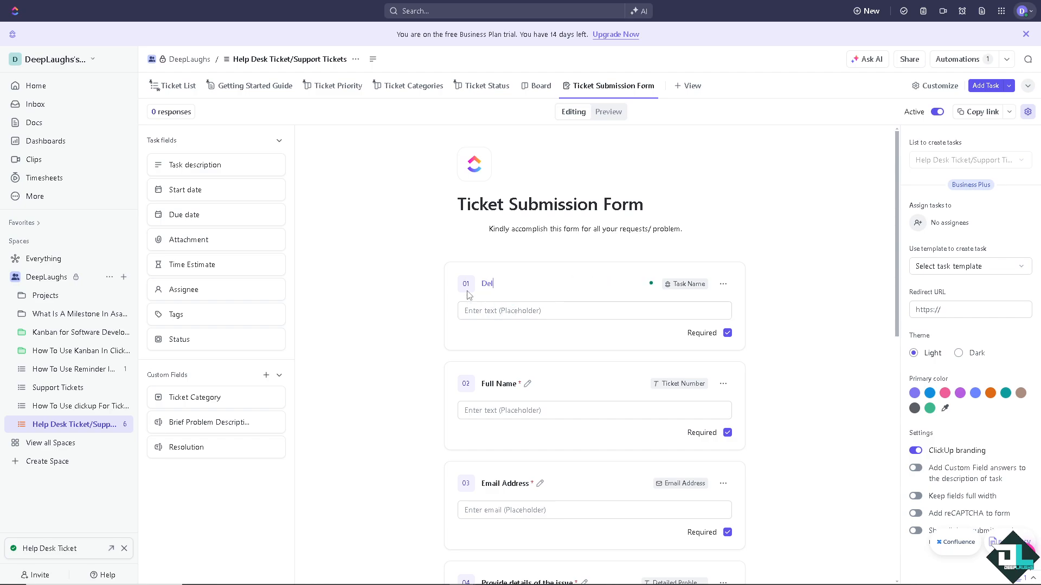
{"action": "type", "text": "ayes Item"}
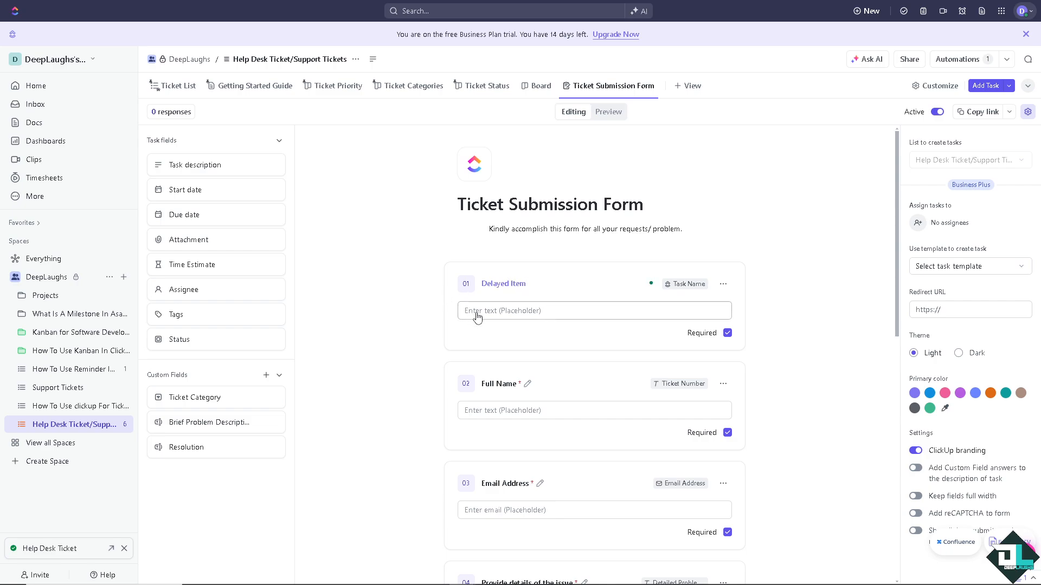
{"action": "type", "text": "How To Use clickup For Ticketing (Placeholder"}
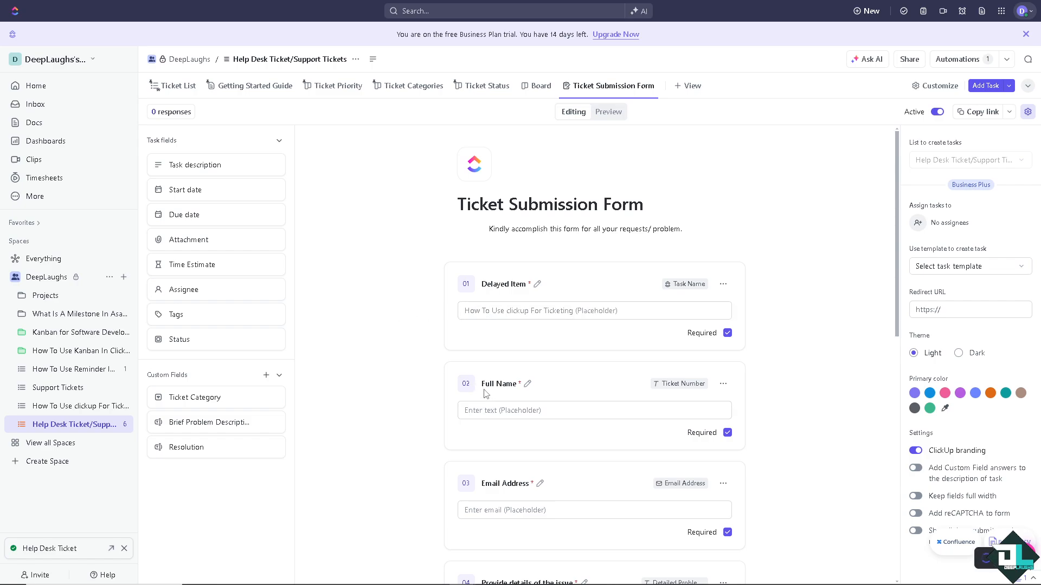
{"action": "mouse_move", "coordinate": [499, 409]}
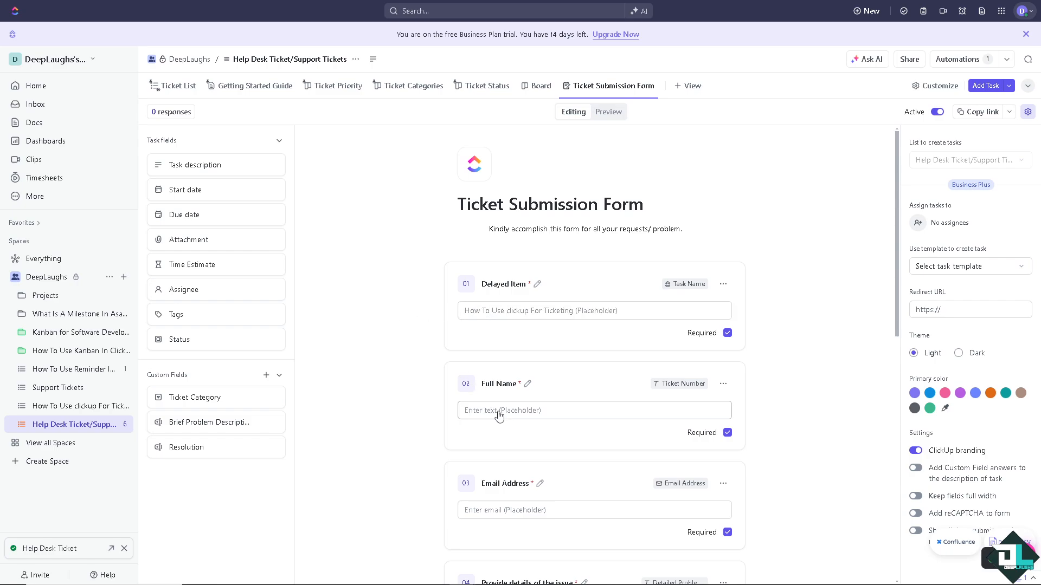
{"action": "scroll", "scroll_direction": "up", "scroll_amount": 3}
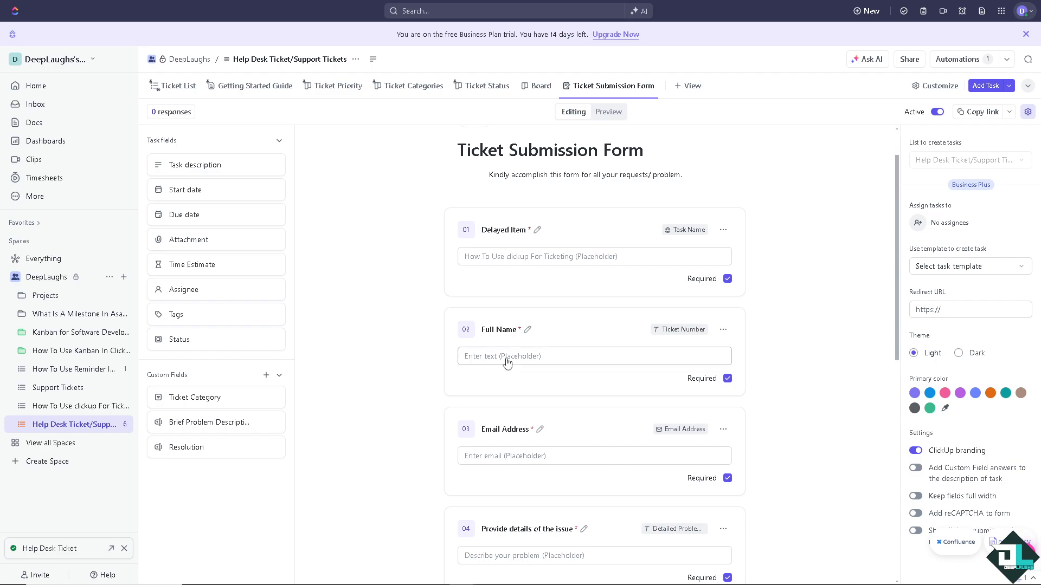
{"action": "left_click", "coordinate": [593, 356]}
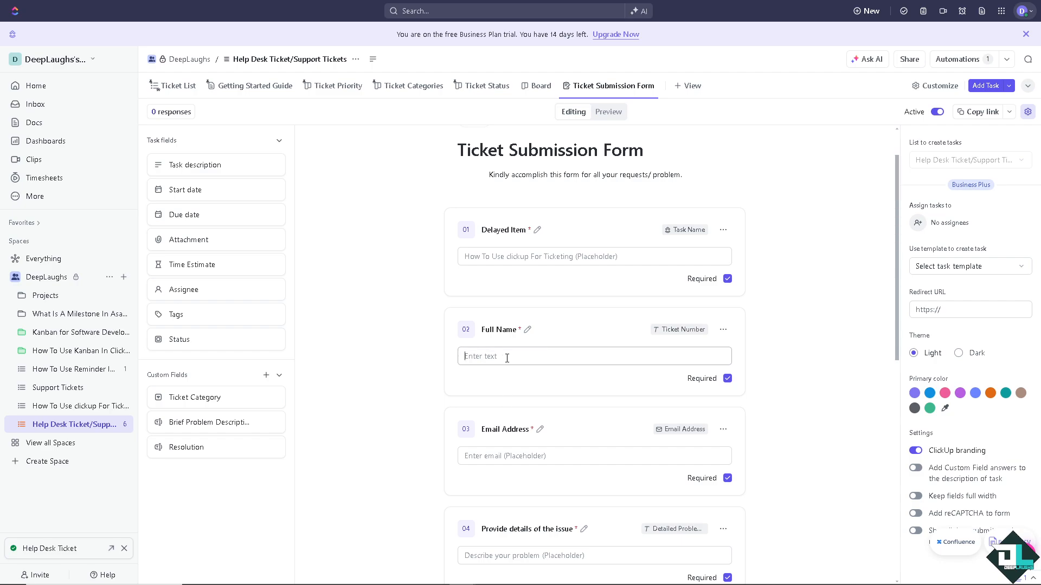
{"action": "type", "text": "Deep L"}
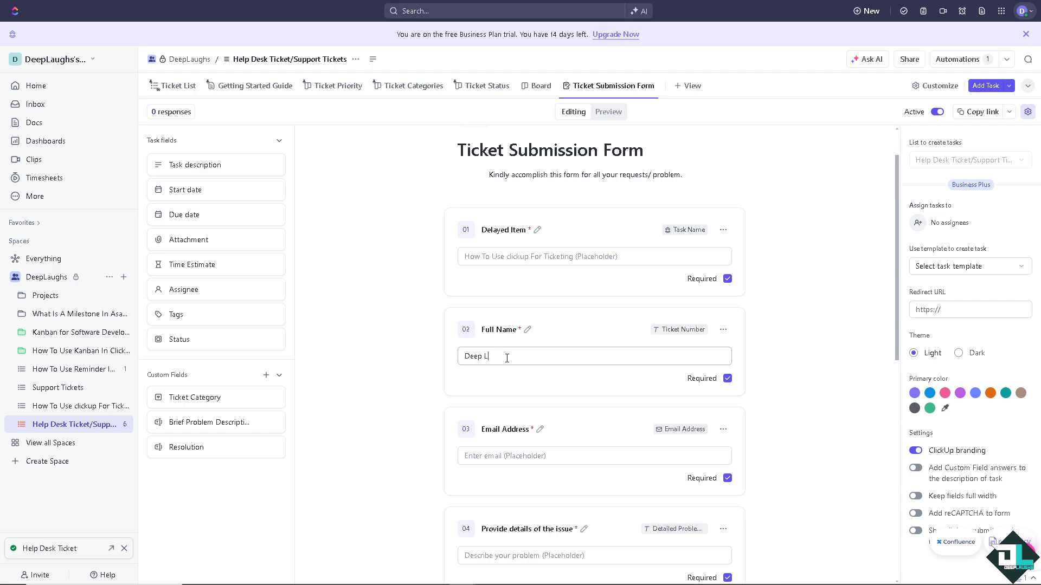
{"action": "type", "text": "aughs (Placeholder"}
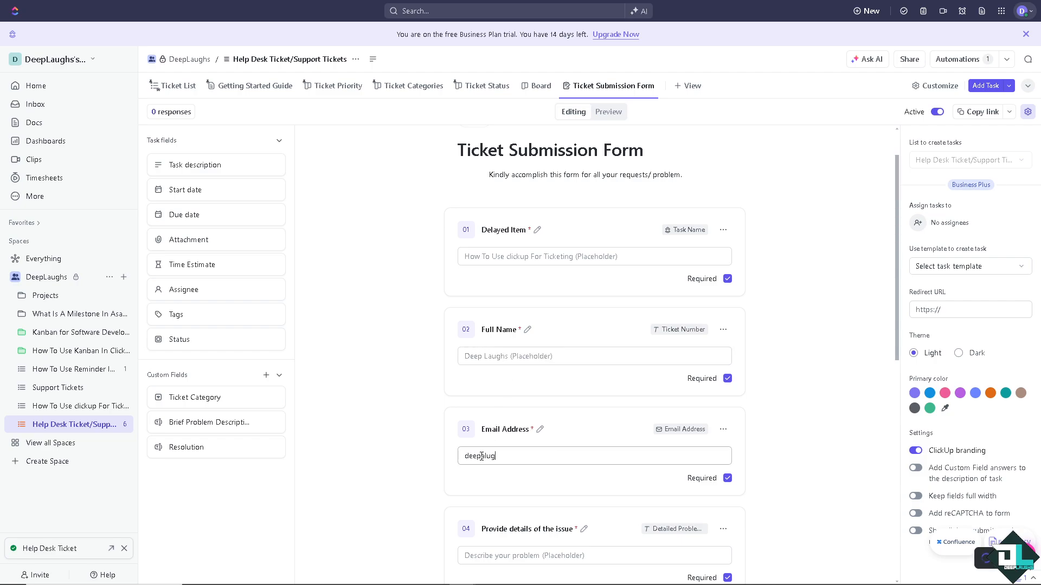
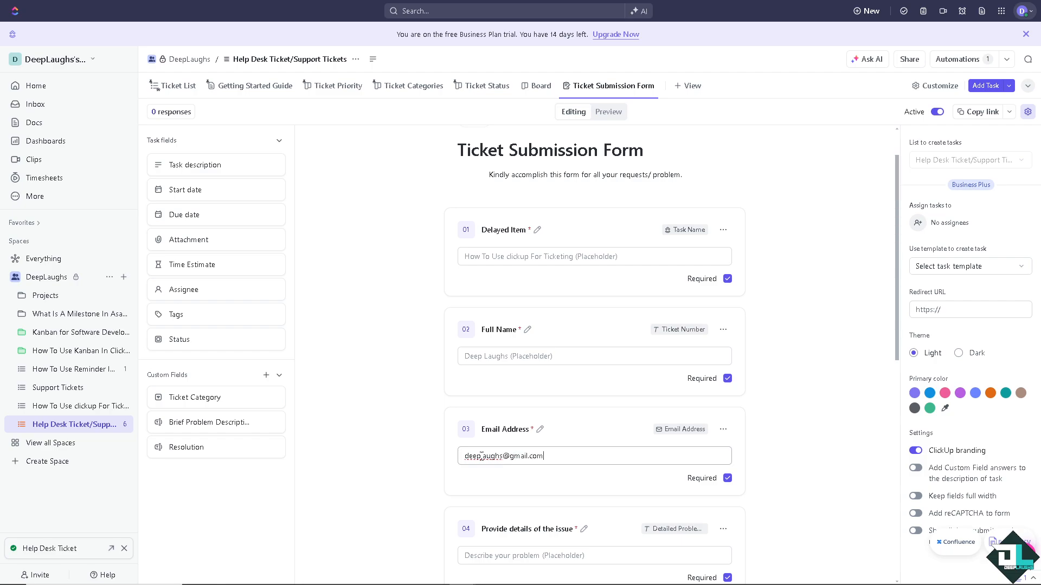
Set the details question placeholder to 'Delayed Item, Refund' and make Priority required.
{"action": "scroll", "scroll_direction": "down", "scroll_amount": 3}
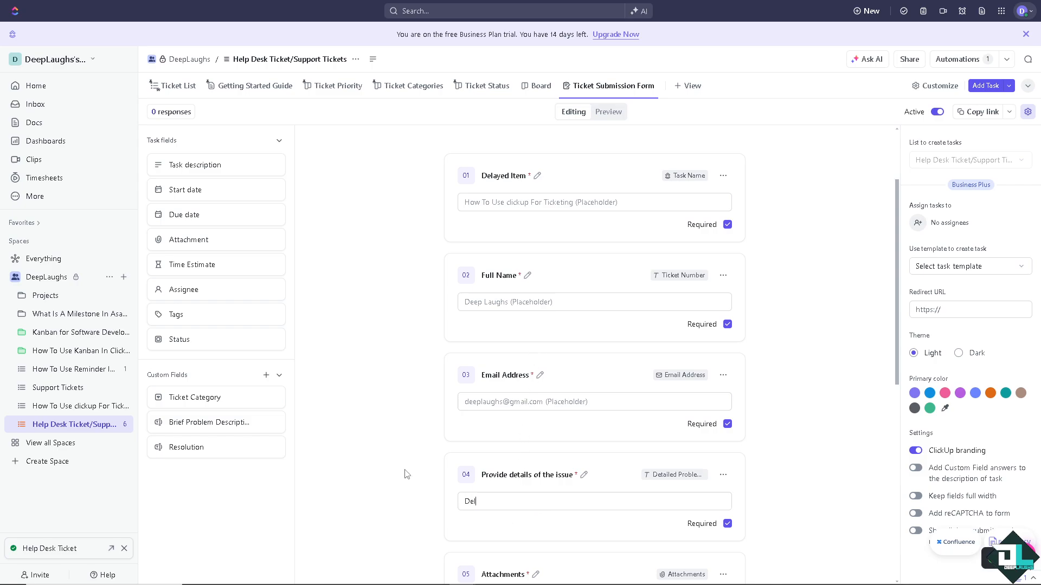
{"action": "type", "text": "Delayed Item, Refund"}
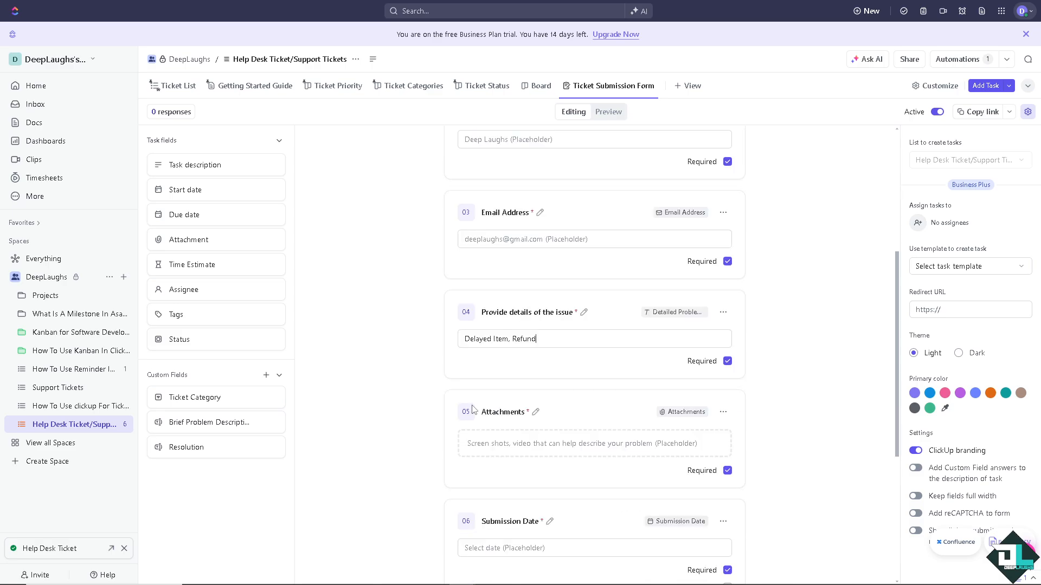
{"action": "mouse_move", "coordinate": [474, 410]}
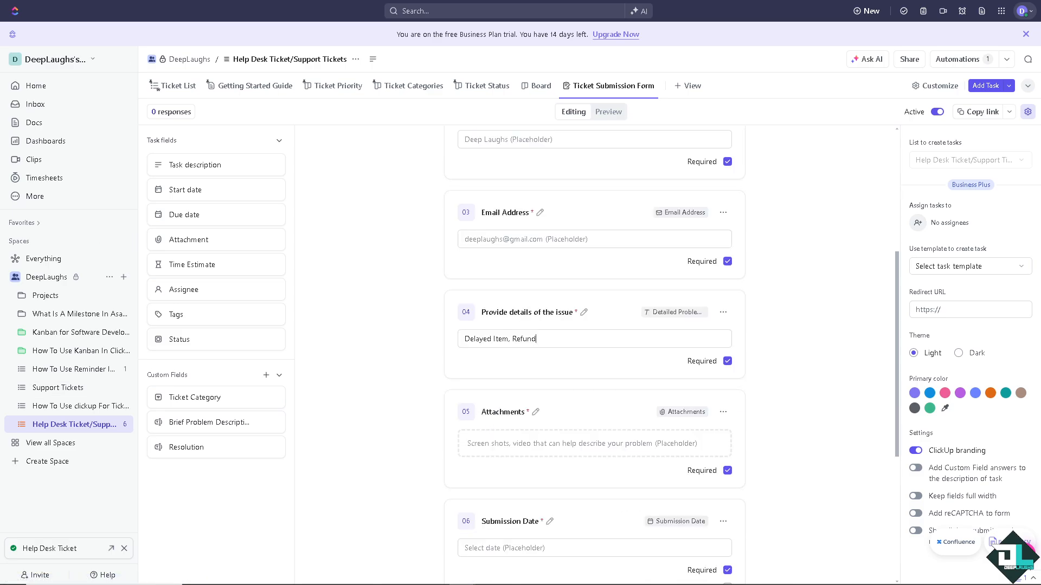
{"action": "scroll", "scroll_direction": "down", "scroll_amount": 3}
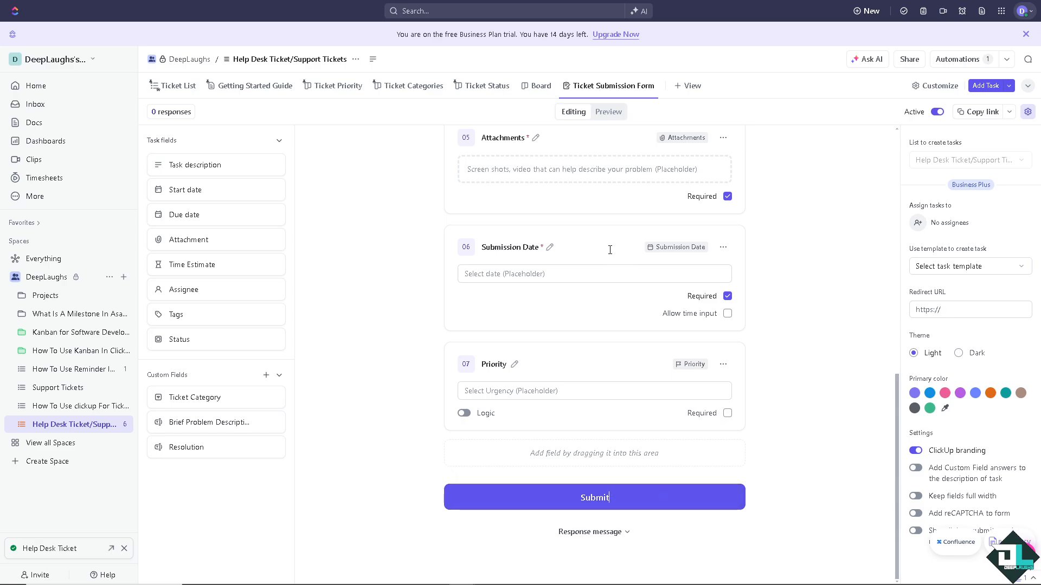
{"action": "mouse_move", "coordinate": [568, 511]}
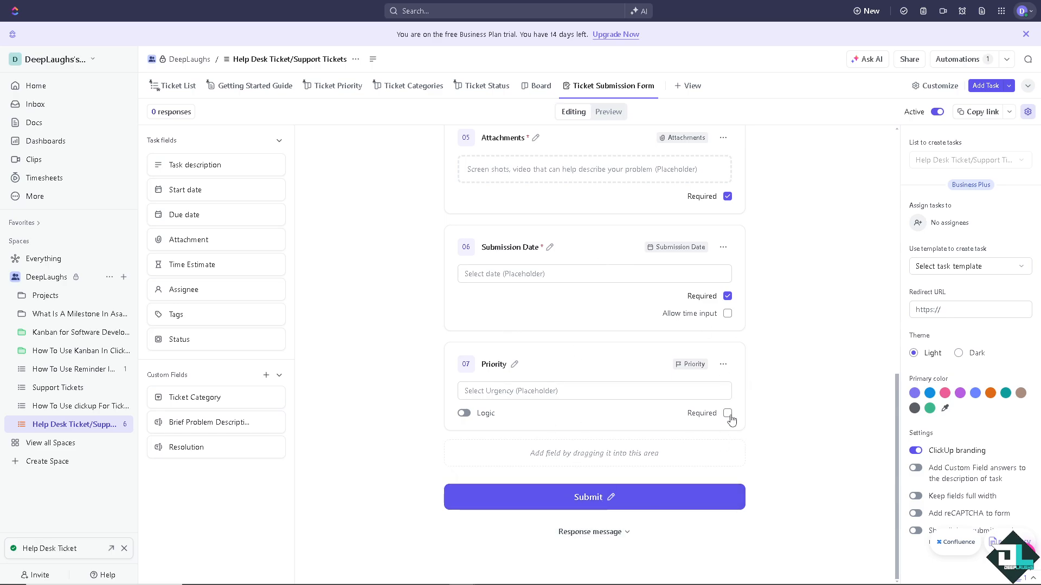
{"action": "left_click", "coordinate": [726, 413]}
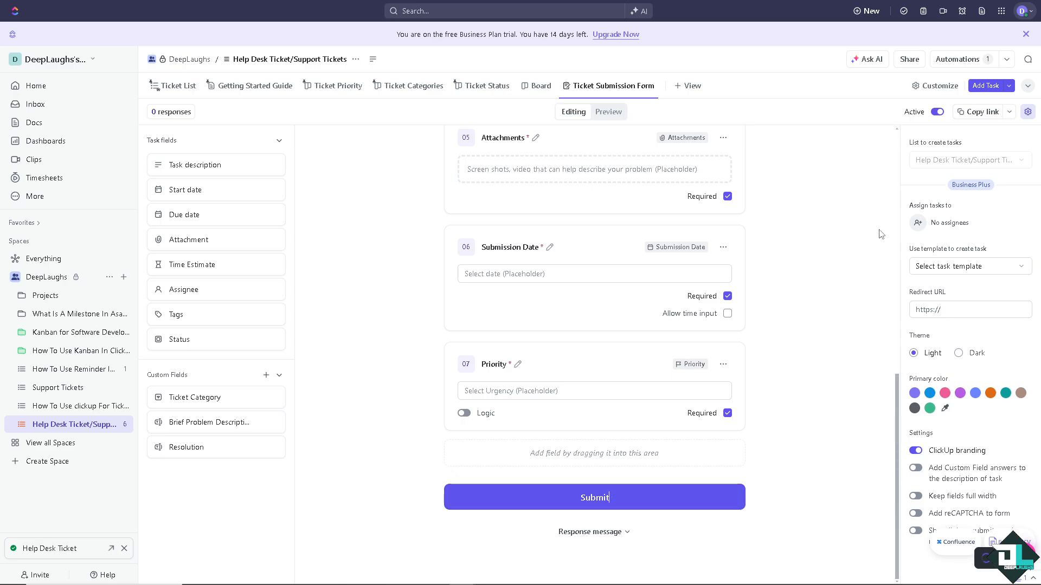
{"action": "scroll", "scroll_direction": "up", "scroll_amount": 3}
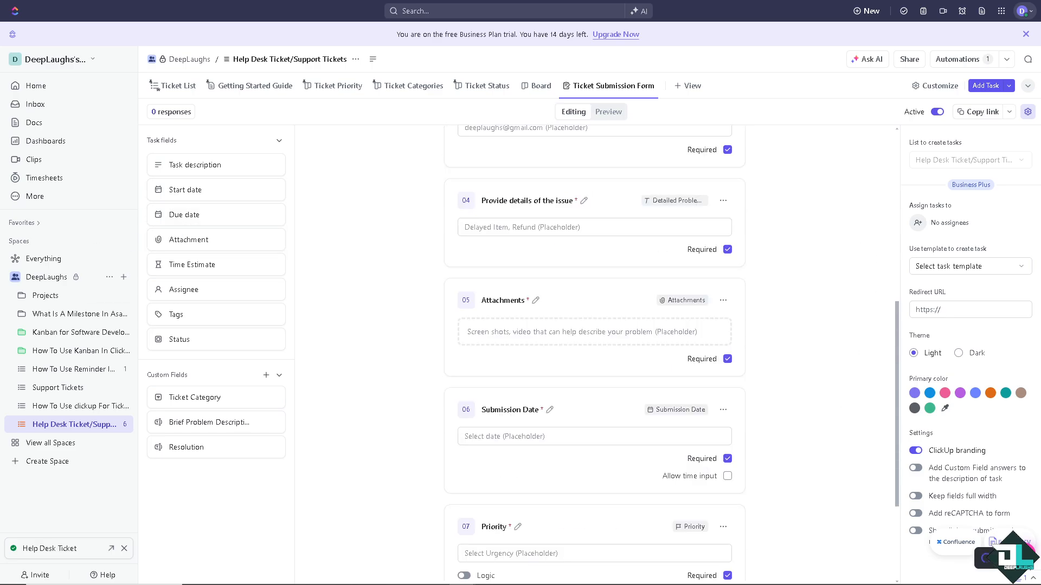
{"action": "mouse_move", "coordinate": [176, 86]}
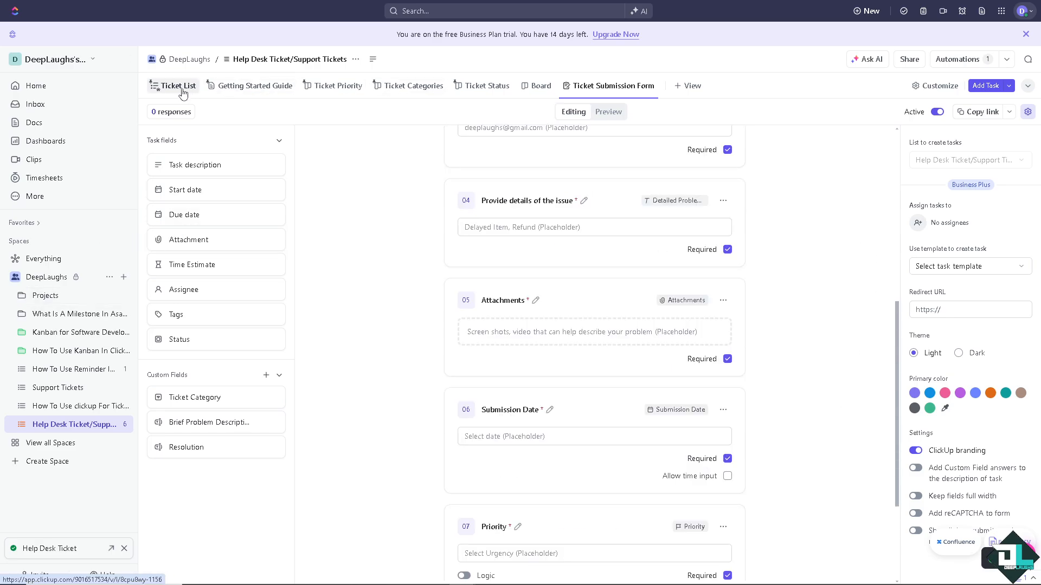
Return to the Ticket List view and open the 'How To Use clickup For Ticketing' subtask.
{"action": "left_click", "coordinate": [175, 85]}
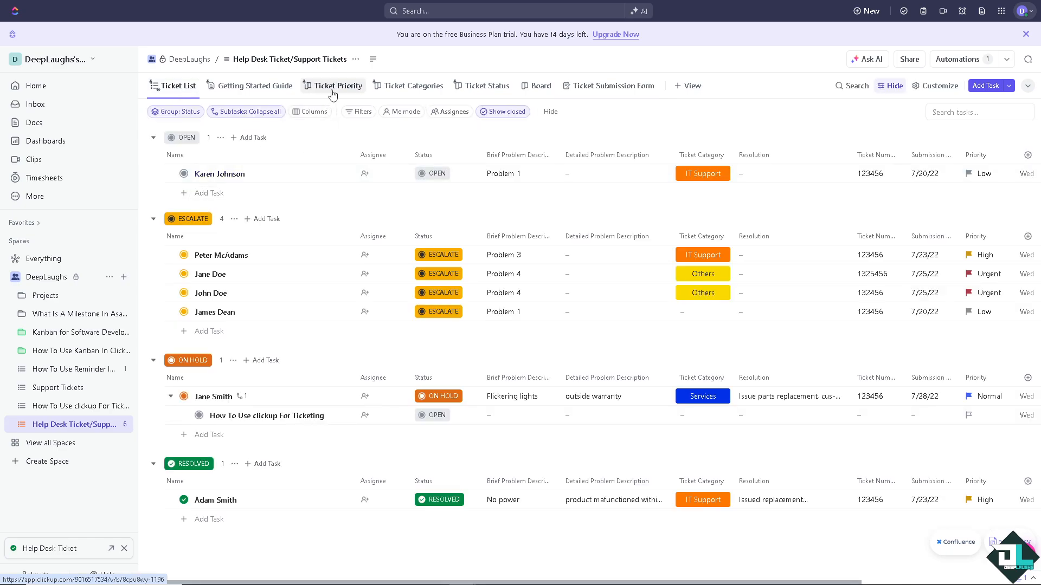
{"action": "mouse_move", "coordinate": [332, 95]}
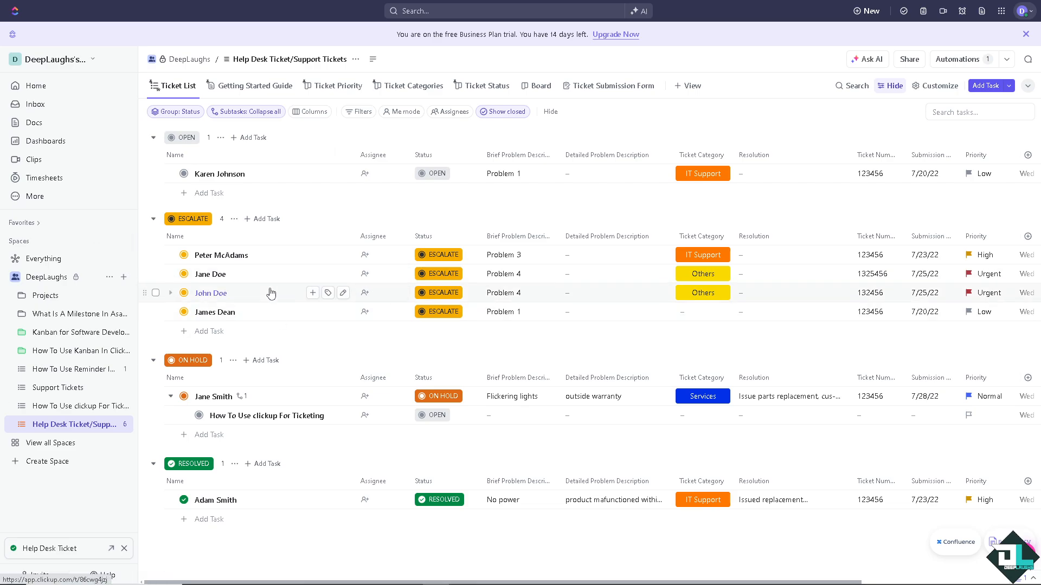
{"action": "mouse_move", "coordinate": [303, 239]}
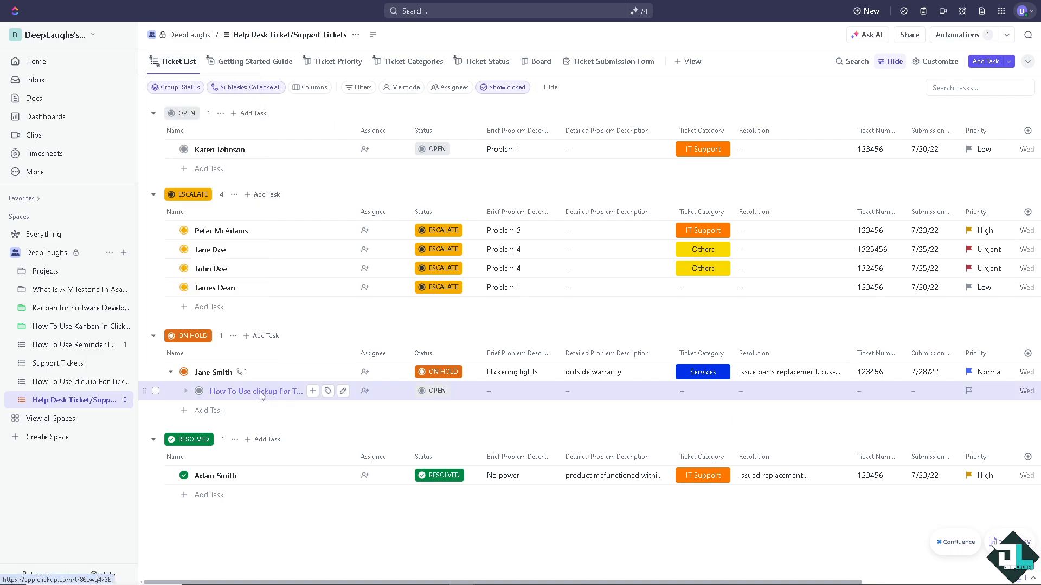
{"action": "left_click", "coordinate": [256, 392]}
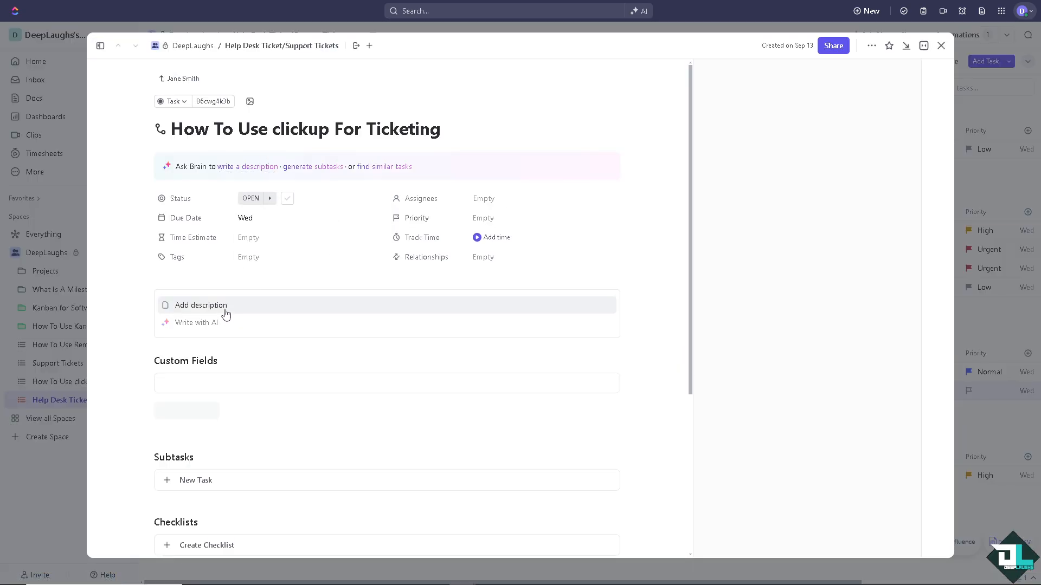
Rename the subtask to 'SAMPLE TICKET EMAIL' and start its description.
{"action": "left_click", "coordinate": [936, 78]}
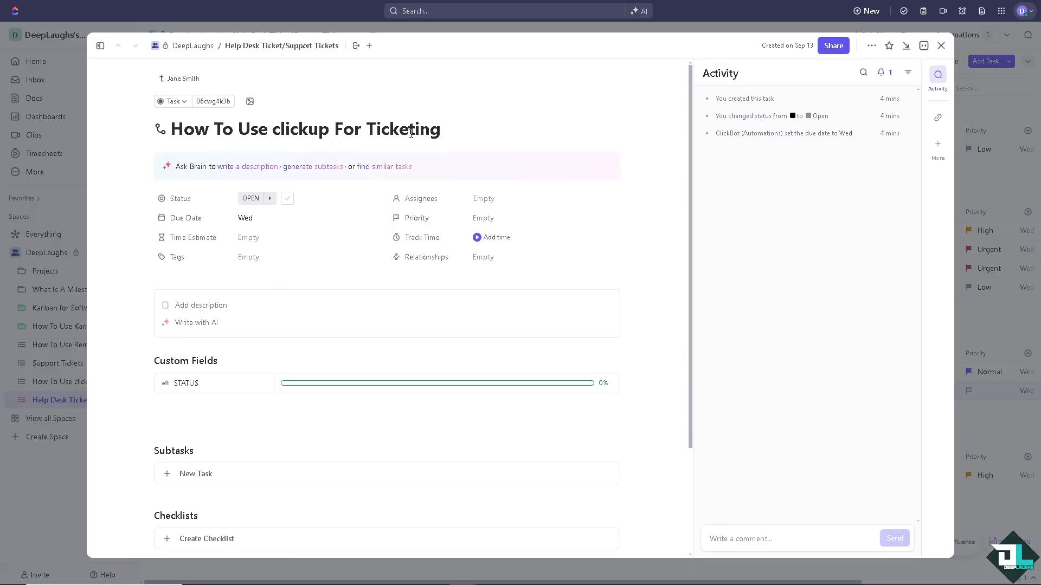
{"action": "triple_click", "coordinate": [304, 129]}
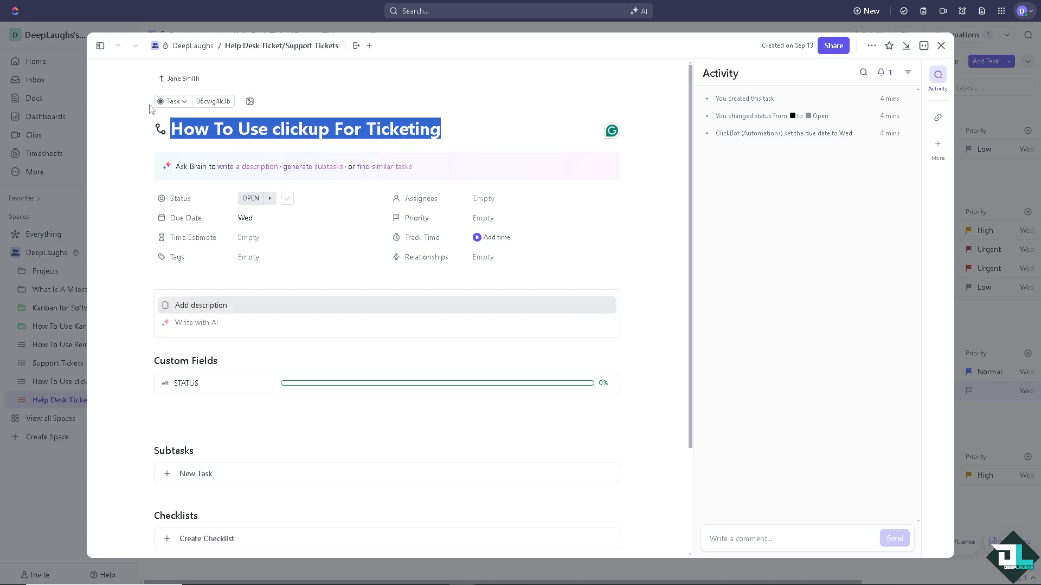
{"action": "type", "text": "SAMPLE TIC"}
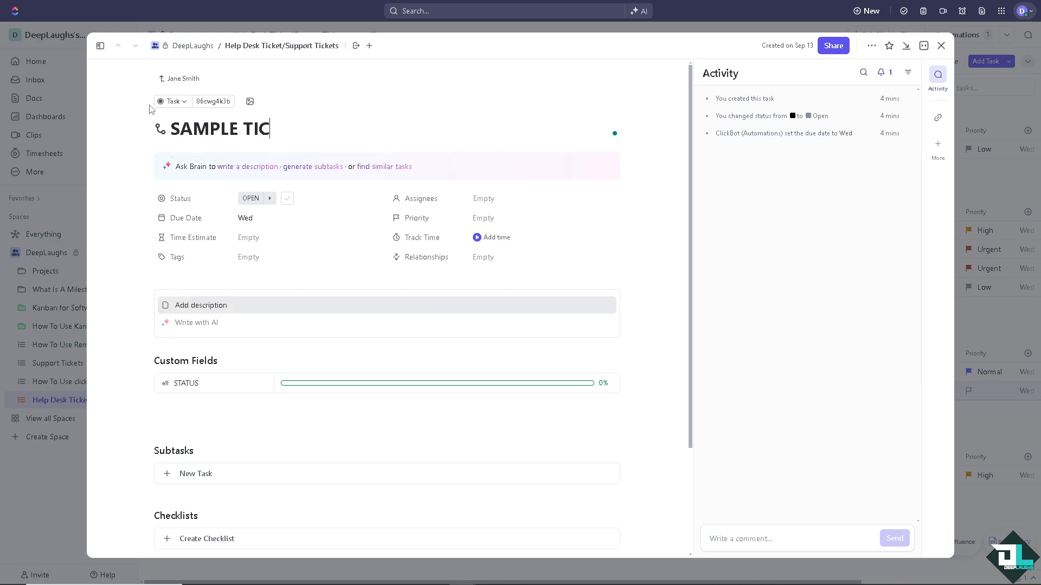
{"action": "type", "text": "KET EMAIL"}
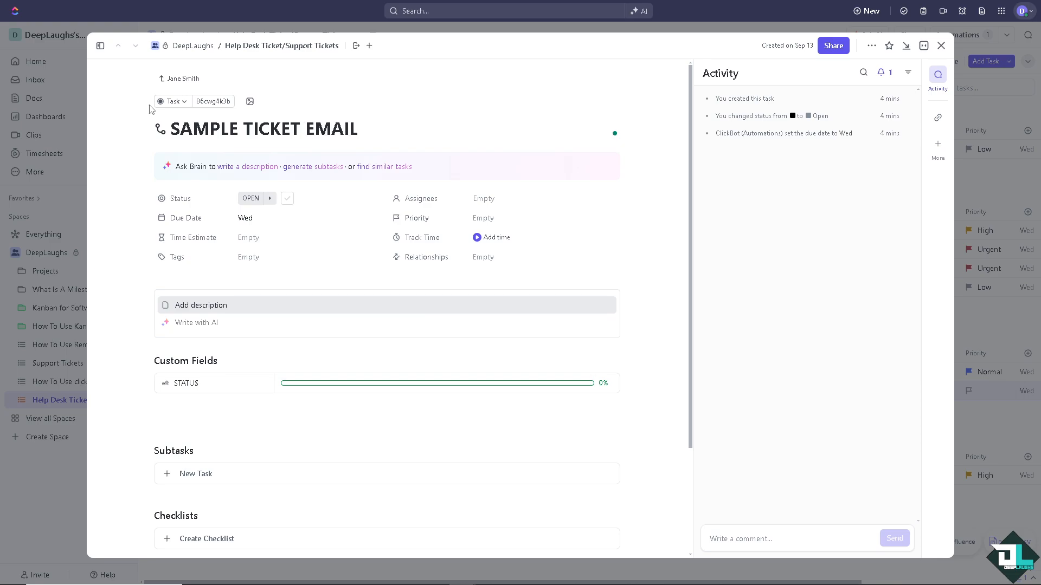
{"action": "mouse_move", "coordinate": [285, 311]}
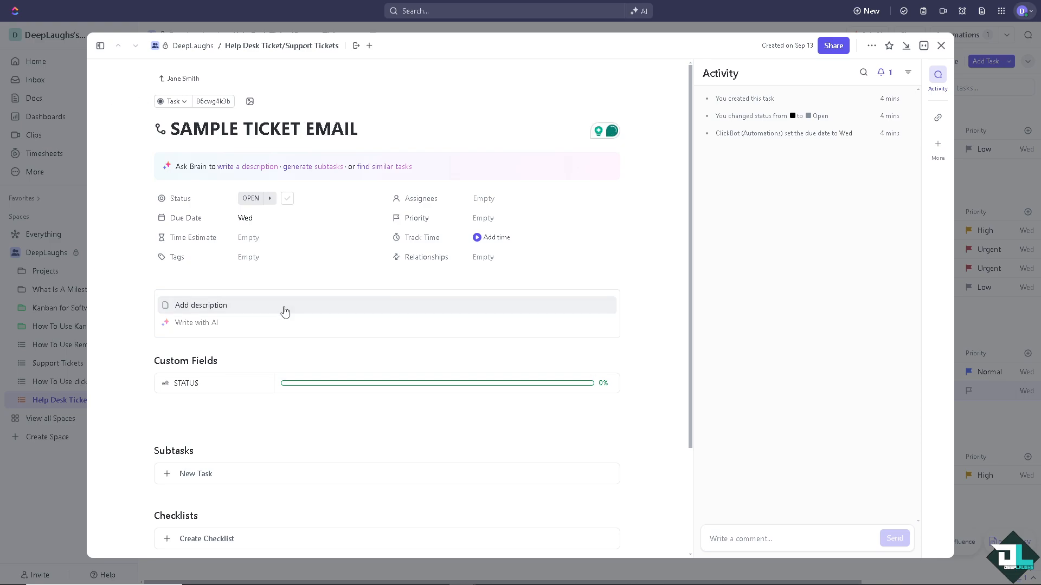
{"action": "left_click", "coordinate": [201, 304]}
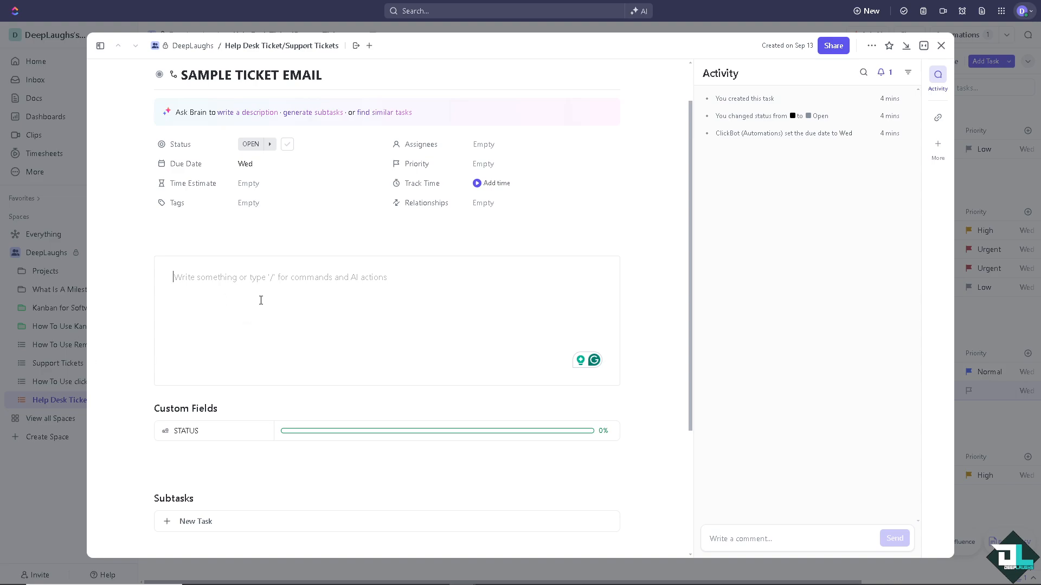
Write 'How To Use clickup For Ticketing' and 'Dear Customer,' in the description, checking the tag choices.
{"action": "type", "text": "How To Use clickup For Ticketing"}
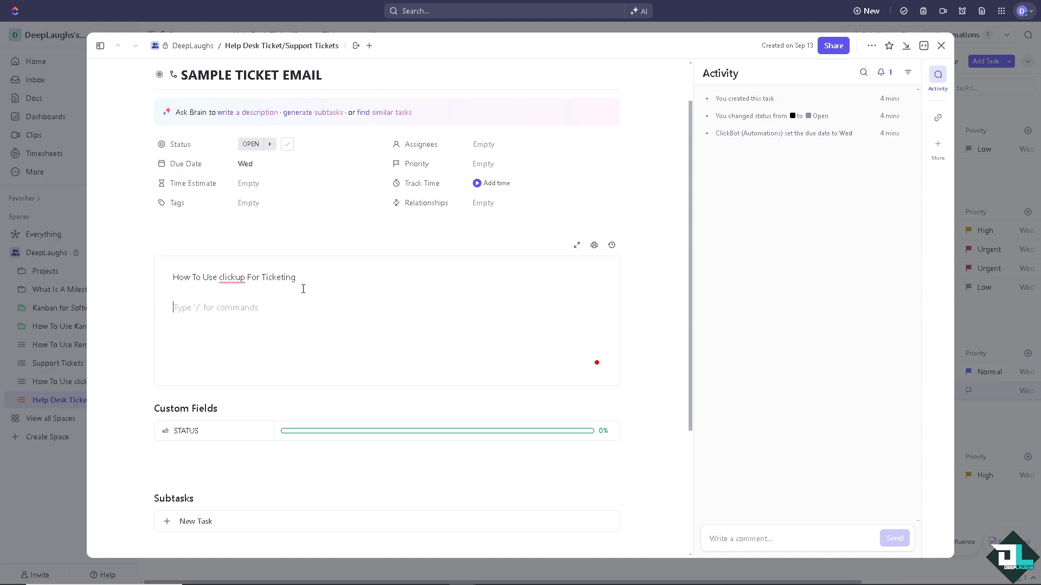
{"action": "type", "text": "Dear Customer,"}
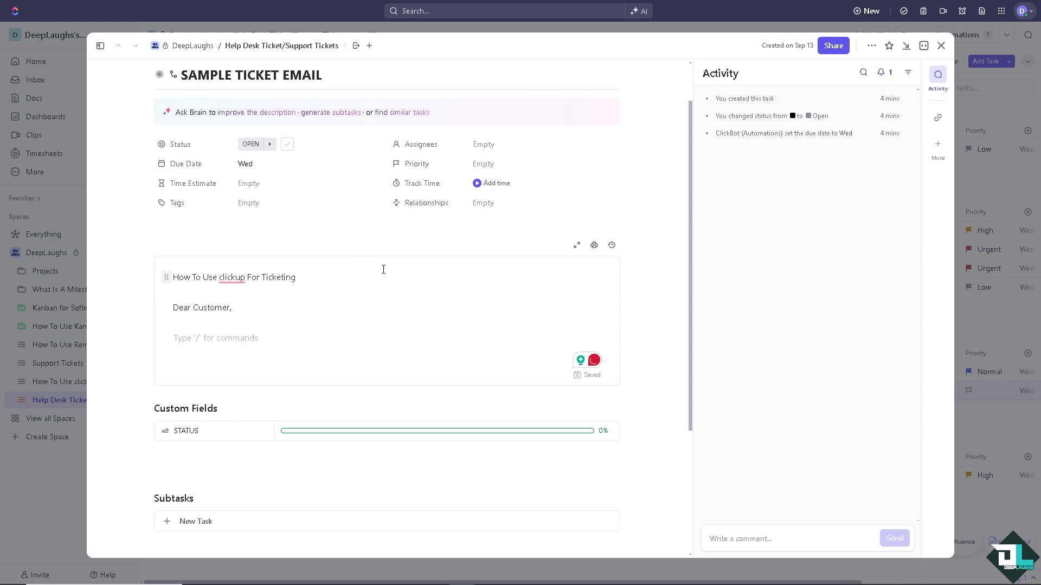
{"action": "mouse_move", "coordinate": [313, 286]}
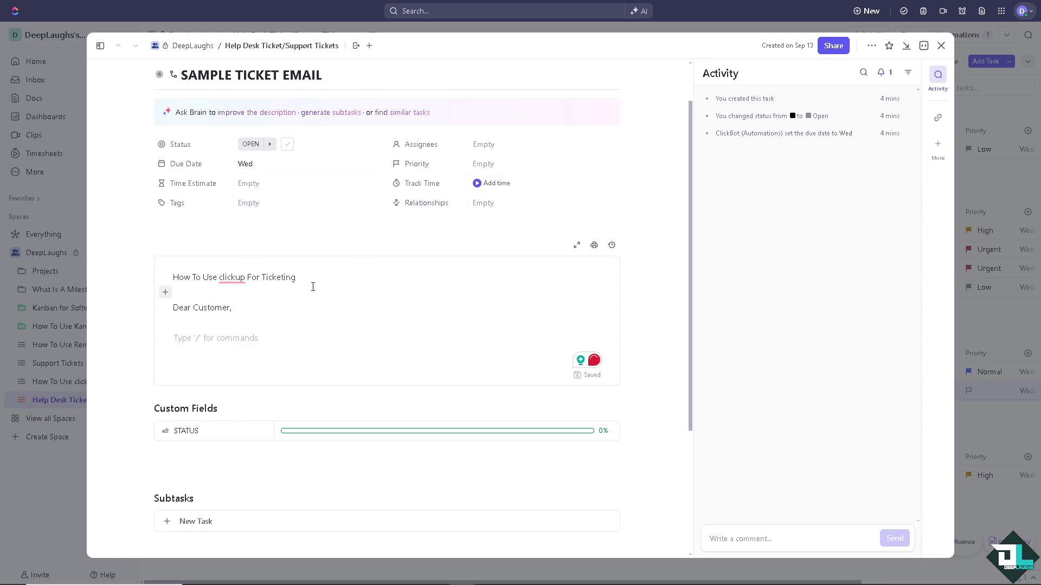
{"action": "left_click", "coordinate": [248, 202]}
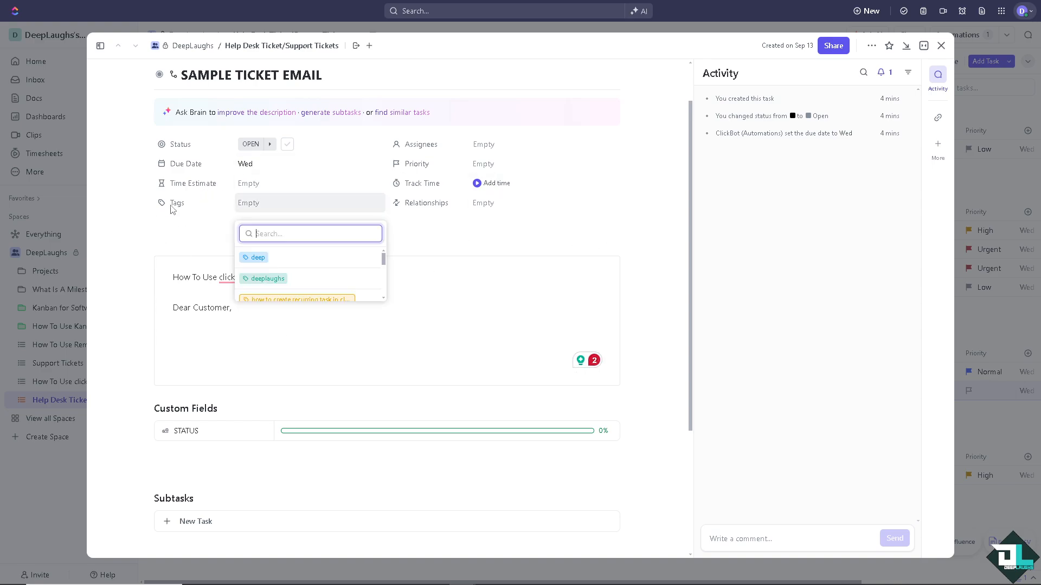
{"action": "left_click", "coordinate": [289, 246]}
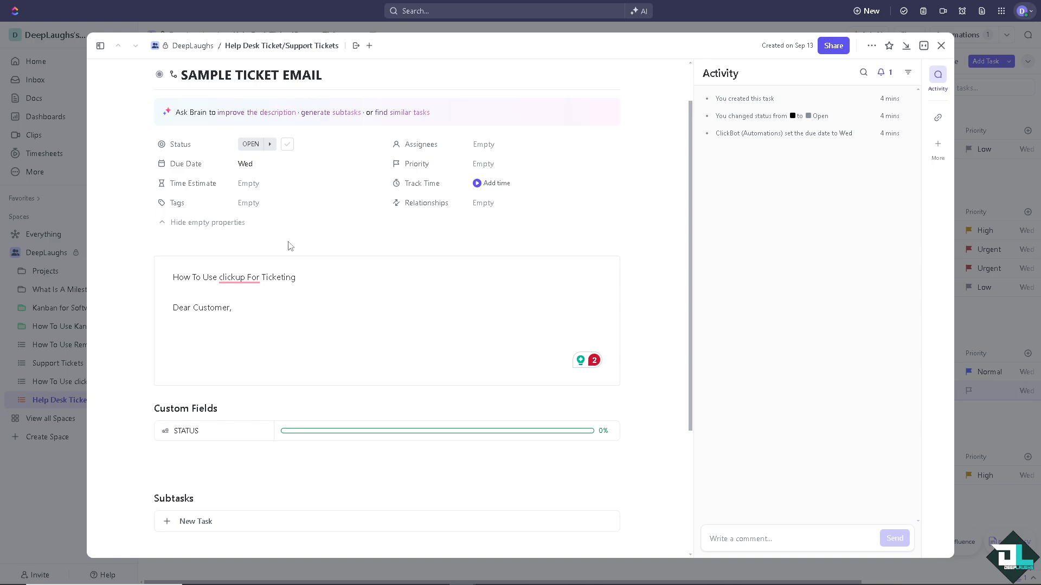
Choose Upload file from the attachment menu to add an image.
{"action": "left_click", "coordinate": [266, 203]}
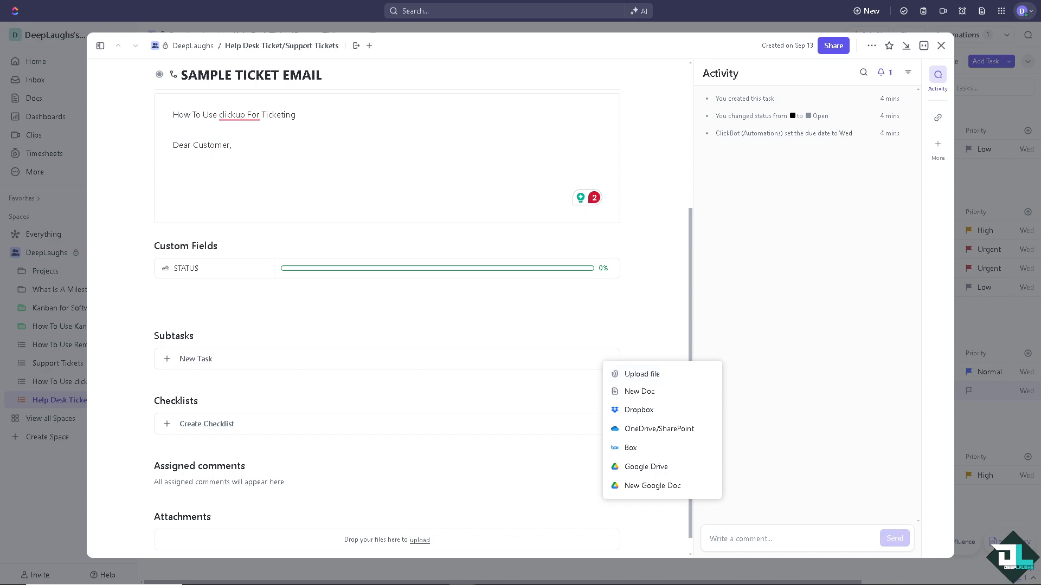
{"action": "left_click", "coordinate": [357, 387]}
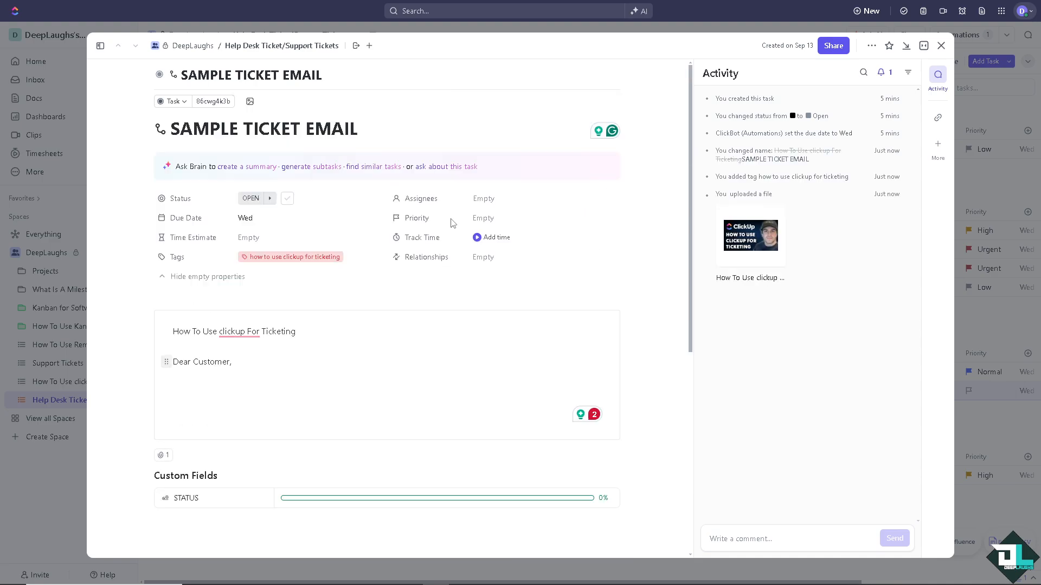
Start a new Text custom field and name it 'Ticket Label'.
{"action": "scroll", "scroll_direction": "down", "scroll_amount": 3}
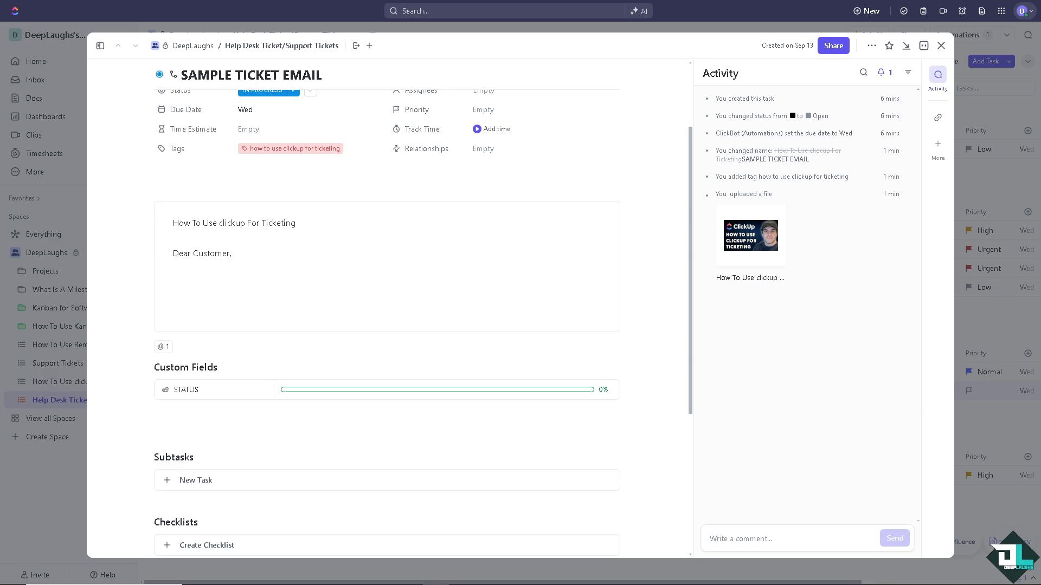
{"action": "mouse_move", "coordinate": [611, 367]}
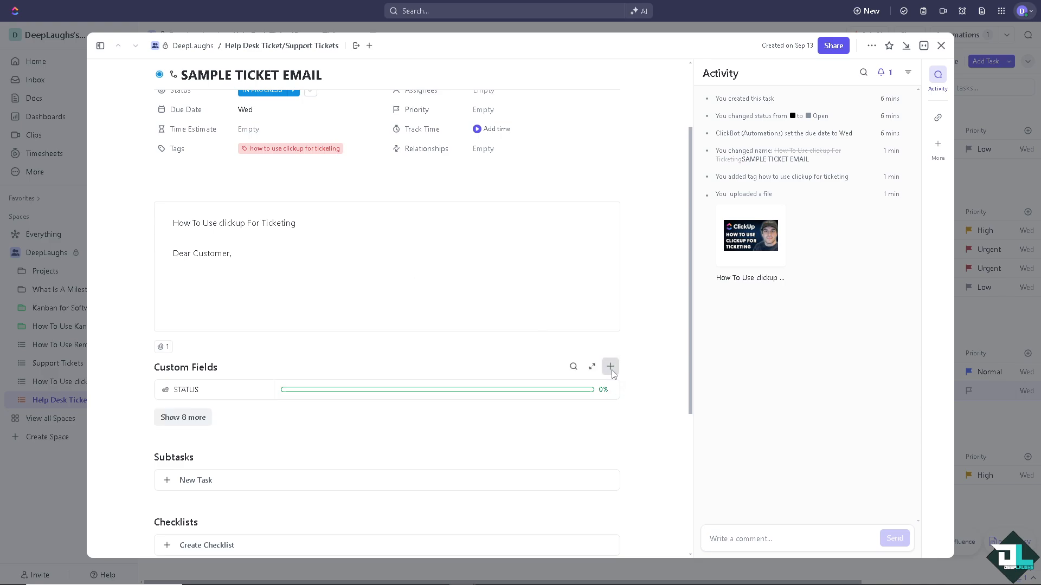
{"action": "left_click", "coordinate": [609, 367]}
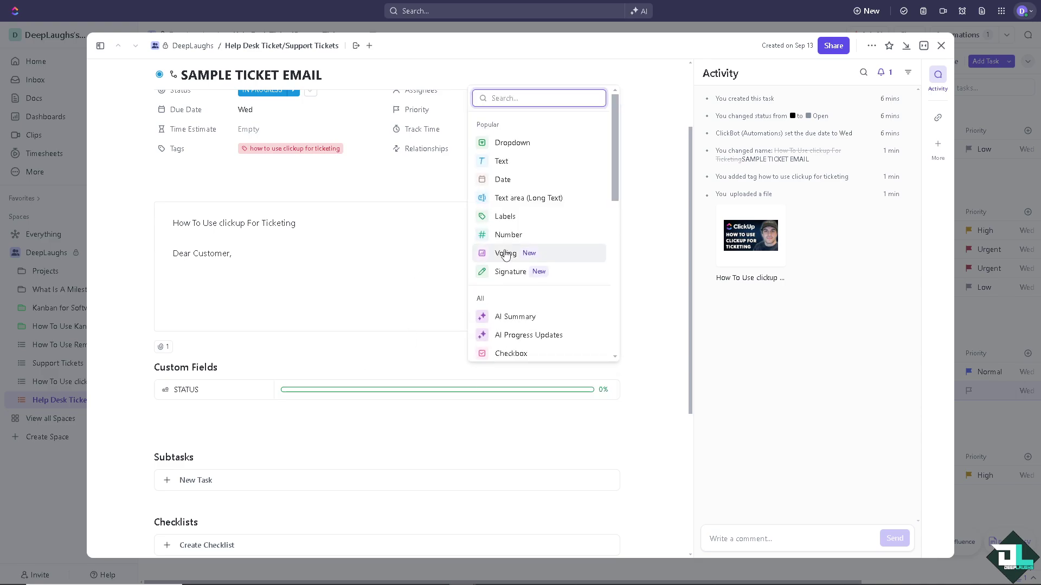
{"action": "mouse_move", "coordinate": [524, 163]}
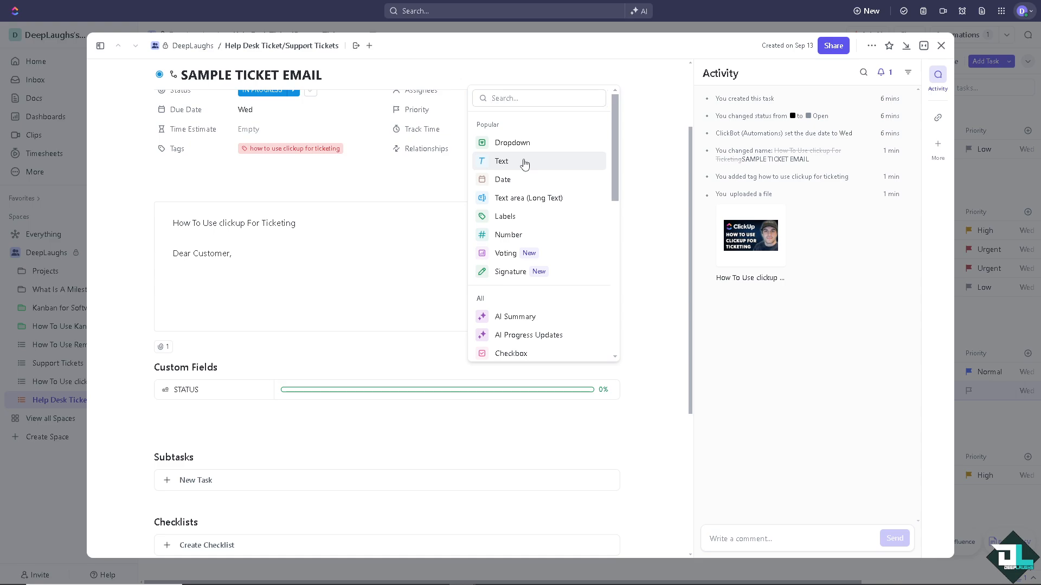
{"action": "left_click", "coordinate": [501, 160]}
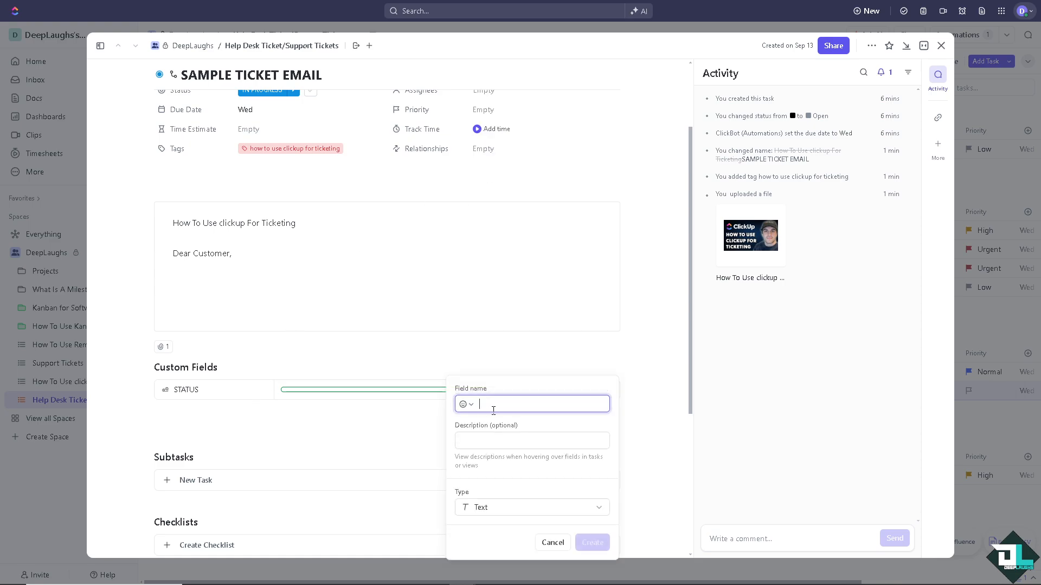
{"action": "type", "text": "Tick"}
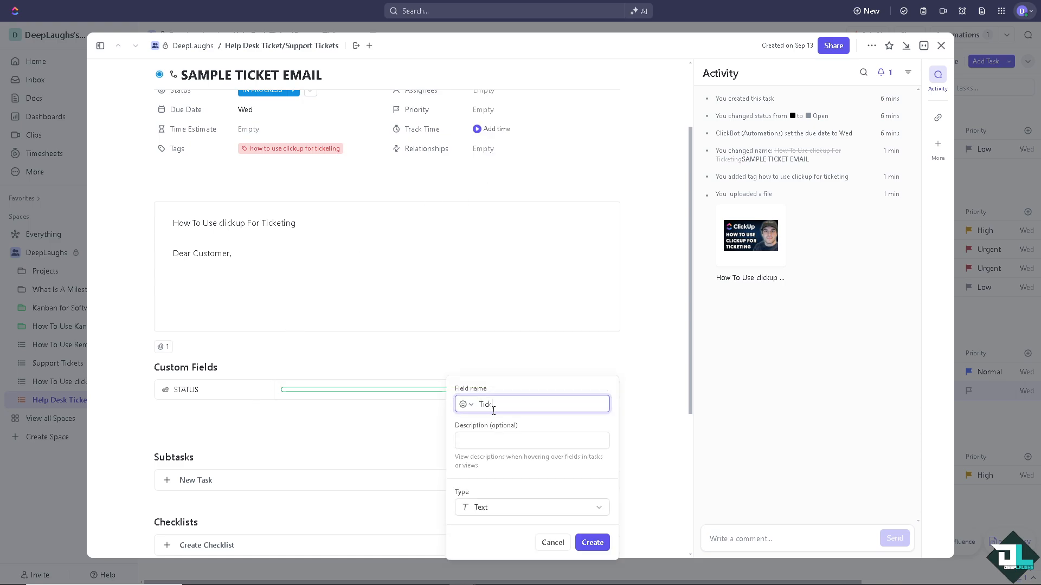
{"action": "type", "text": "et"}
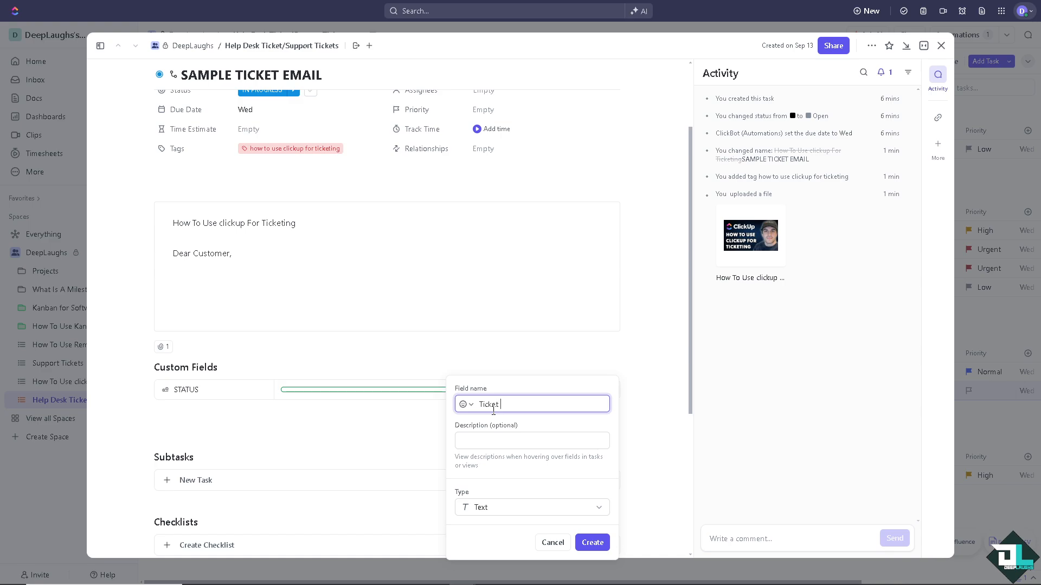
{"action": "type", "text": "Label"}
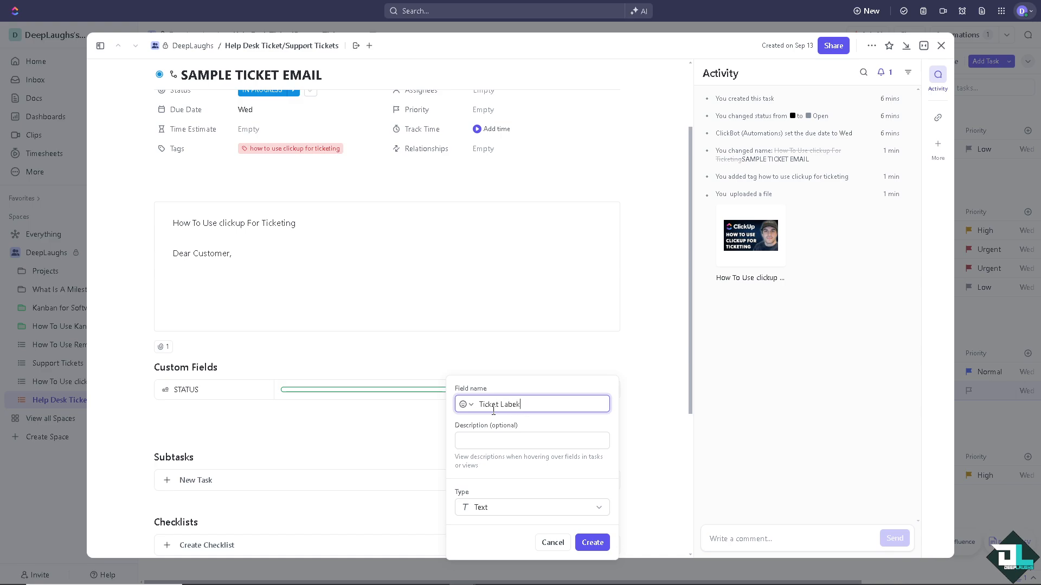
Give the field the description 'Ticket Label', confirm type Text, and create it.
{"action": "left_click", "coordinate": [531, 440]}
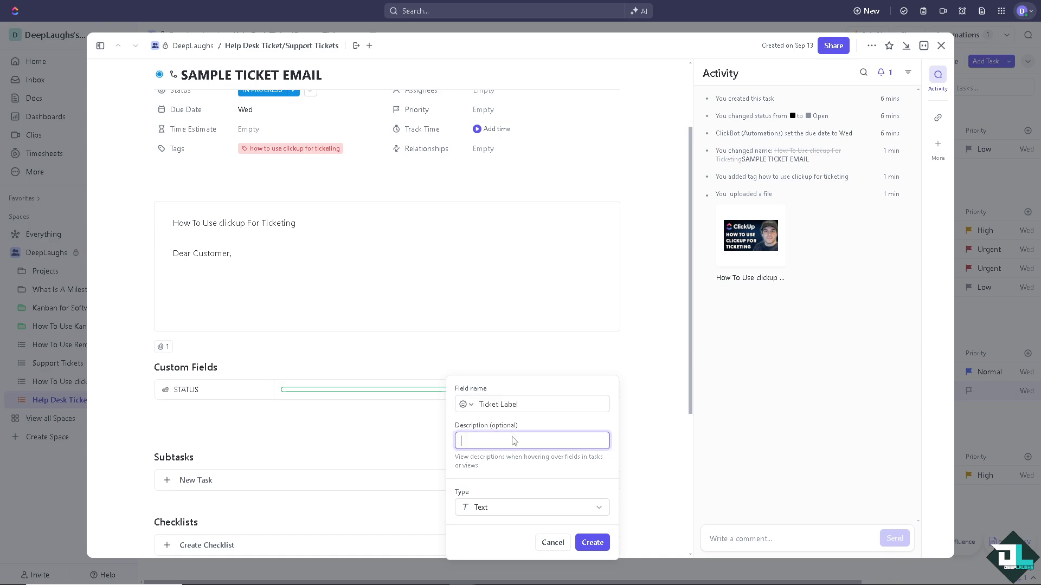
{"action": "left_click", "coordinate": [531, 507]}
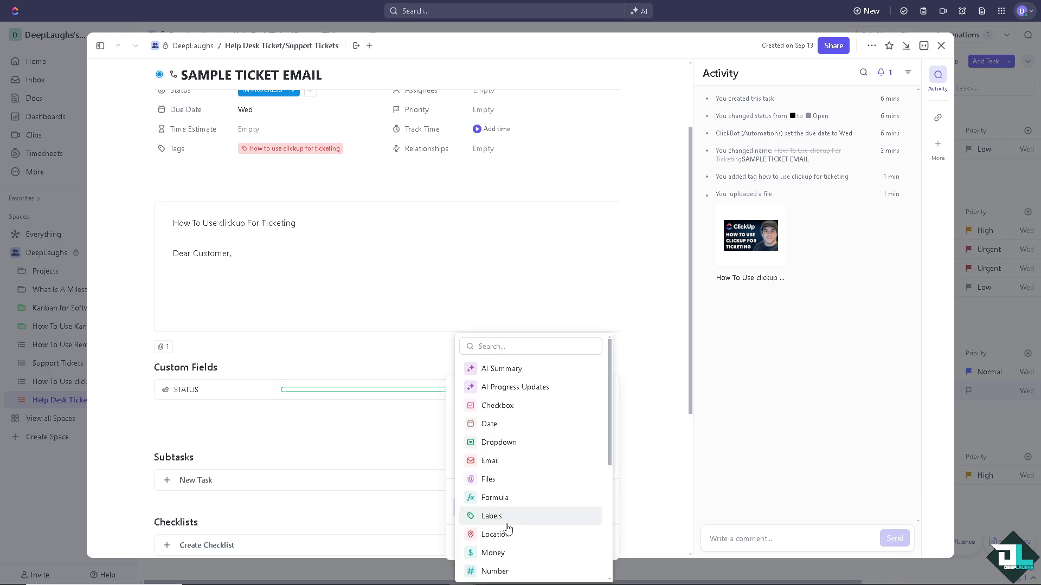
{"action": "mouse_move", "coordinate": [451, 542]}
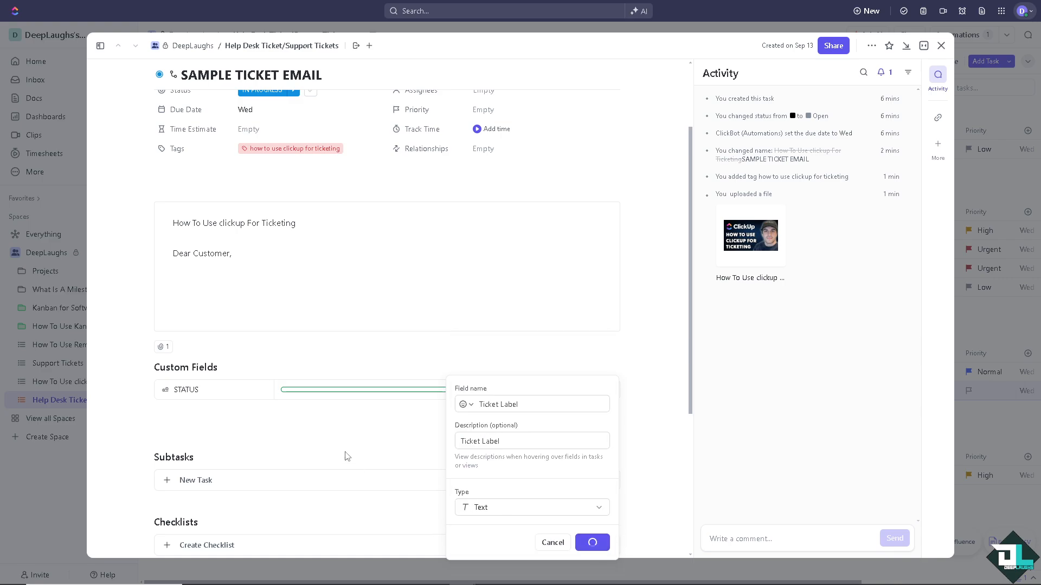
{"action": "left_click", "coordinate": [591, 542]}
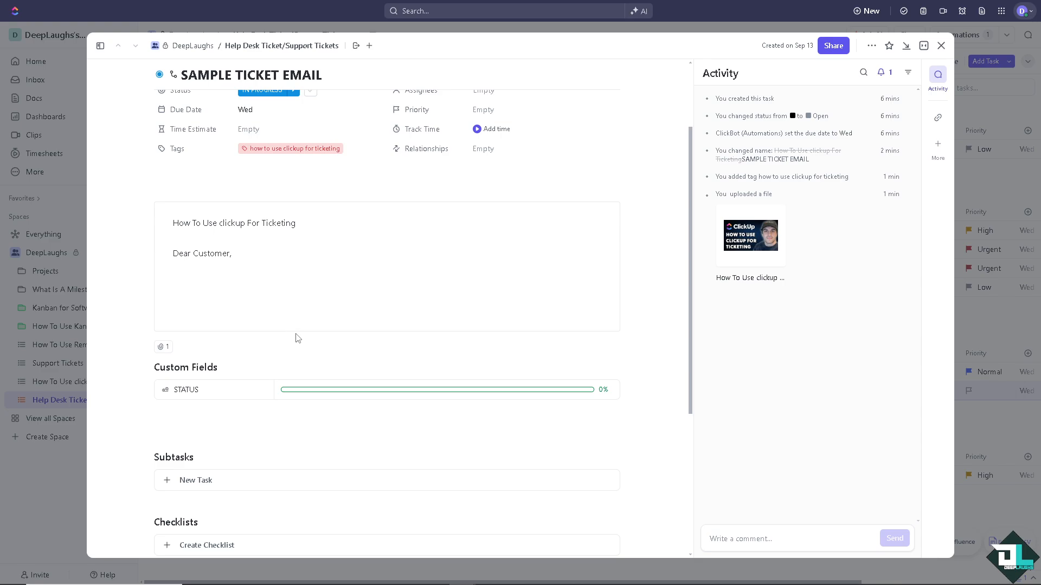
Set the uploaded ClickUp ticketing thumbnail attachment as the task cover and reposition it to show the title.
{"action": "scroll", "scroll_direction": "up", "scroll_amount": 3}
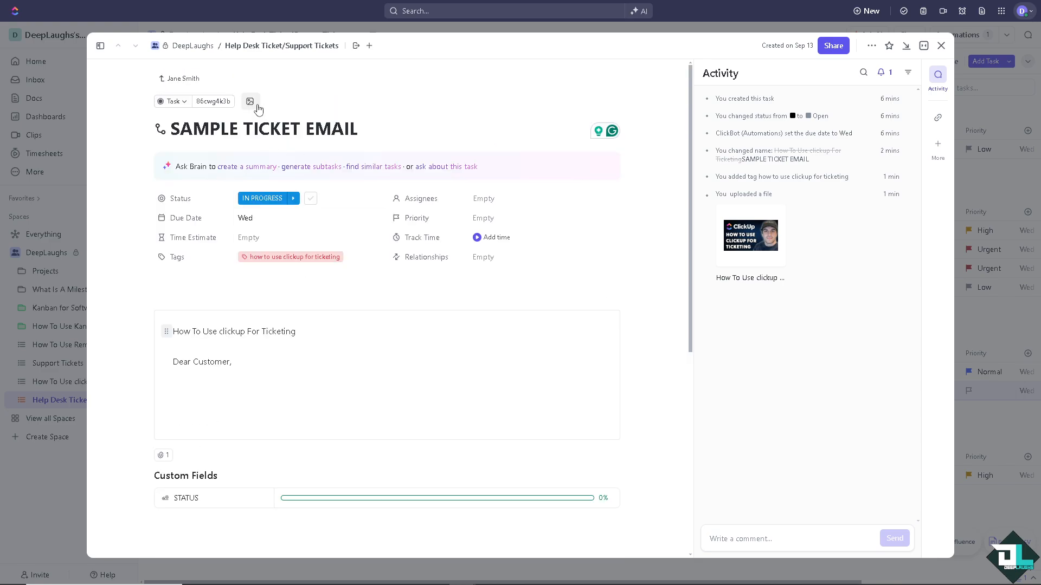
{"action": "left_click", "coordinate": [250, 102]}
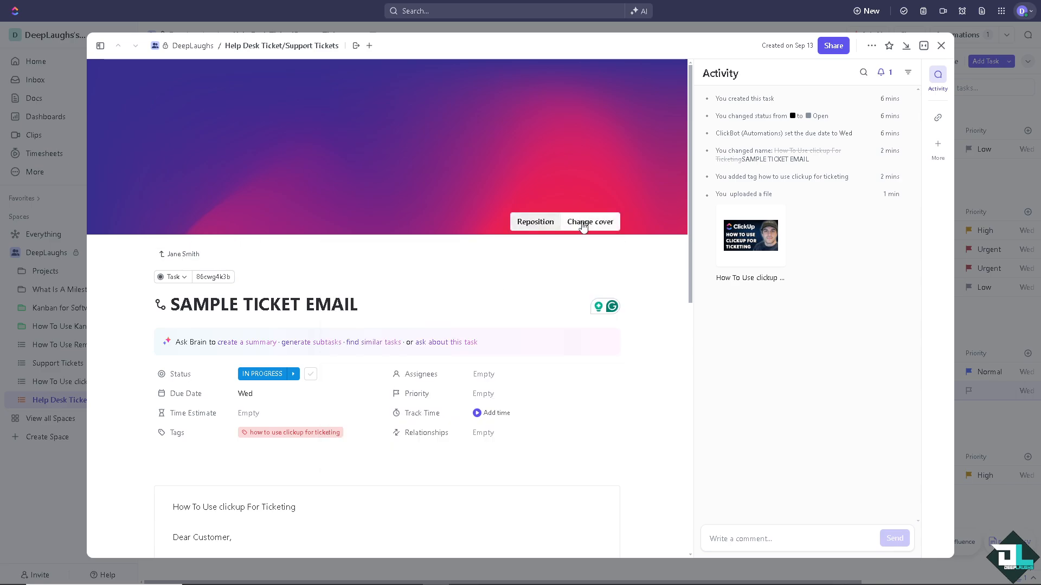
{"action": "left_click", "coordinate": [588, 221]}
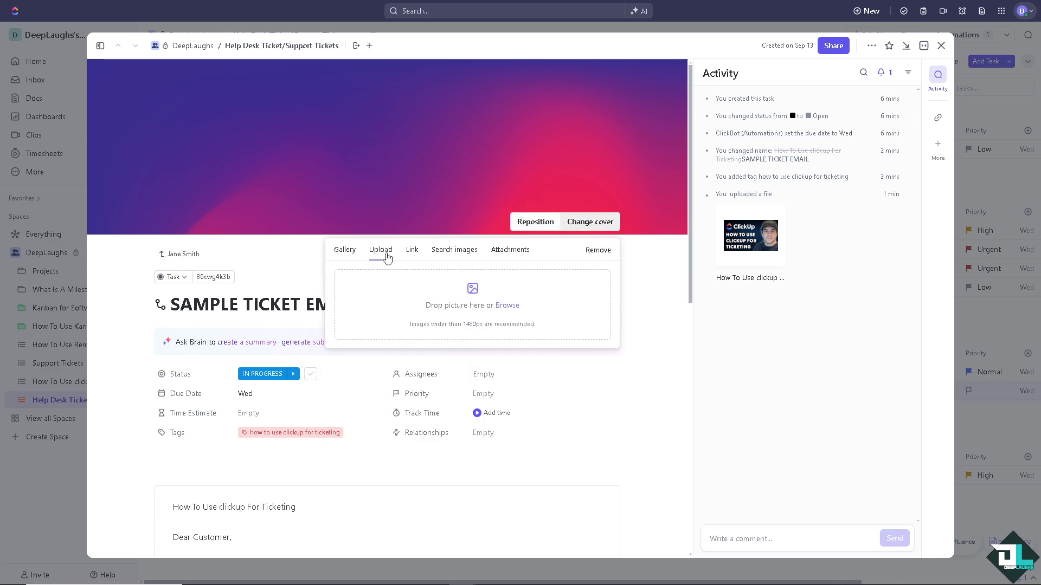
{"action": "mouse_move", "coordinate": [487, 253]}
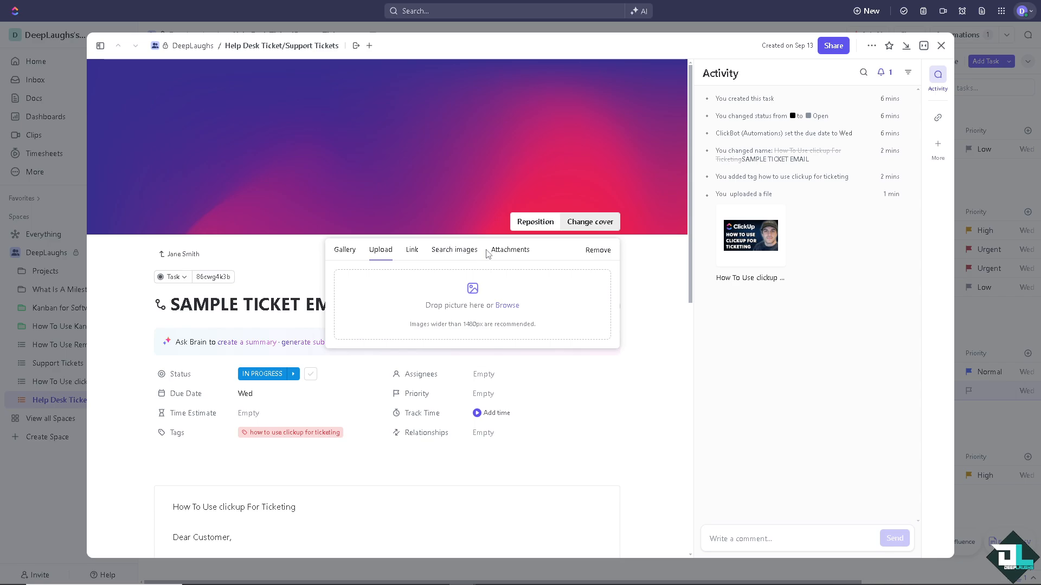
{"action": "left_click", "coordinate": [509, 250]}
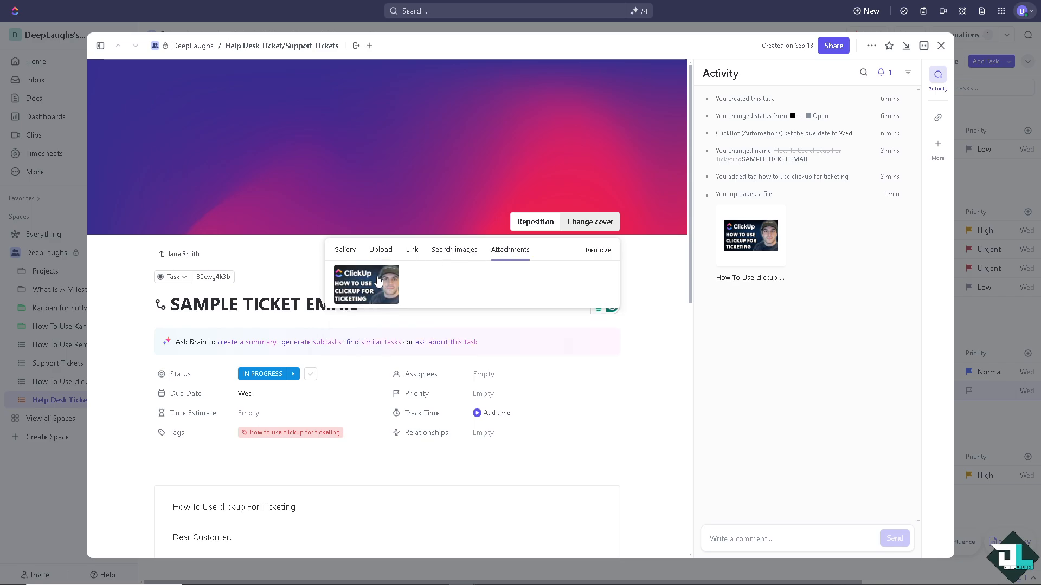
{"action": "left_click", "coordinate": [365, 284]}
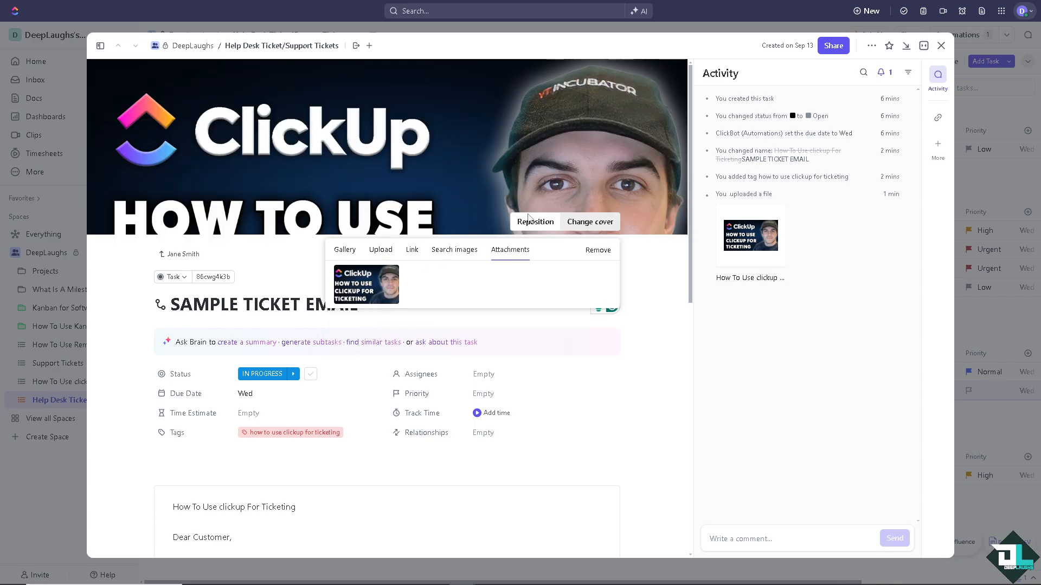
{"action": "left_click", "coordinate": [365, 284]}
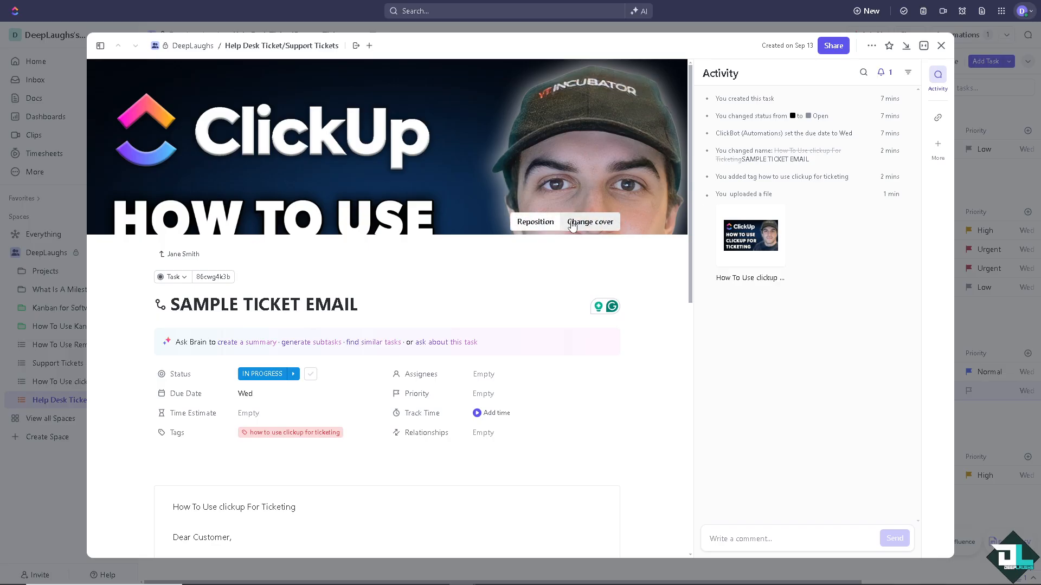
{"action": "left_click", "coordinate": [534, 221]}
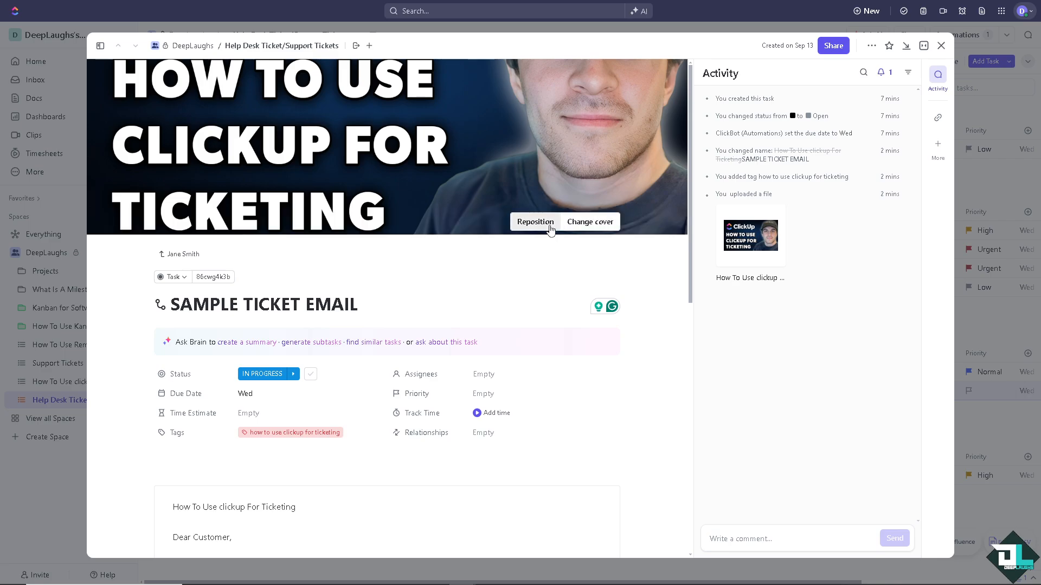
{"action": "mouse_move", "coordinate": [551, 304]}
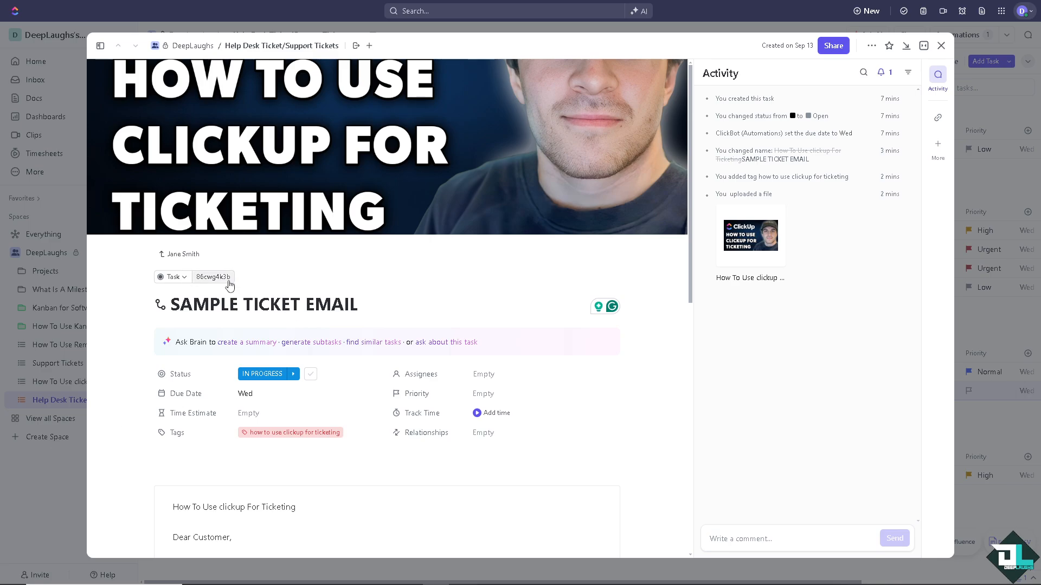
{"action": "mouse_move", "coordinate": [184, 254]}
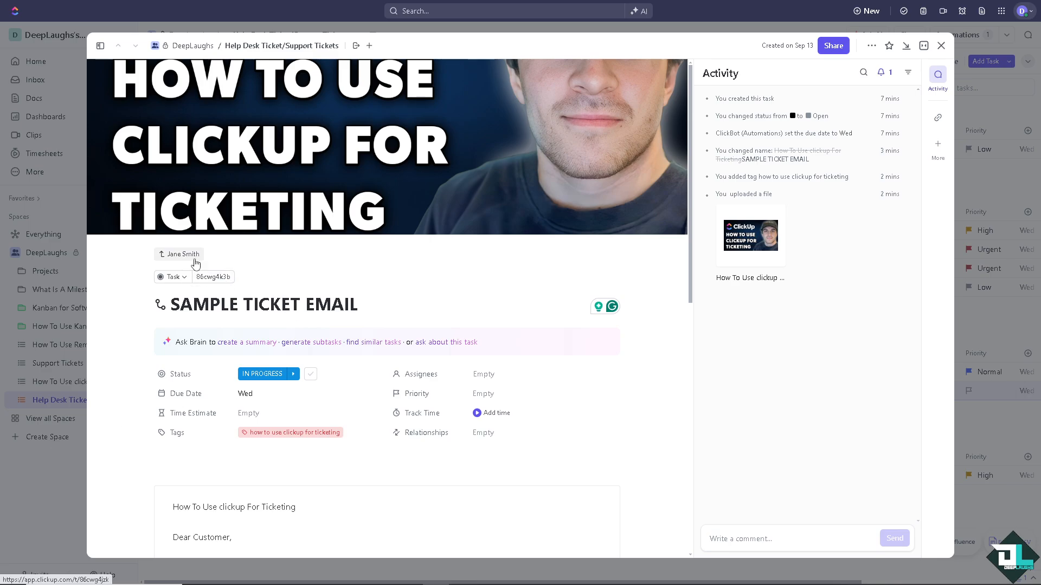
{"action": "mouse_move", "coordinate": [418, 293]}
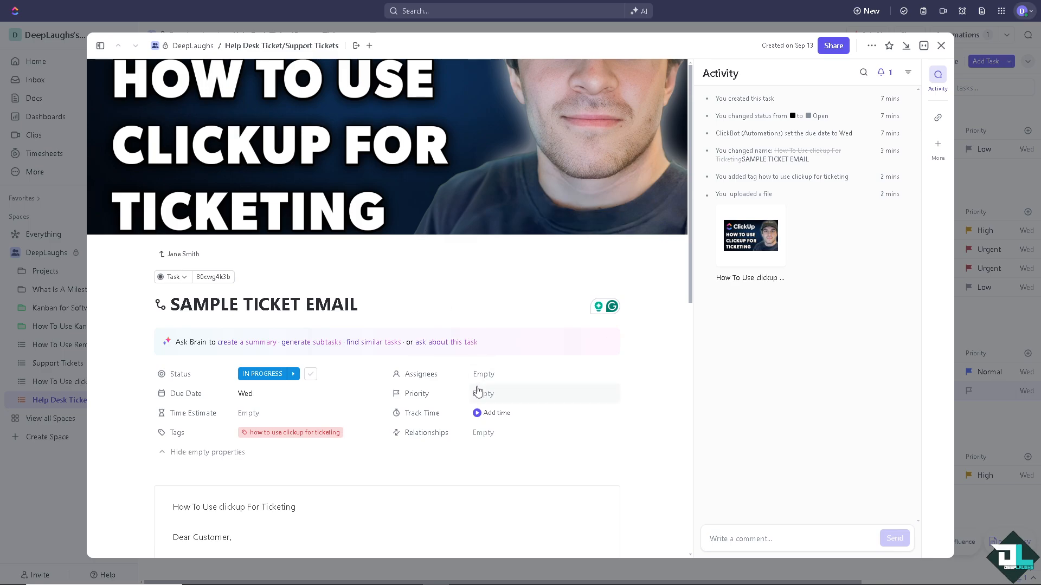
{"action": "mouse_move", "coordinate": [456, 384]}
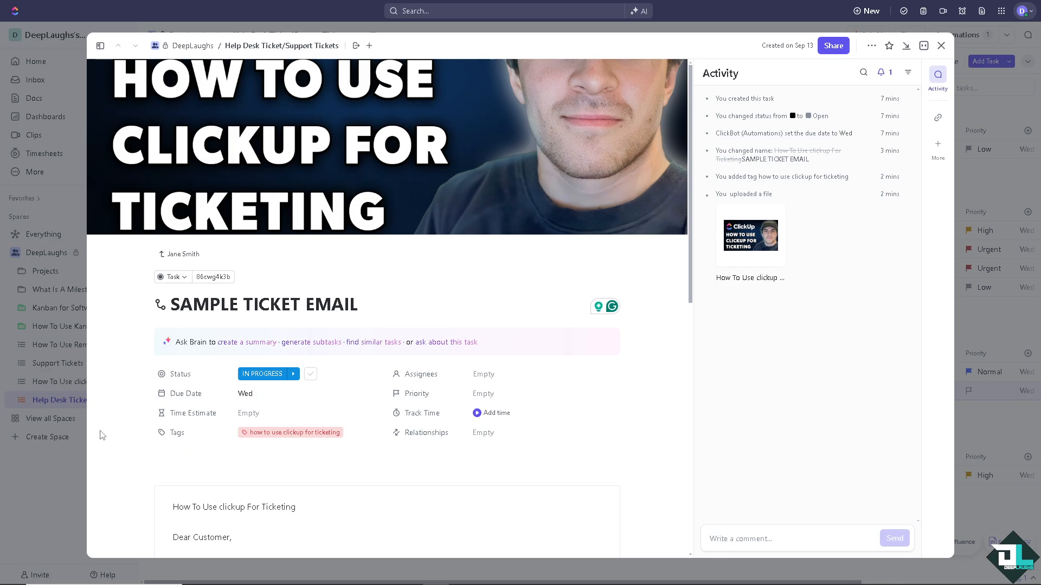
{"action": "mouse_move", "coordinate": [906, 46]}
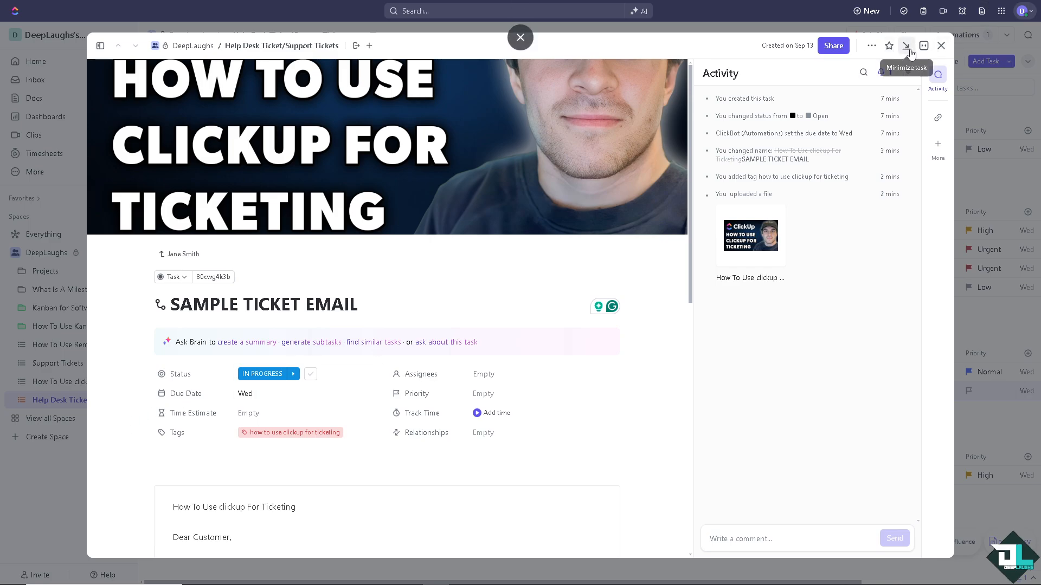
Set a Remind me date from the task's more-actions menu and star the task as a favourite.
{"action": "left_click", "coordinate": [871, 45]}
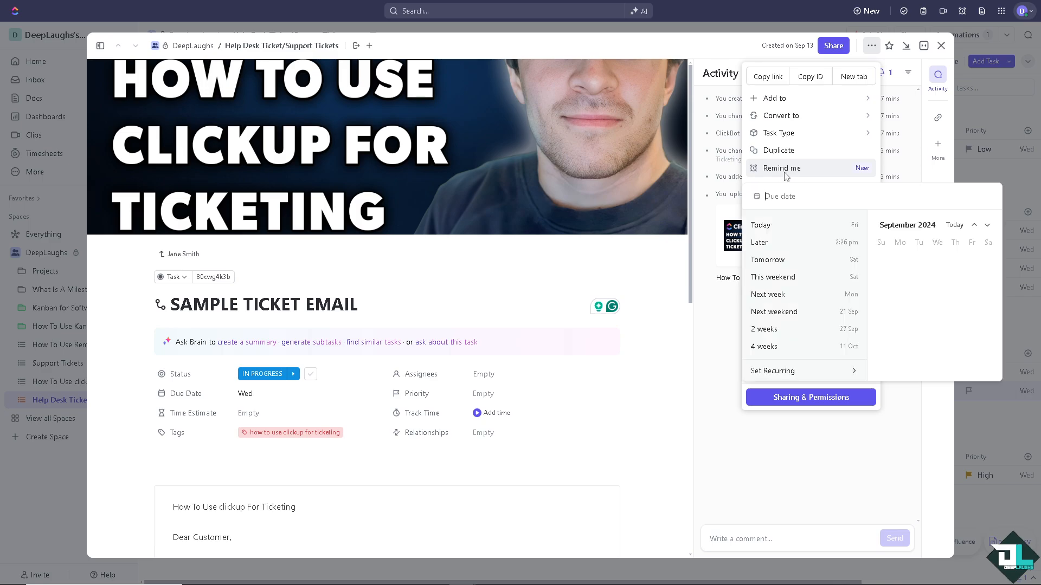
{"action": "left_click", "coordinate": [782, 197]}
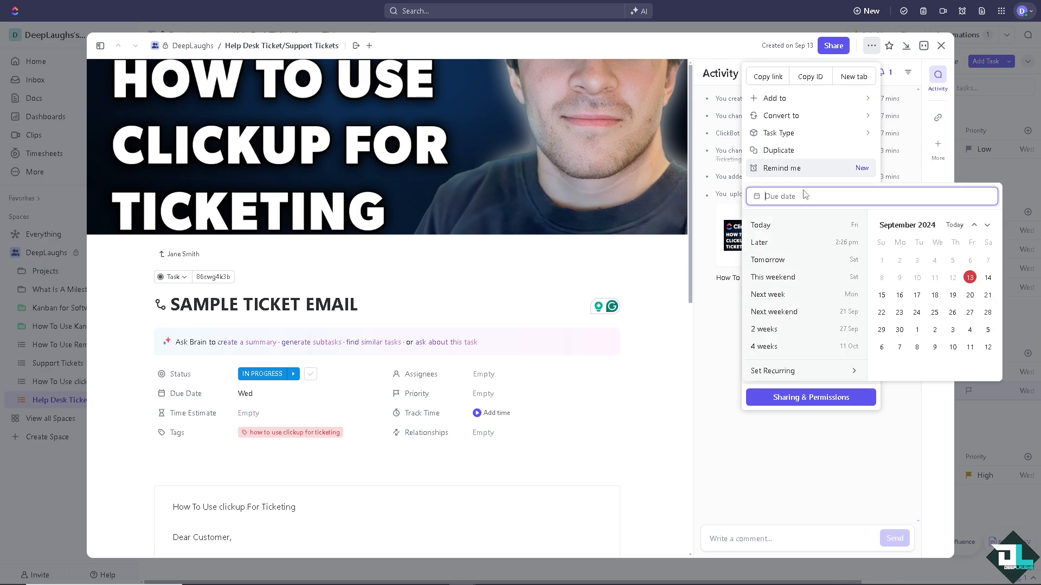
{"action": "mouse_move", "coordinate": [799, 259]}
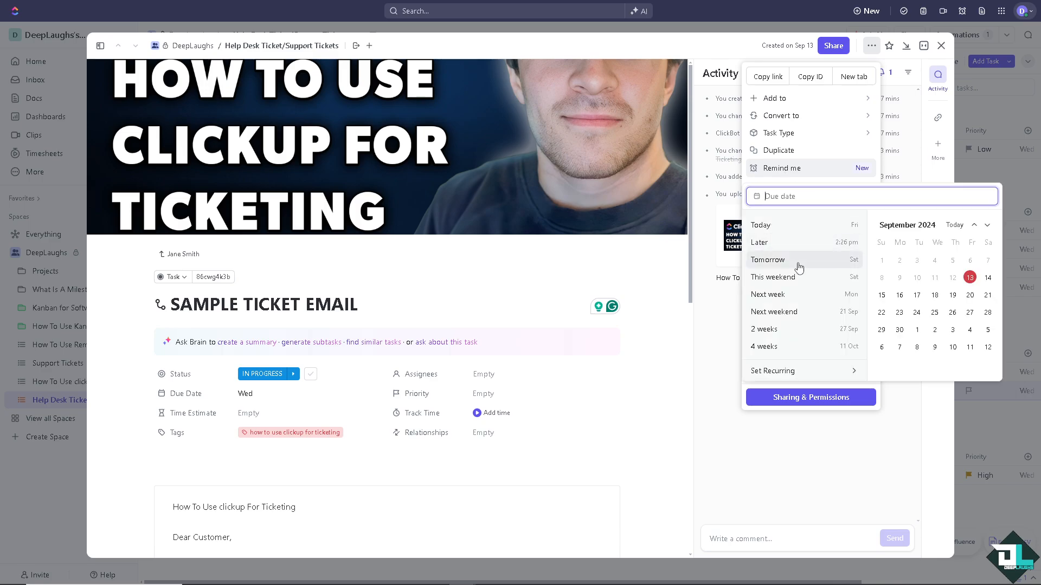
{"action": "mouse_move", "coordinate": [820, 280]}
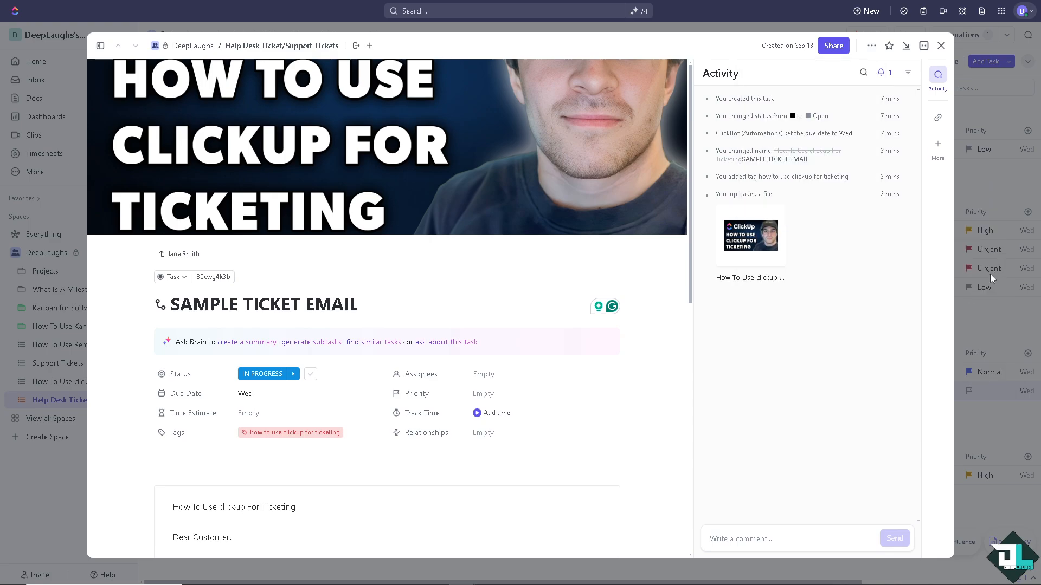
{"action": "mouse_move", "coordinate": [861, 114]}
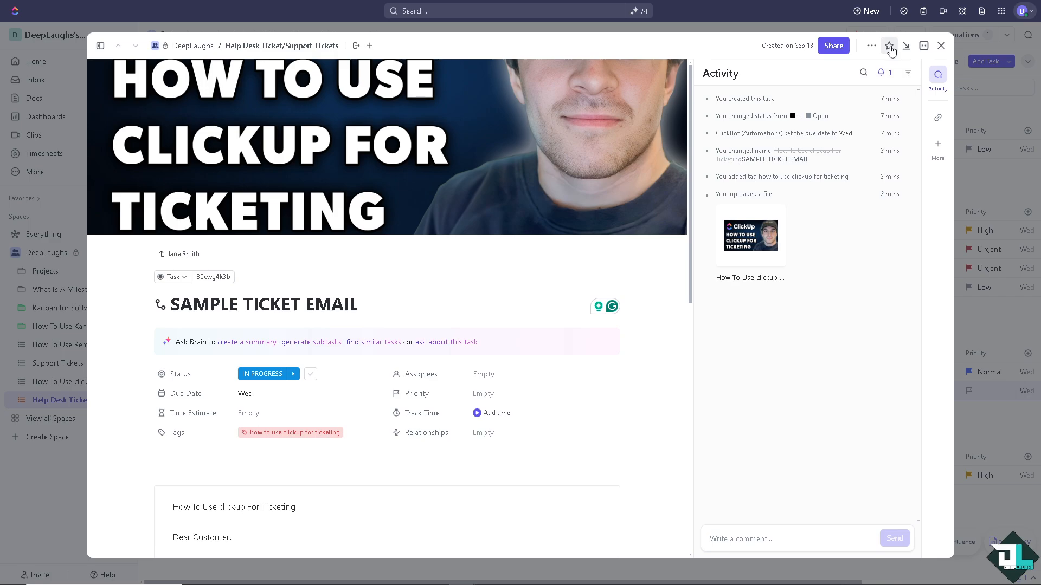
{"action": "left_click", "coordinate": [889, 45]}
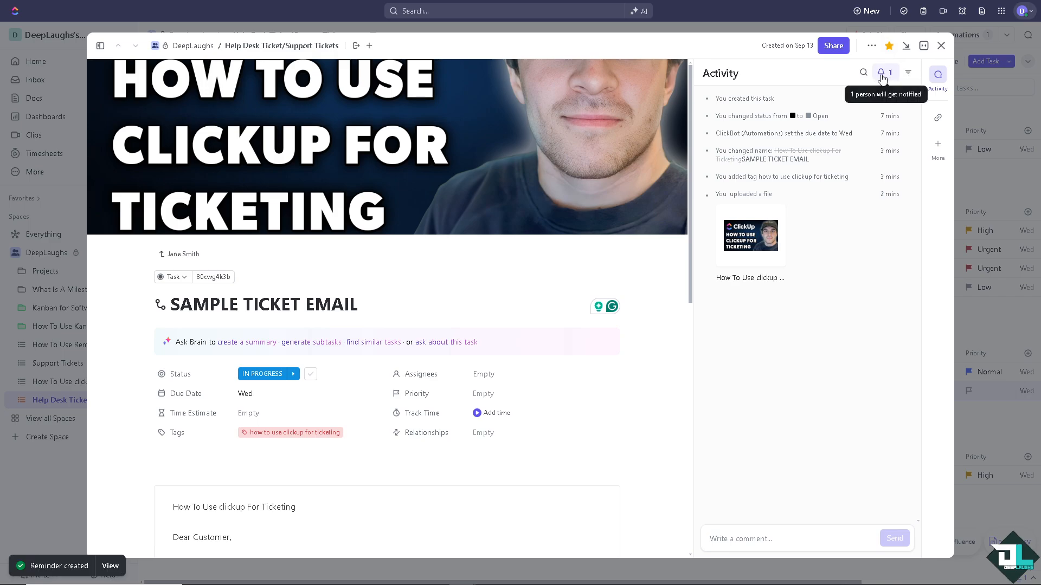
{"action": "mouse_move", "coordinate": [442, 116]}
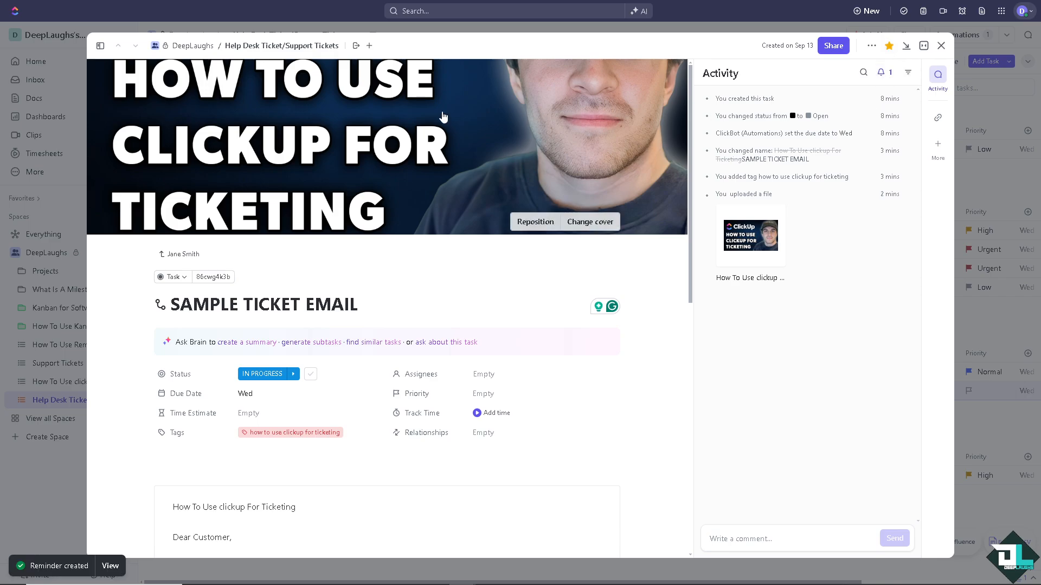
{"action": "mouse_move", "coordinate": [569, 210]}
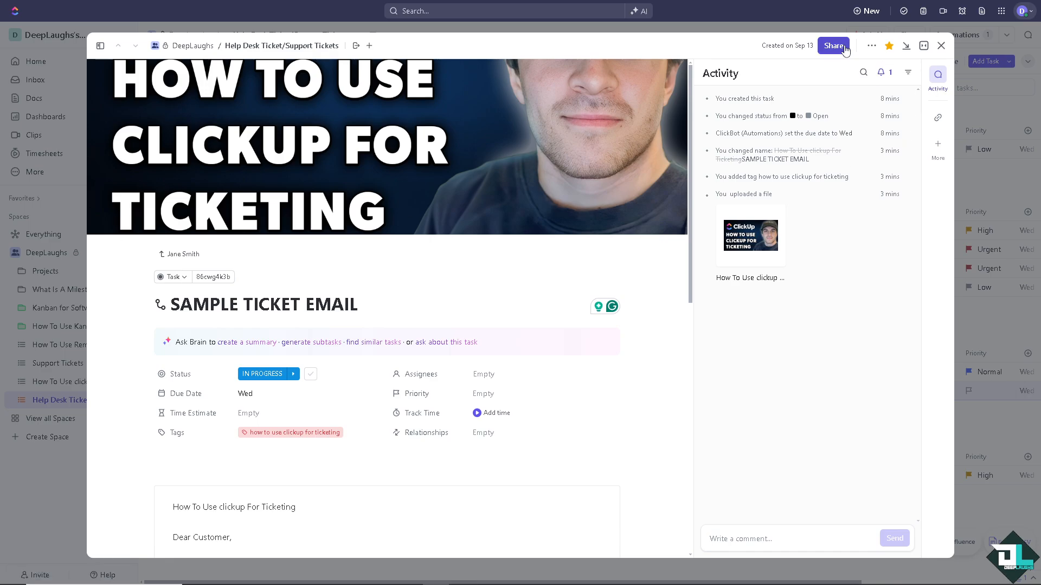
Copy the subtask's private link from Share, then close the task back to the Ticket List.
{"action": "left_click", "coordinate": [833, 46]}
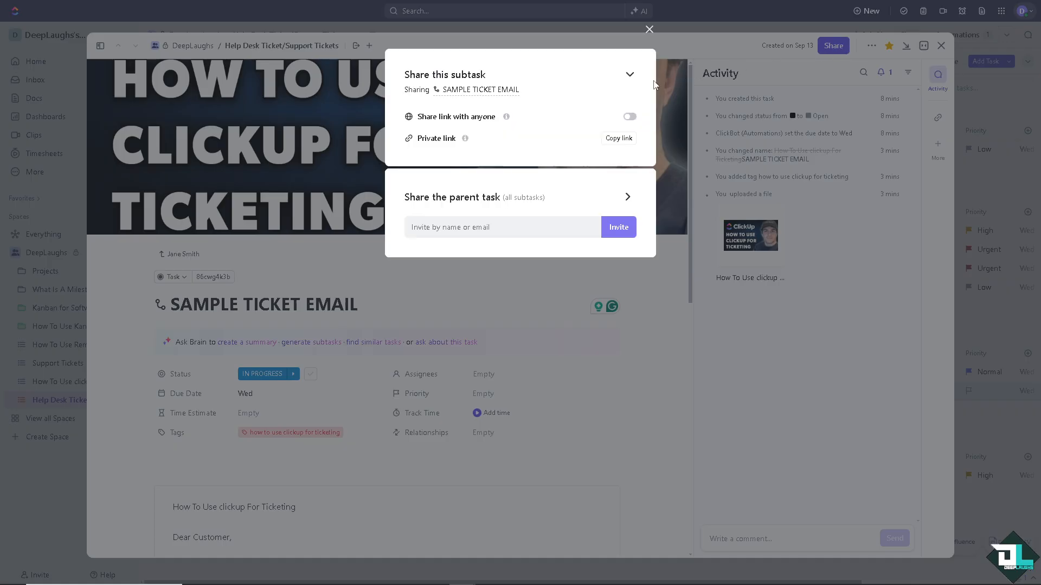
{"action": "mouse_move", "coordinate": [469, 128]}
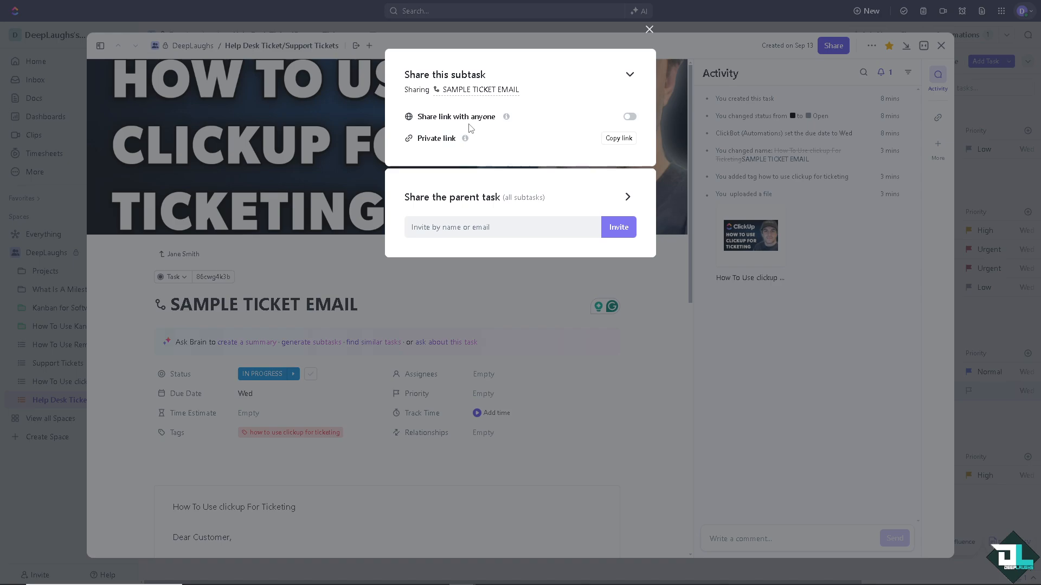
{"action": "mouse_move", "coordinate": [507, 117]}
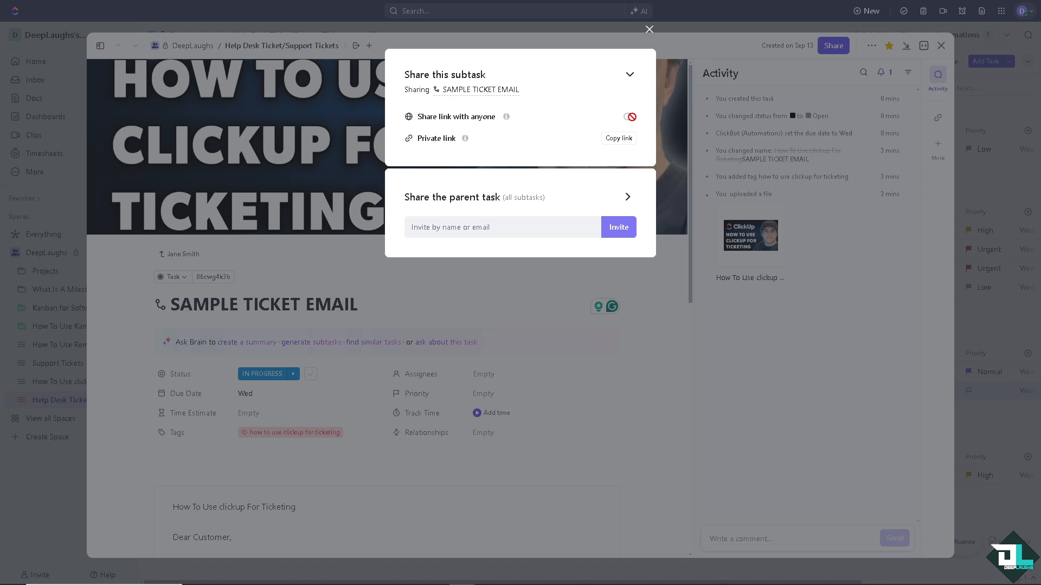
{"action": "left_click", "coordinate": [627, 116]}
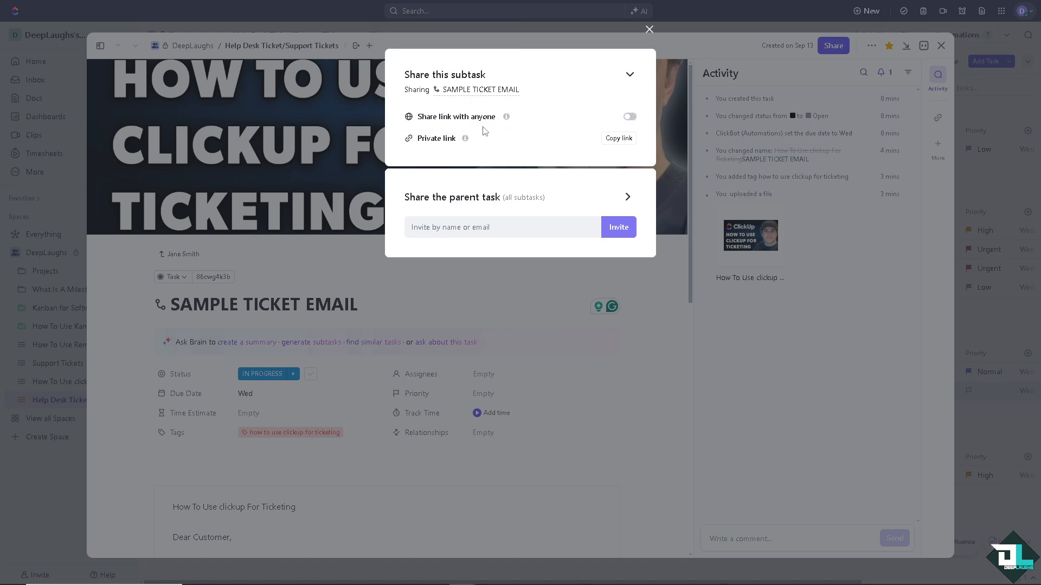
{"action": "left_click", "coordinate": [617, 138]}
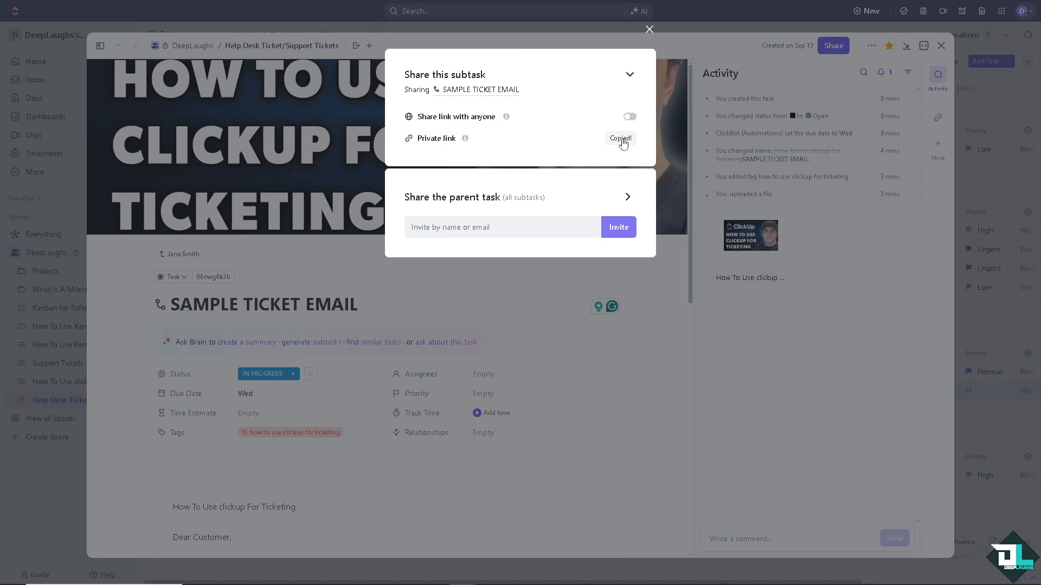
{"action": "mouse_move", "coordinate": [511, 234]}
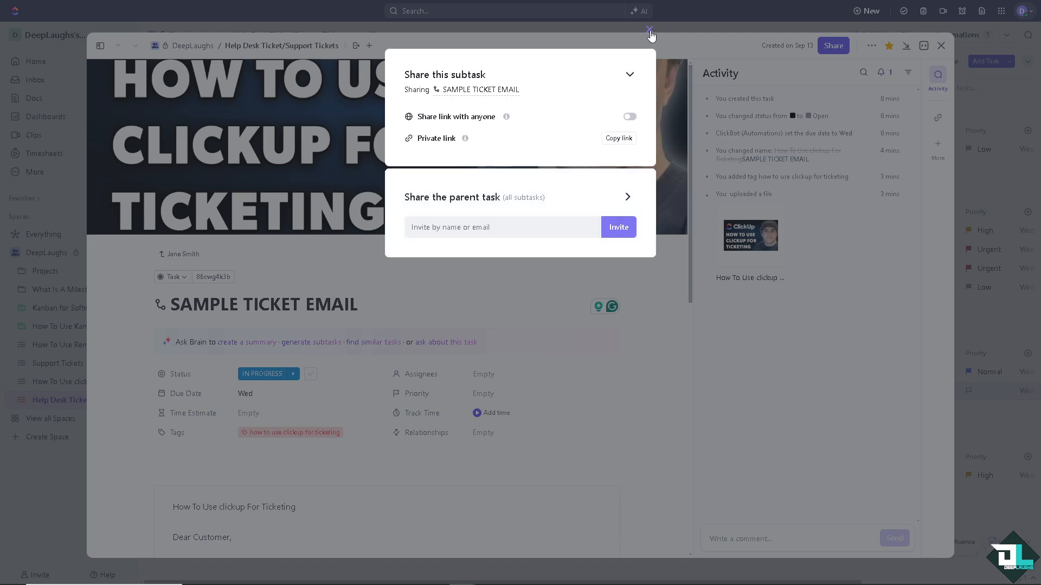
{"action": "left_click", "coordinate": [649, 30]}
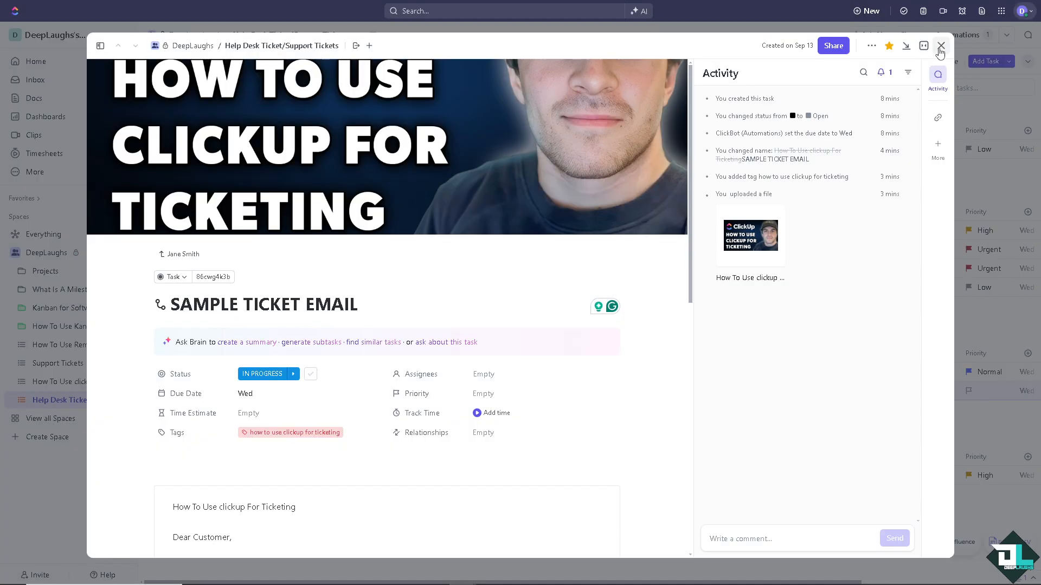
{"action": "left_click", "coordinate": [939, 46]}
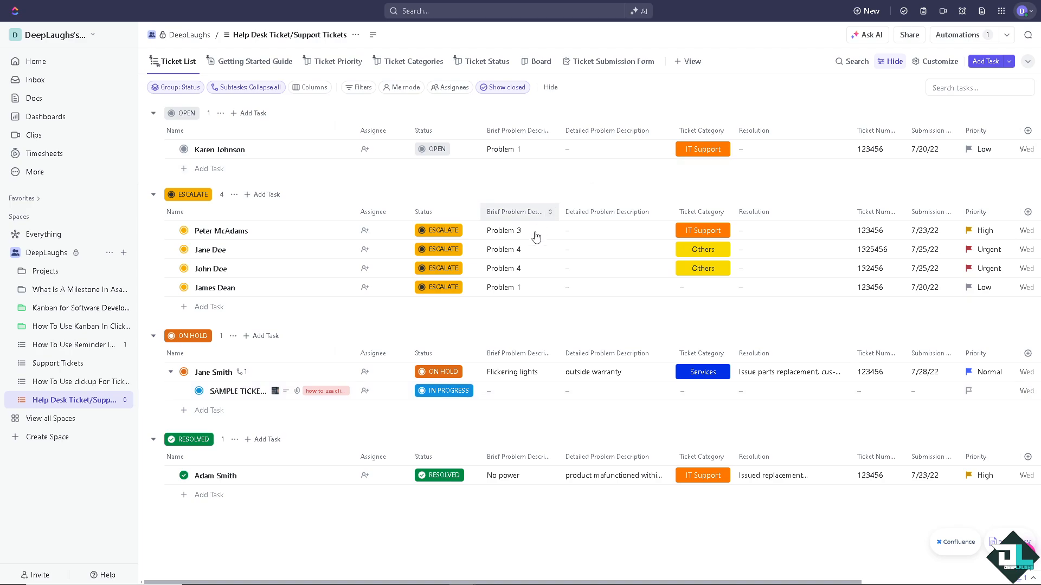